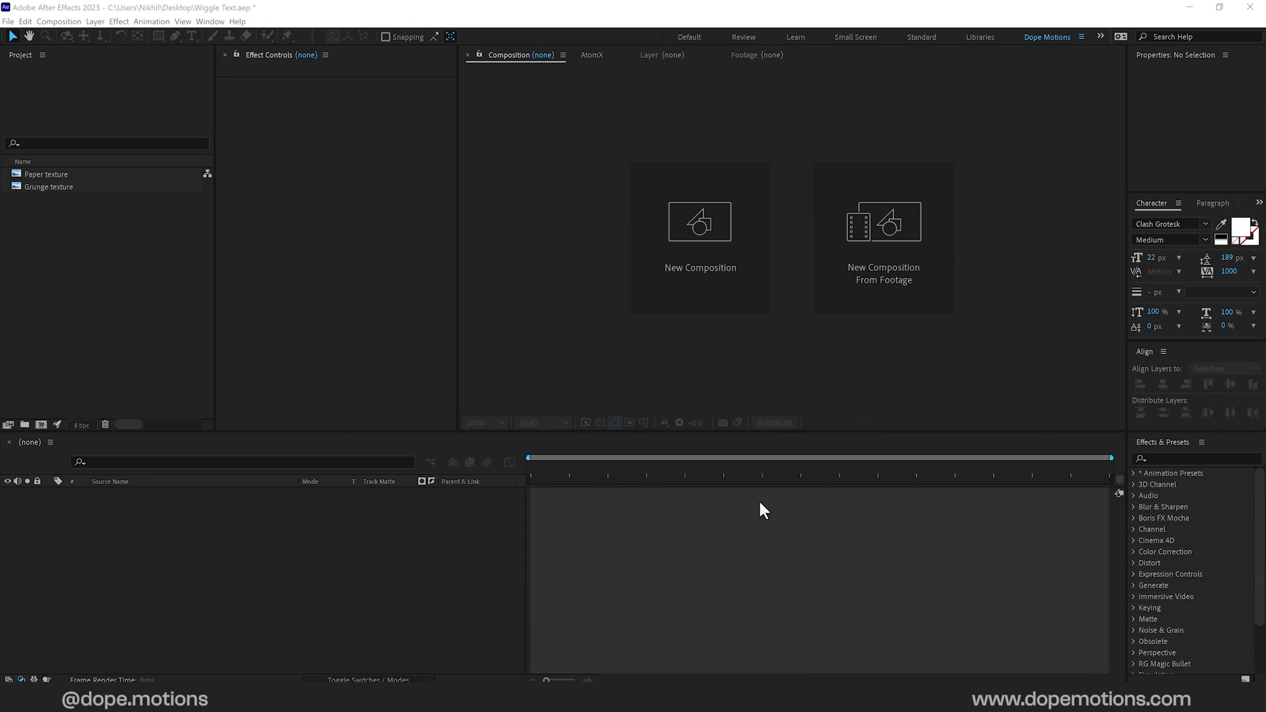
pyautogui.moveTo(806, 311)
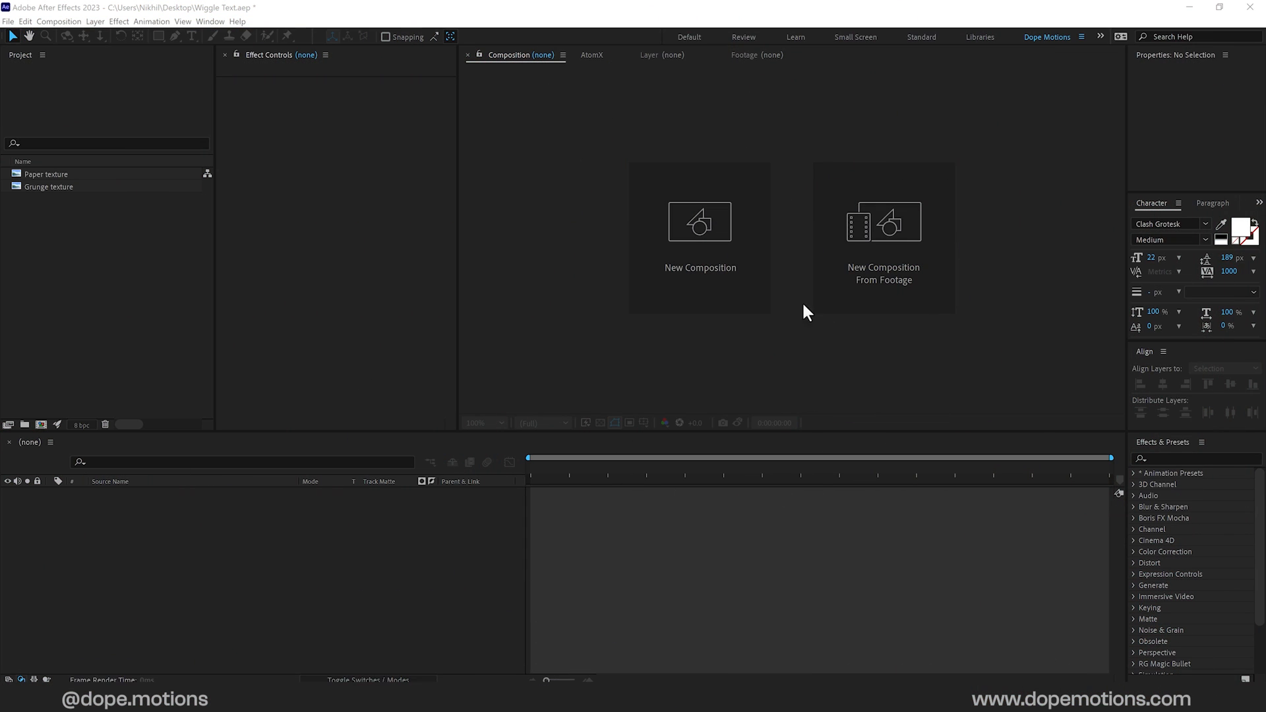
# Step: Start a new composition to become Render at 2560×1440, 30 fps, 10 seconds
pyautogui.click(700, 221)
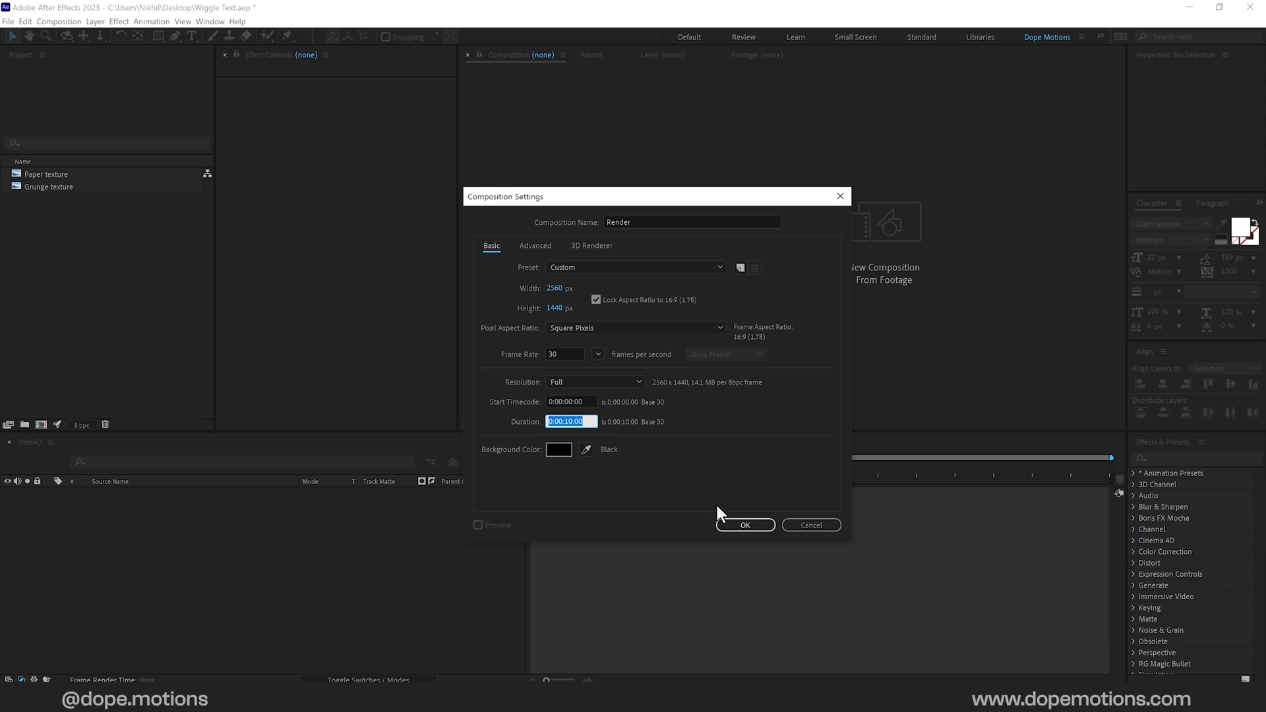
# Step: Confirm the Render composition and add a MOTION GRAPHICS text layer
pyautogui.click(745, 525)
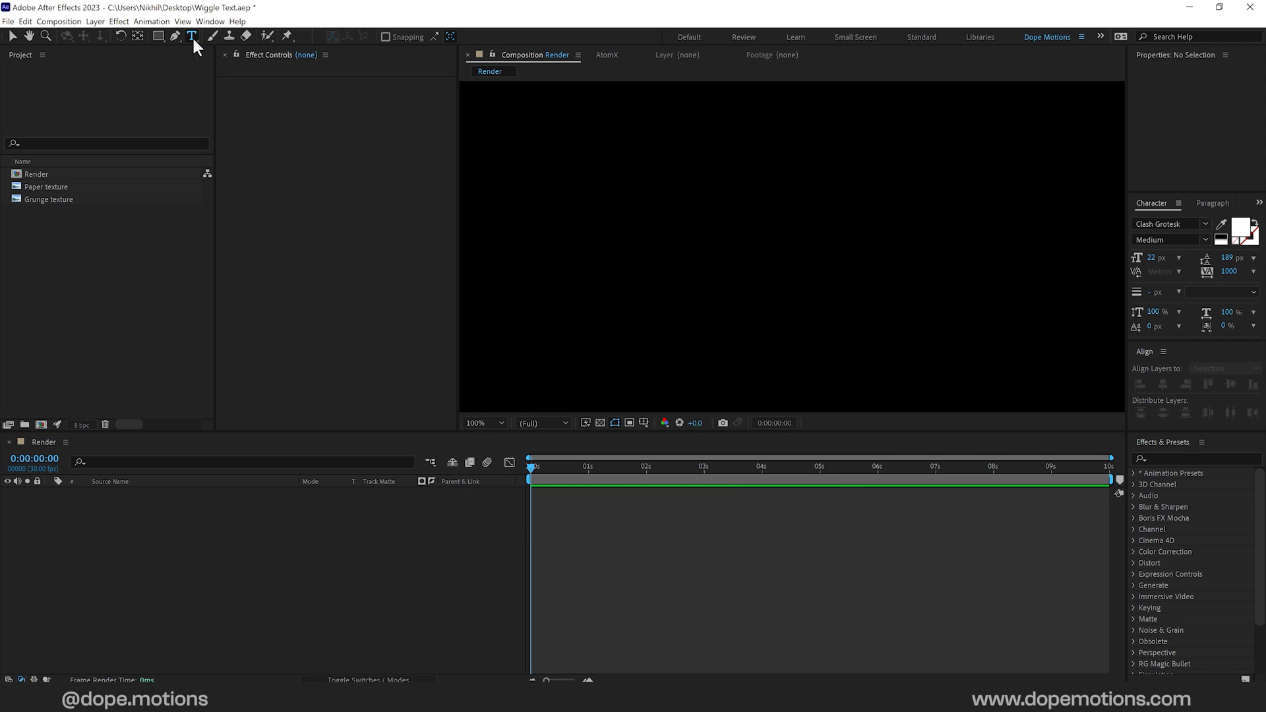
pyautogui.click(677, 262)
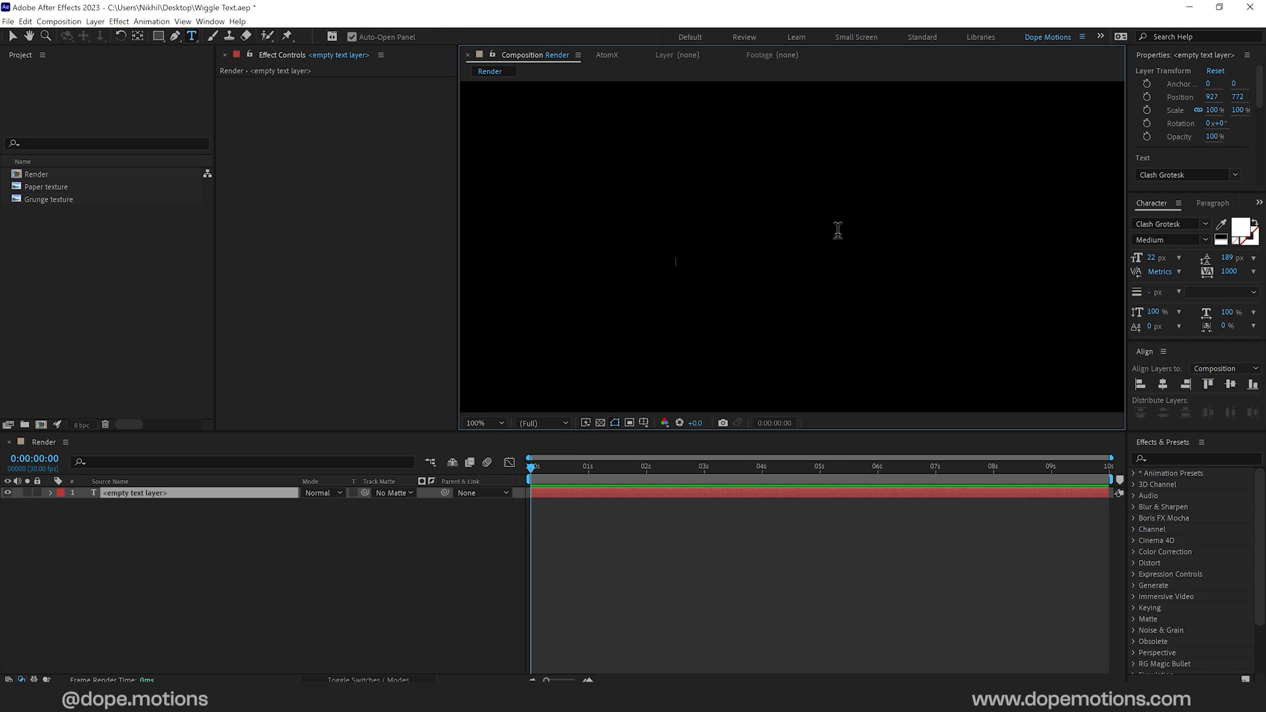
pyautogui.write('MOTION')
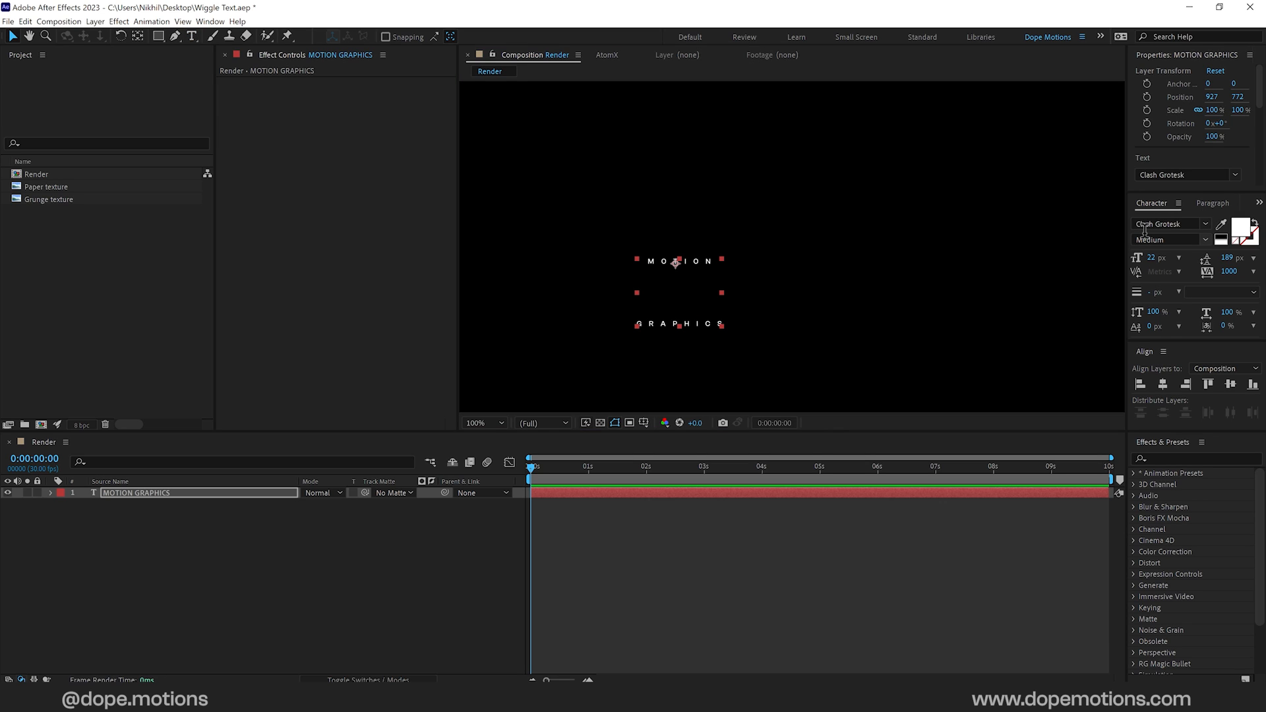
pyautogui.moveTo(1153, 260)
pyautogui.write('193')
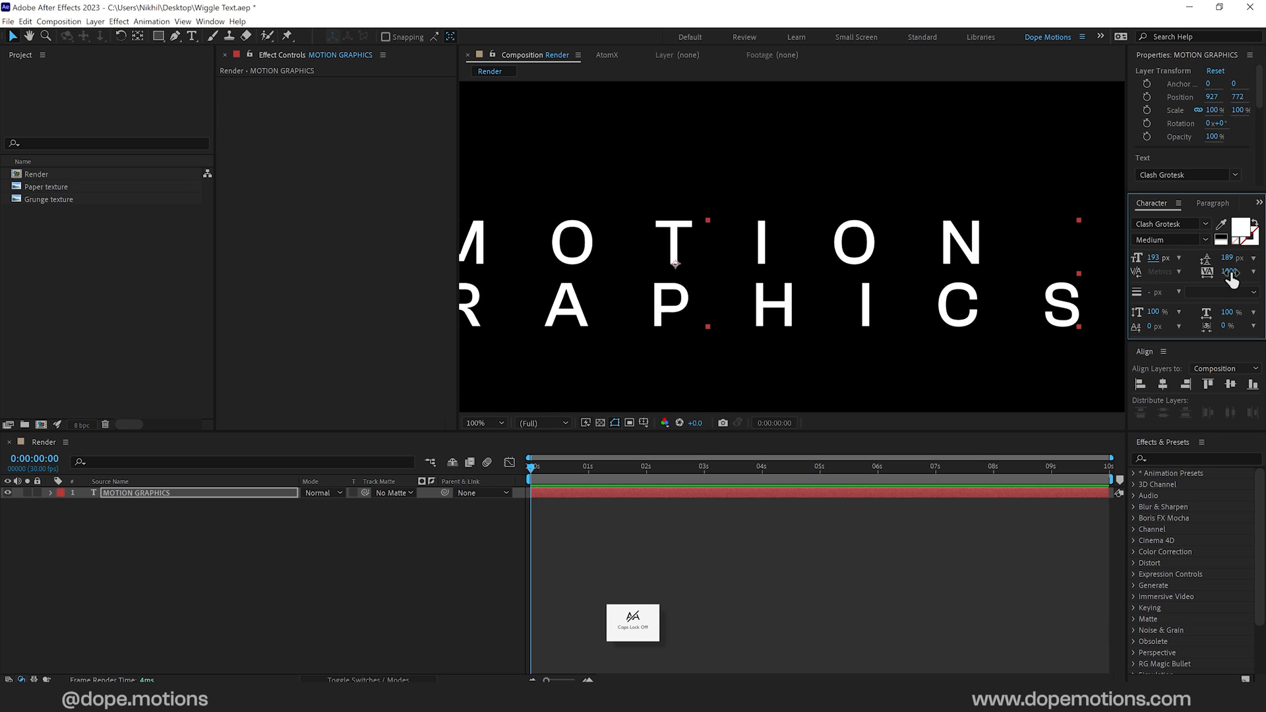
# Step: Tighten the title's letter spacing and set its weight to Clash Grotesk Semibold
pyautogui.click(1230, 272)
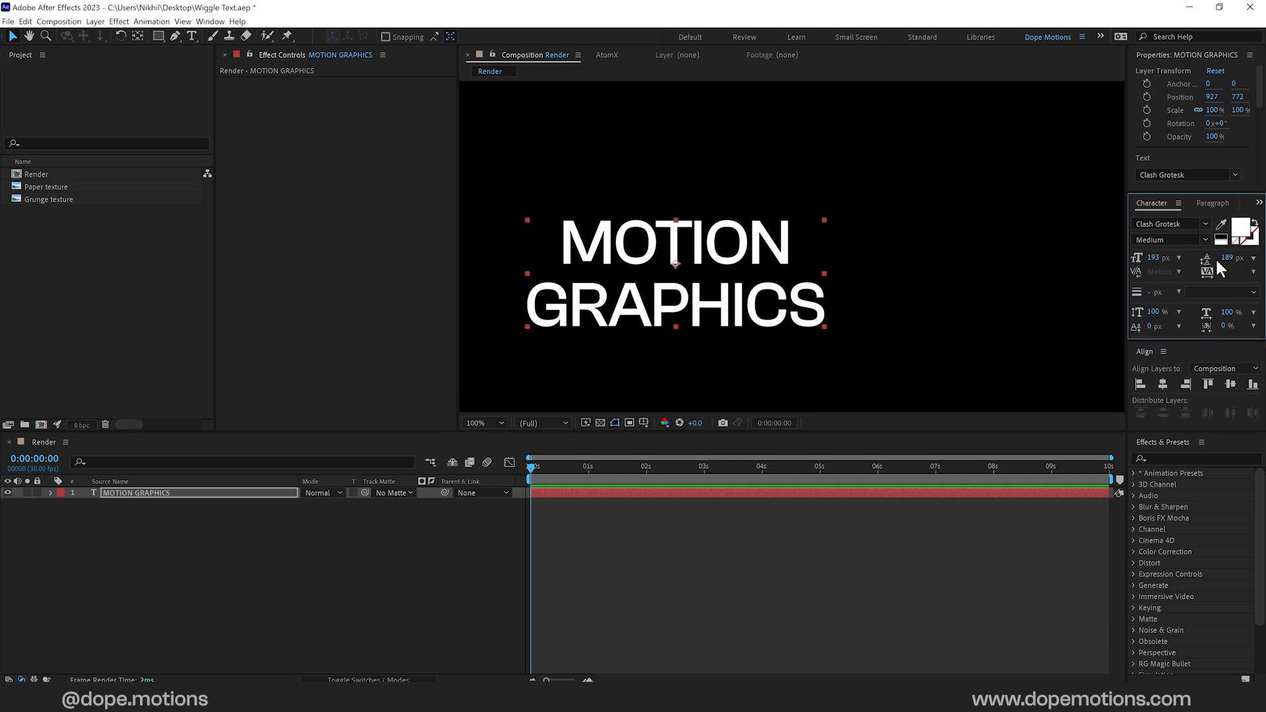
pyautogui.click(1171, 239)
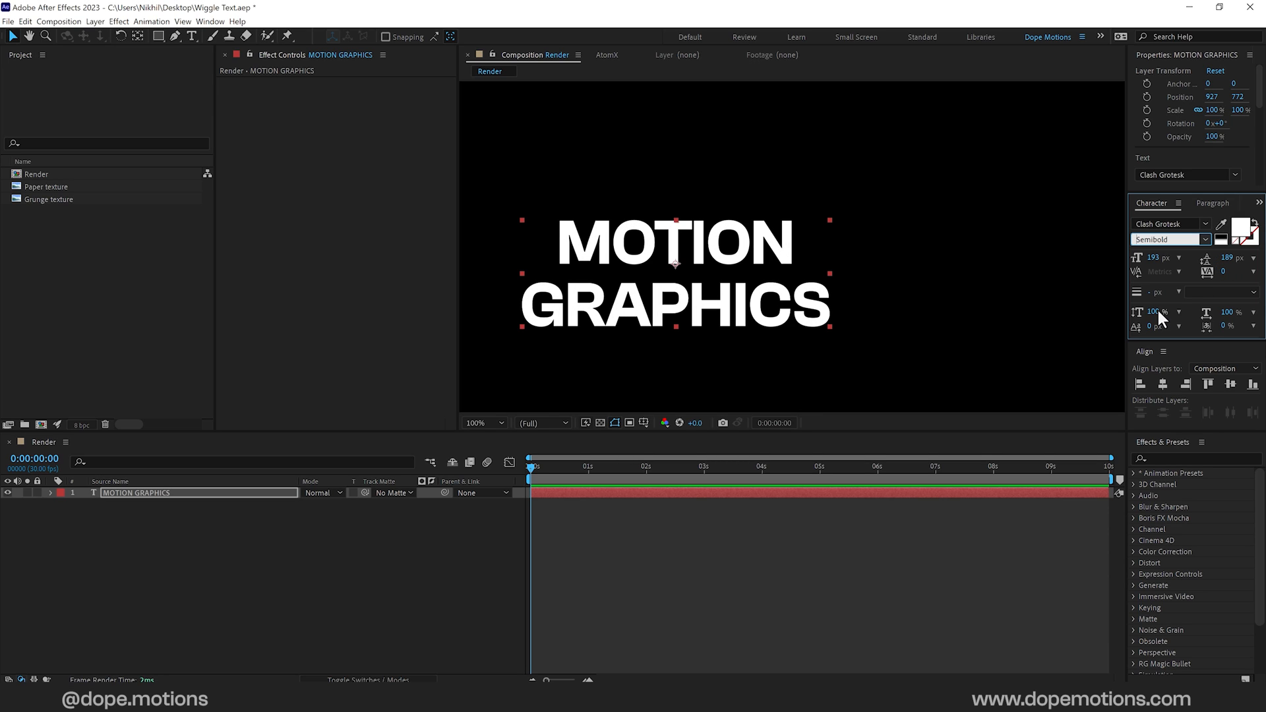
pyautogui.click(1229, 385)
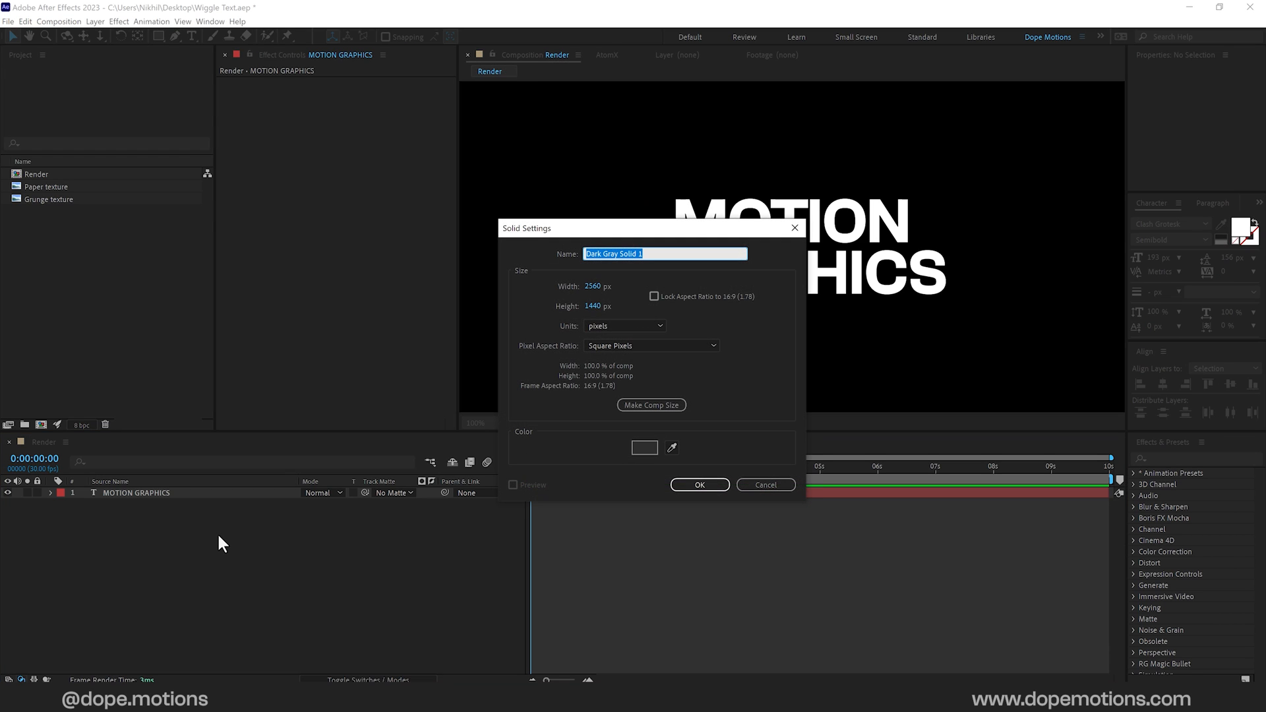
# Step: Create a solid named Fractal and apply the Fractal Noise effect to it
pyautogui.write('Fract')
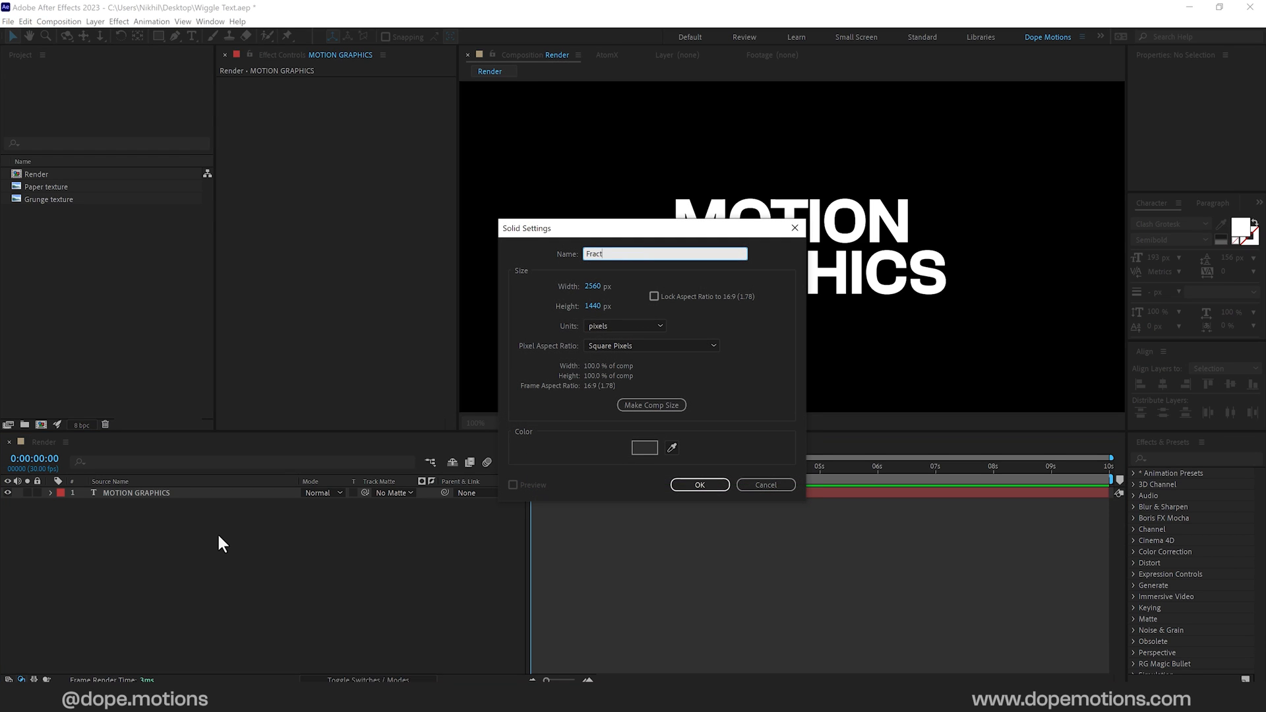
pyautogui.click(699, 485)
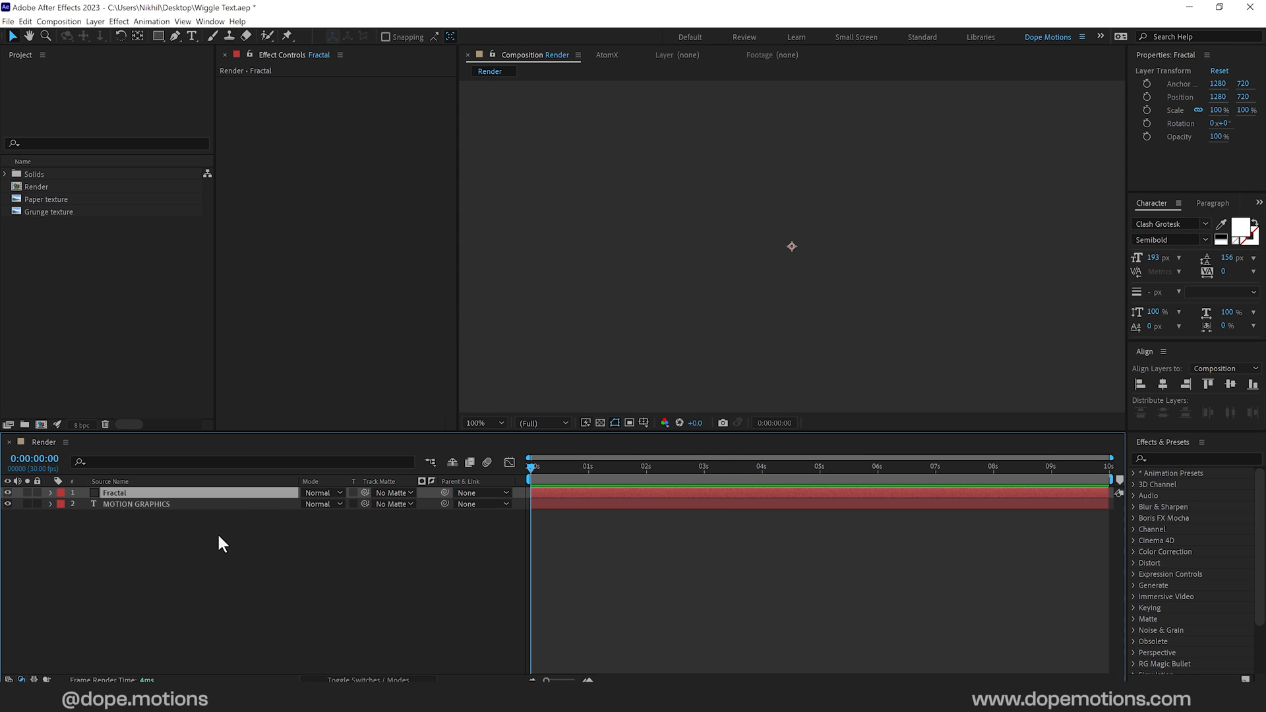
pyautogui.click(1195, 459)
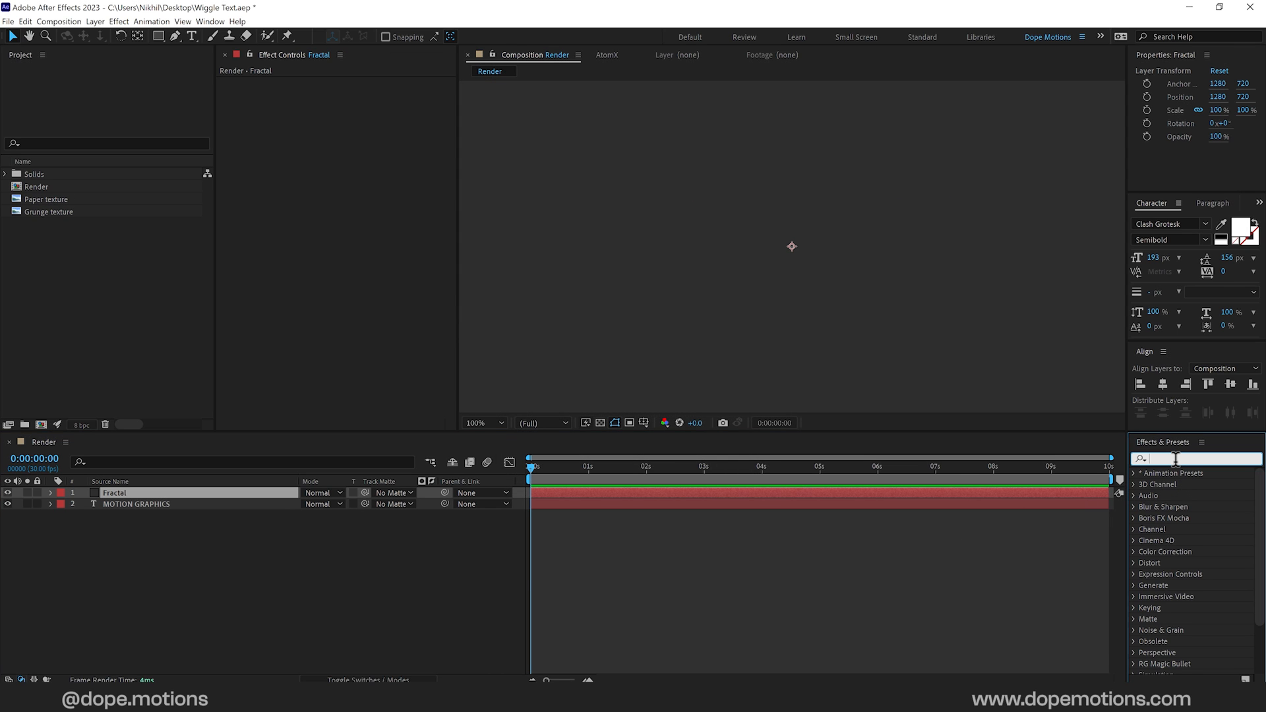
pyautogui.write('fractal')
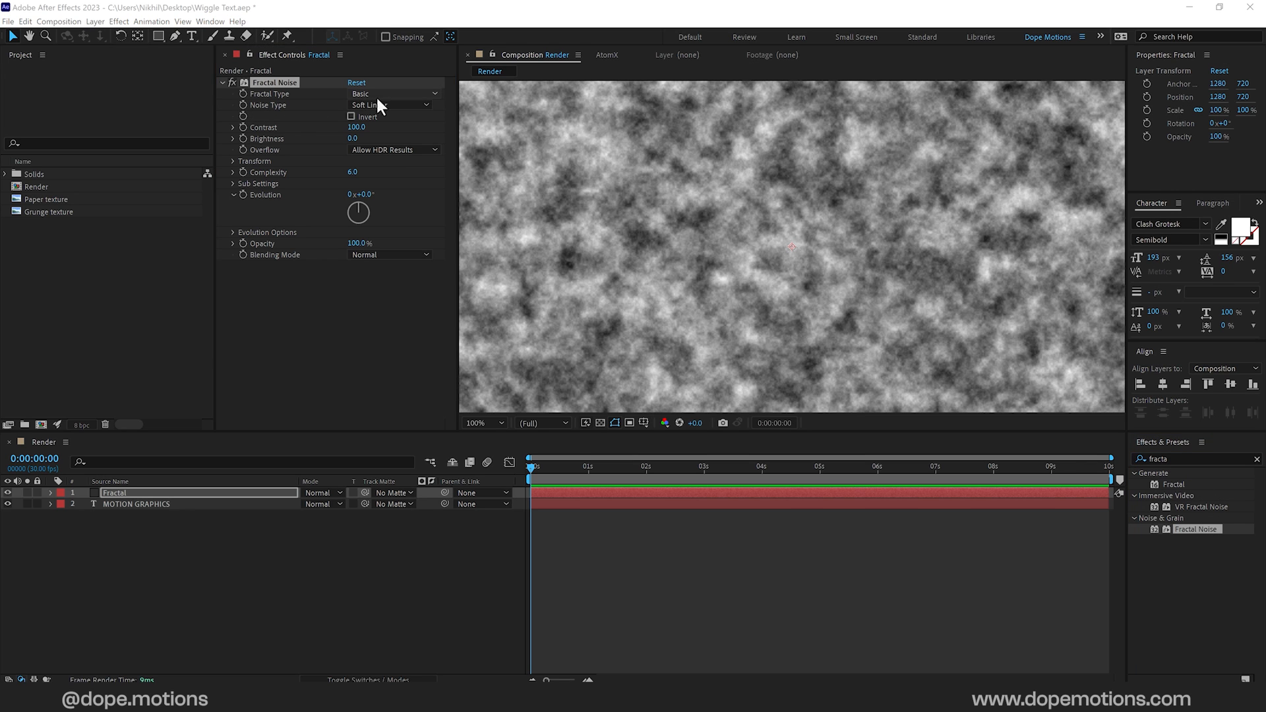
# Step: Set Fractal Noise to Dynamic, Linear, contrast 120, with a time expression on Random Seed
pyautogui.click(390, 94)
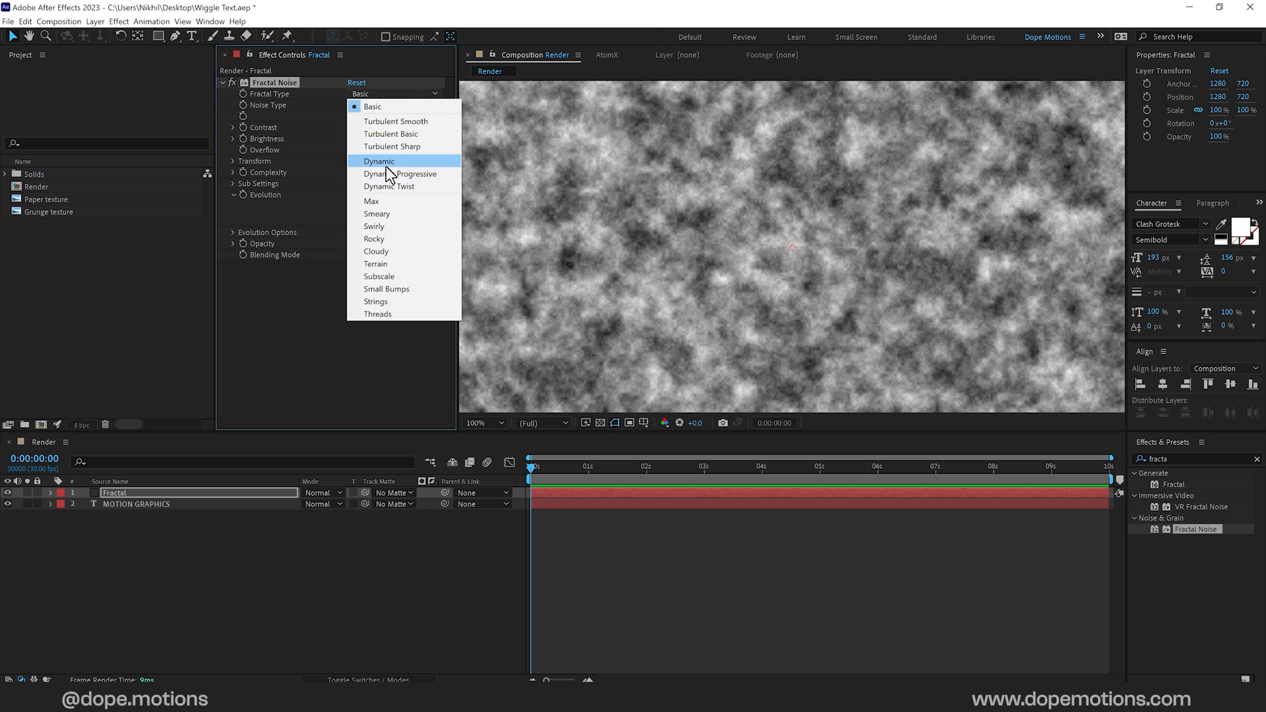
pyautogui.click(379, 161)
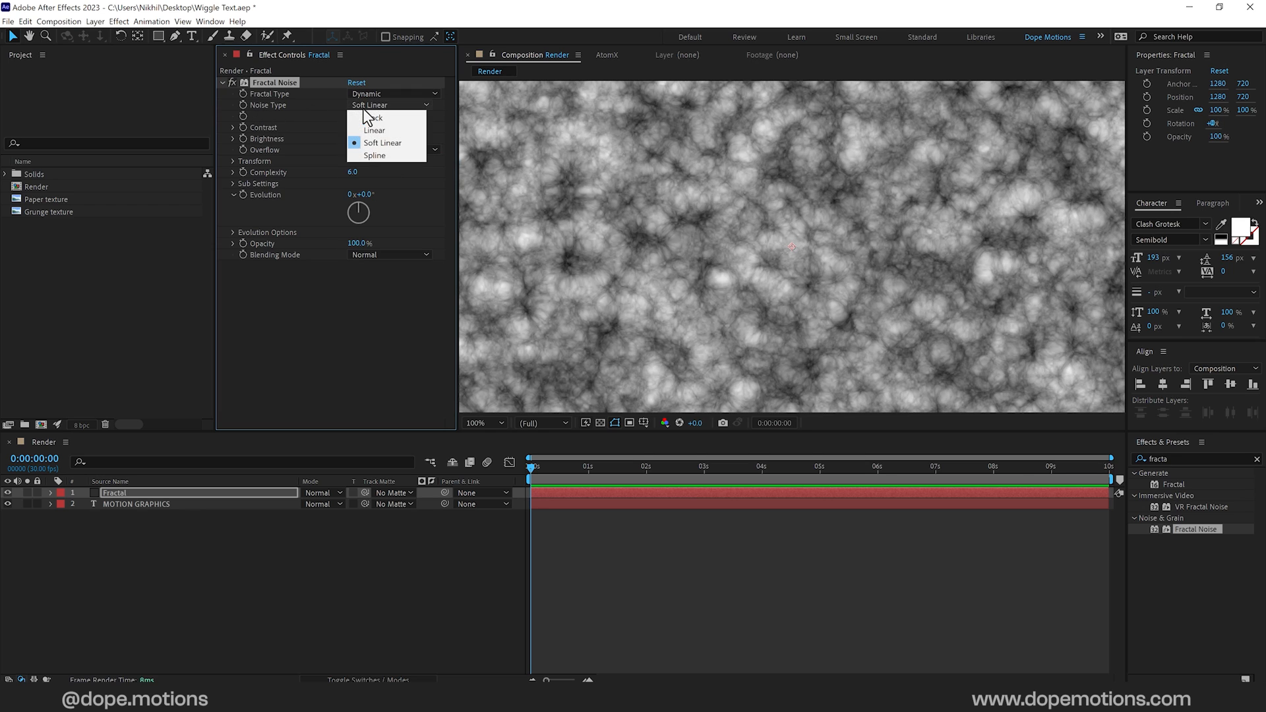
pyautogui.click(375, 129)
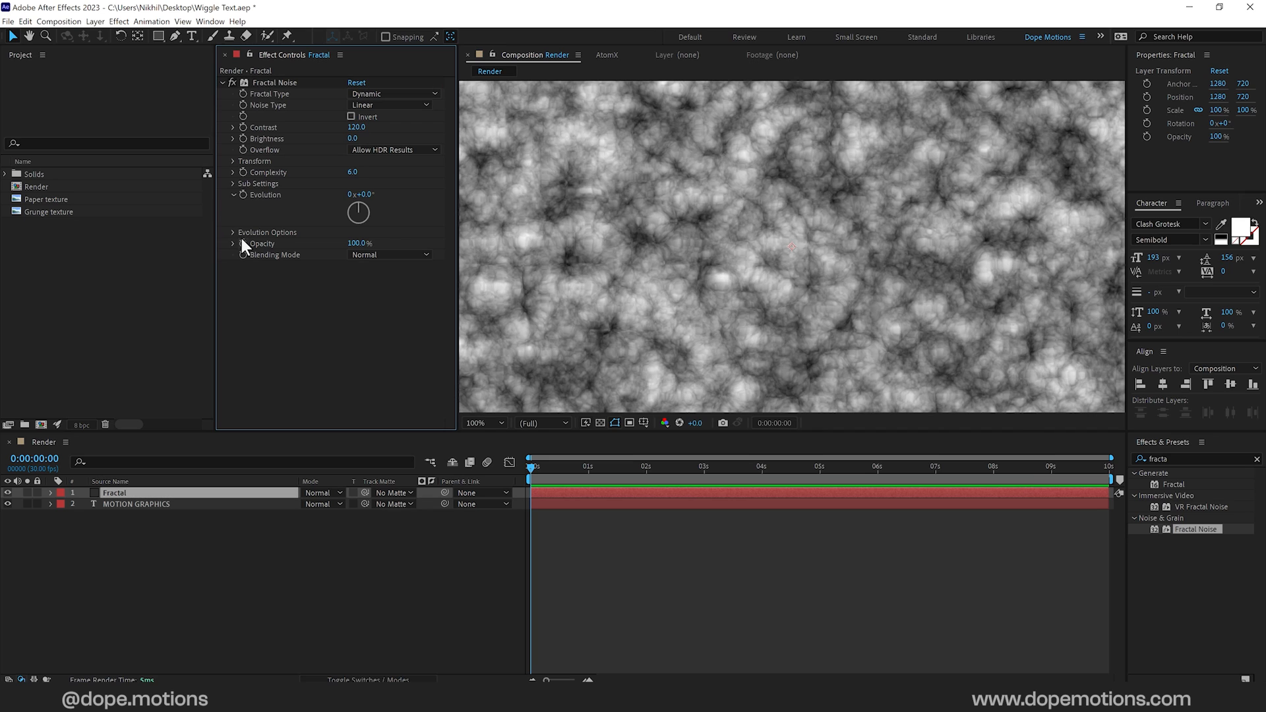
pyautogui.click(232, 232)
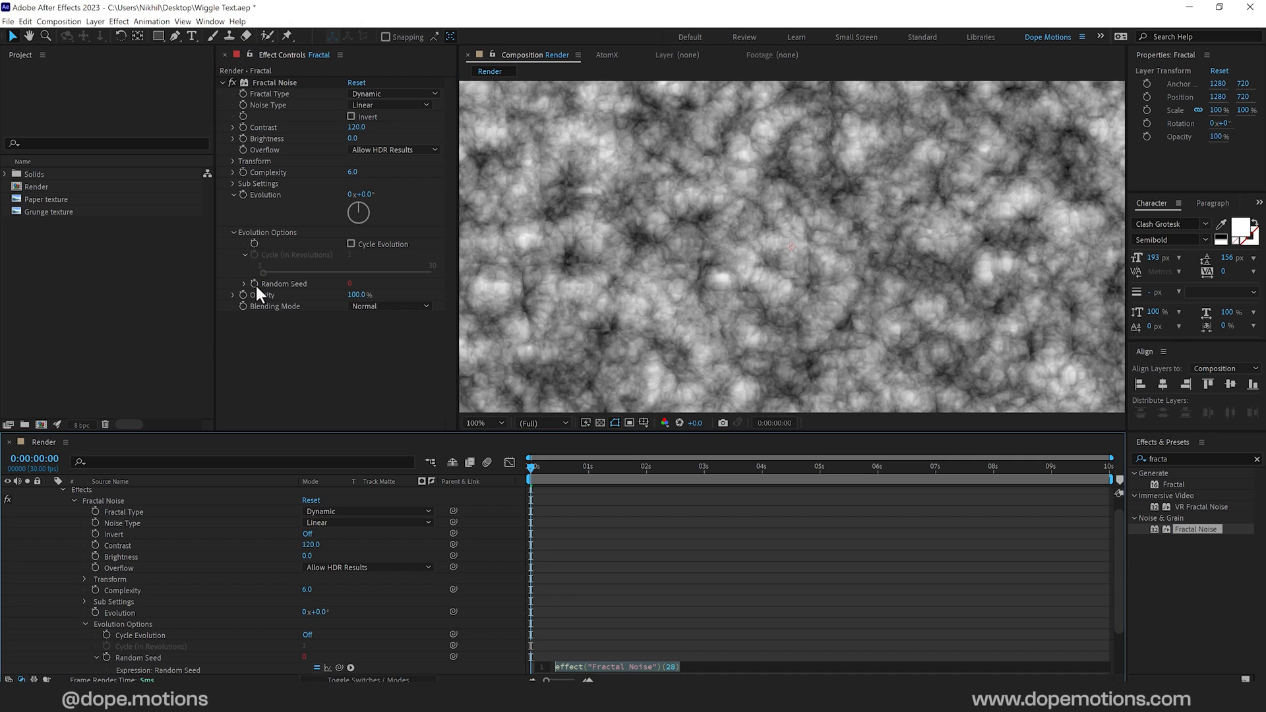
pyautogui.write('time')
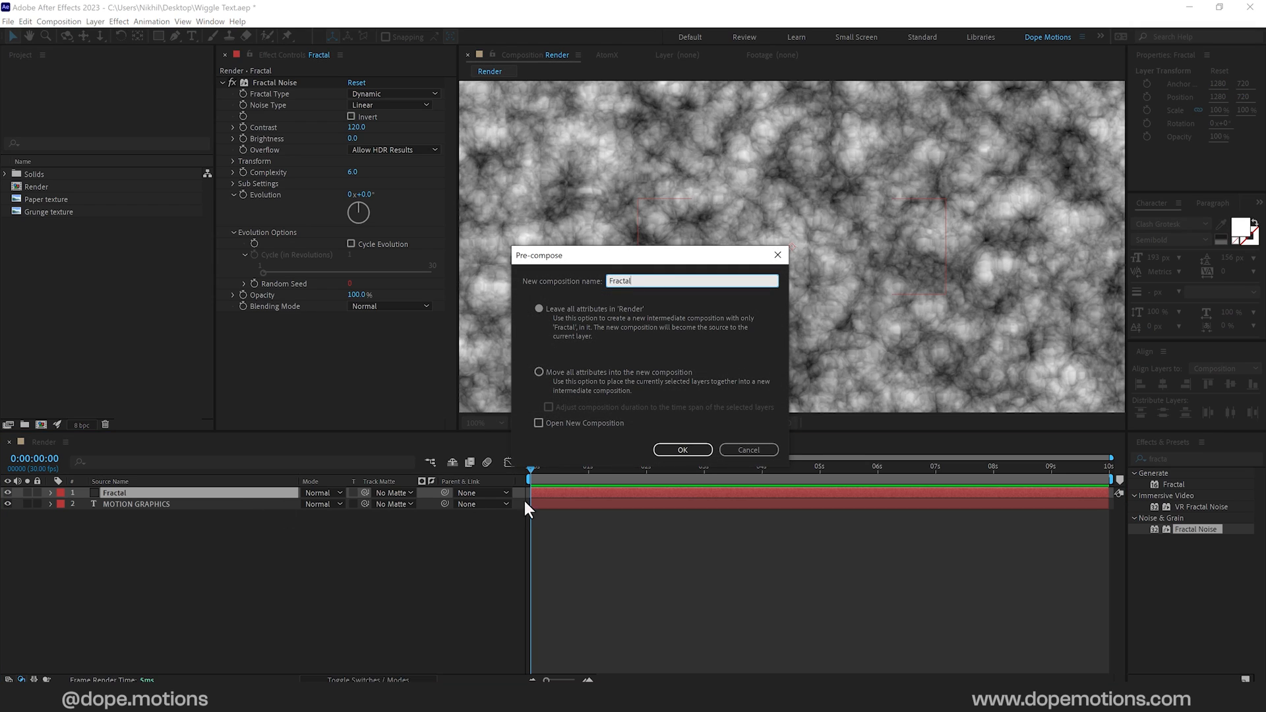
# Step: Pre-compose Fractal moving all attributes, hide it, and select the MOTION GRAPHICS title
pyautogui.click(538, 372)
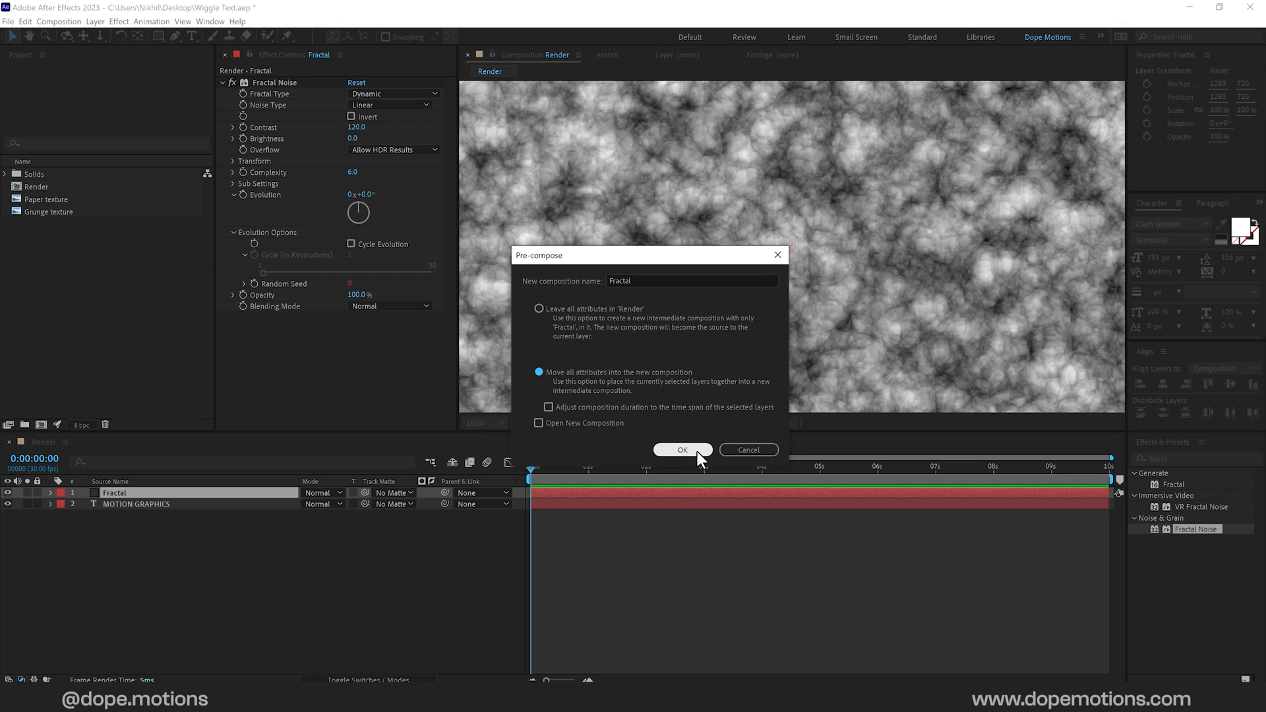
pyautogui.click(683, 450)
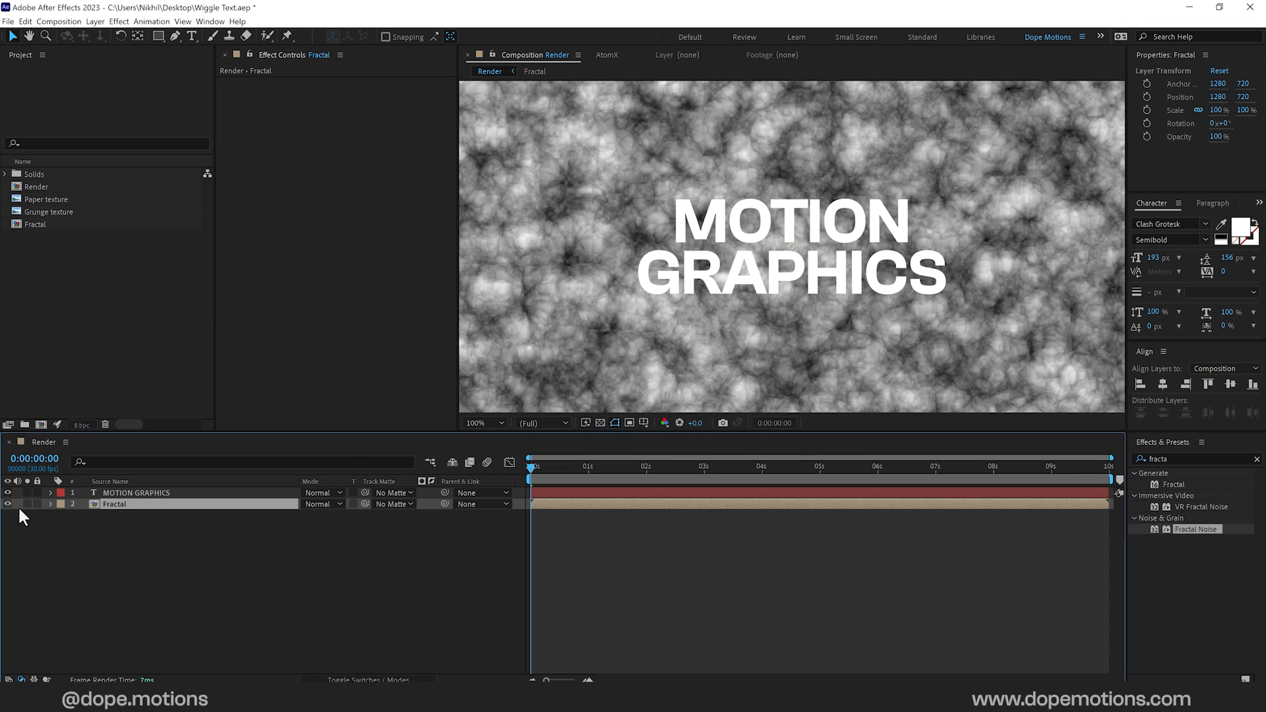
pyautogui.click(8, 504)
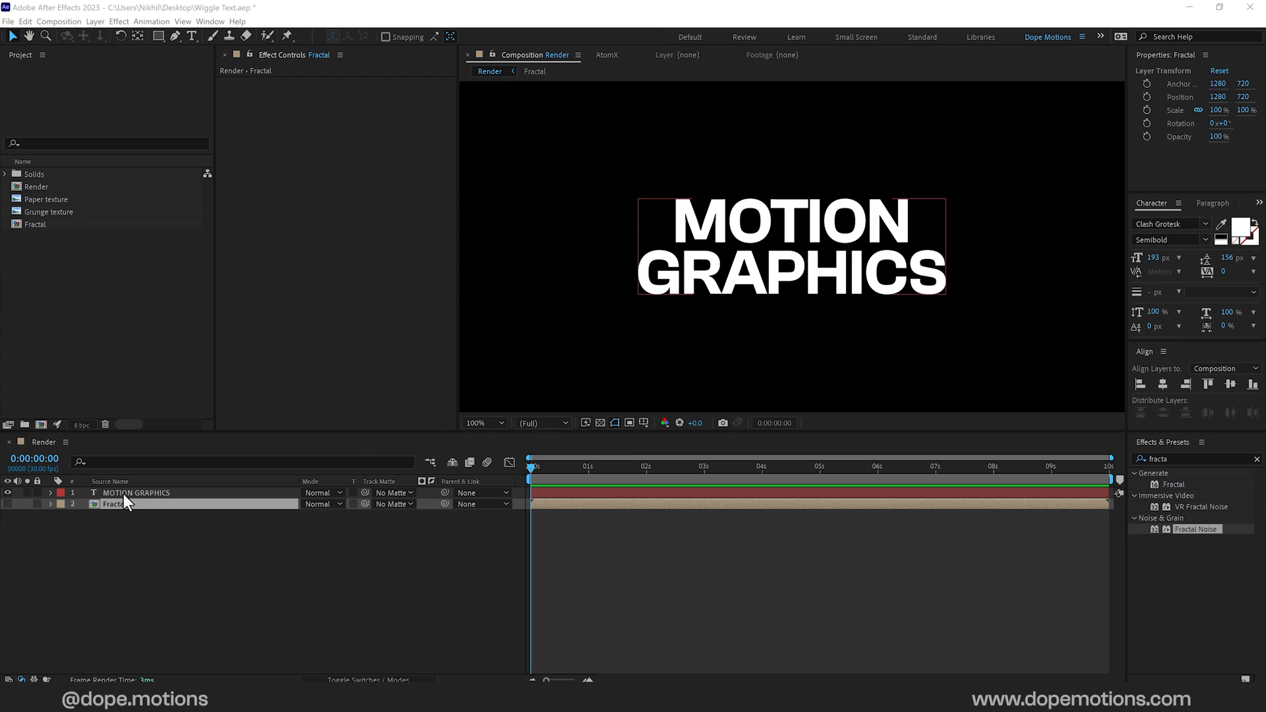
pyautogui.click(136, 493)
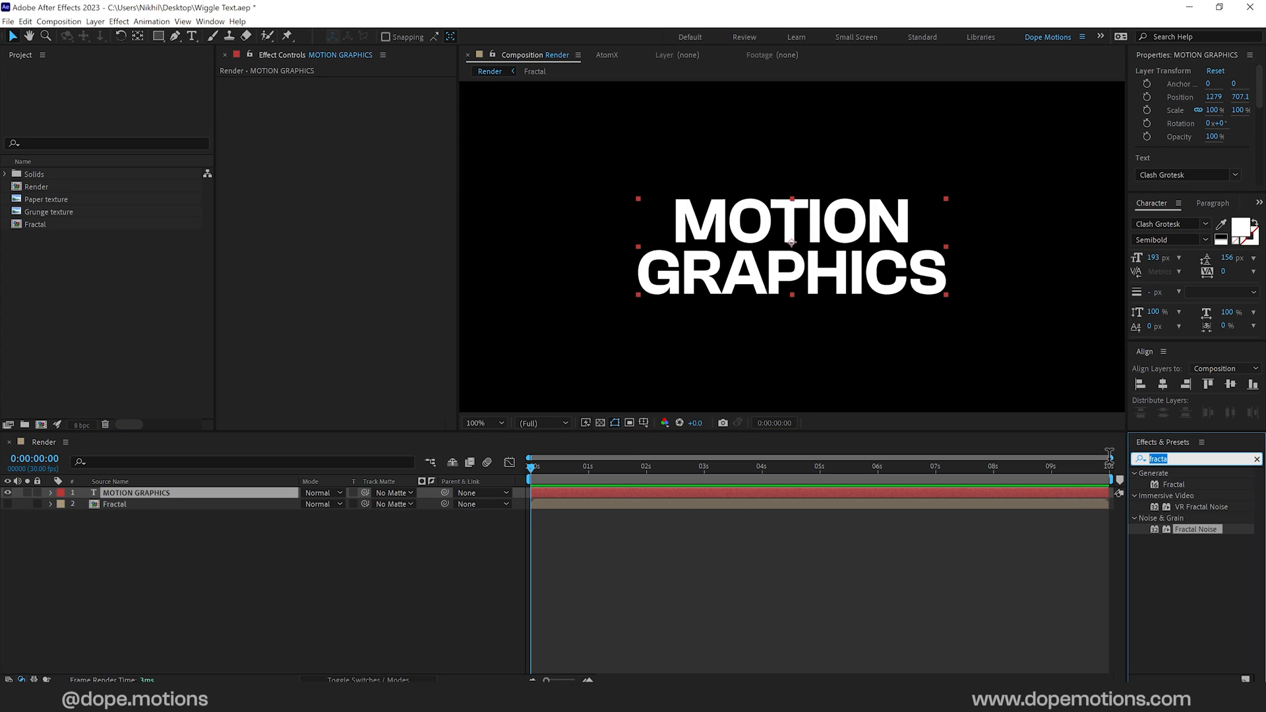
# Step: Apply Displacement Map to the title driven by the Fractal layer, max displacement 5
pyautogui.write('displa')
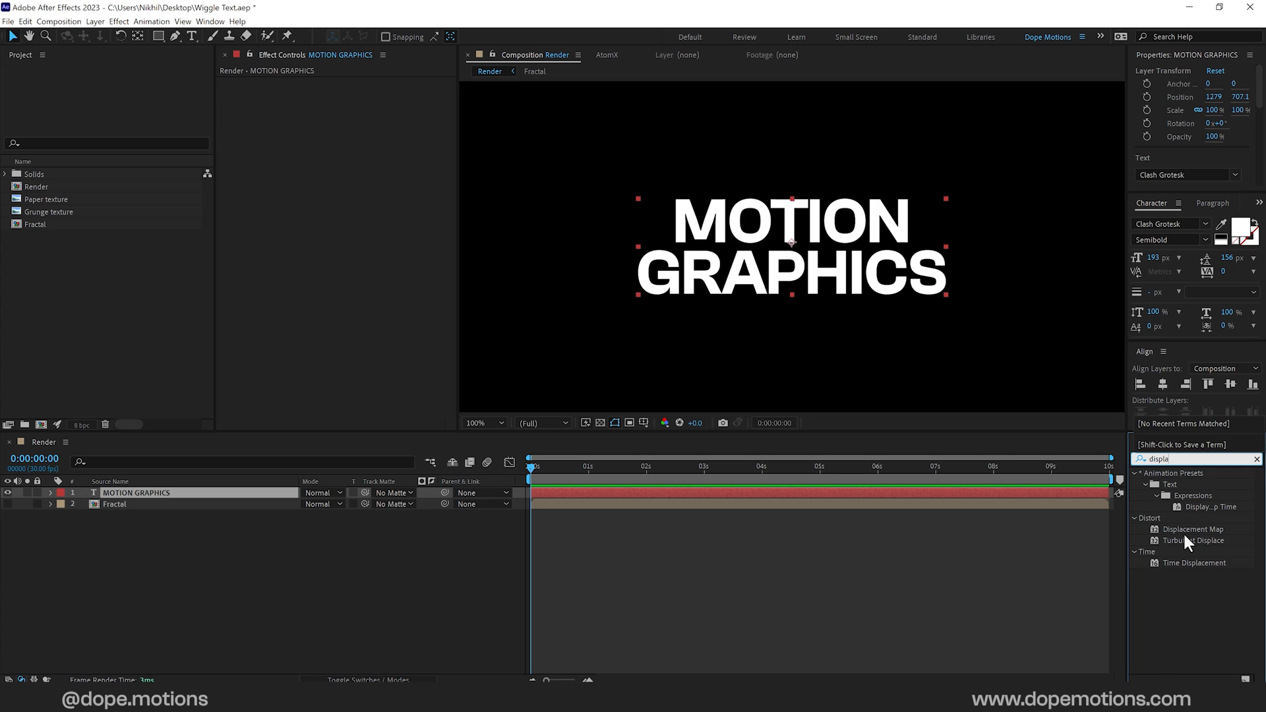
pyautogui.doubleClick(1191, 529)
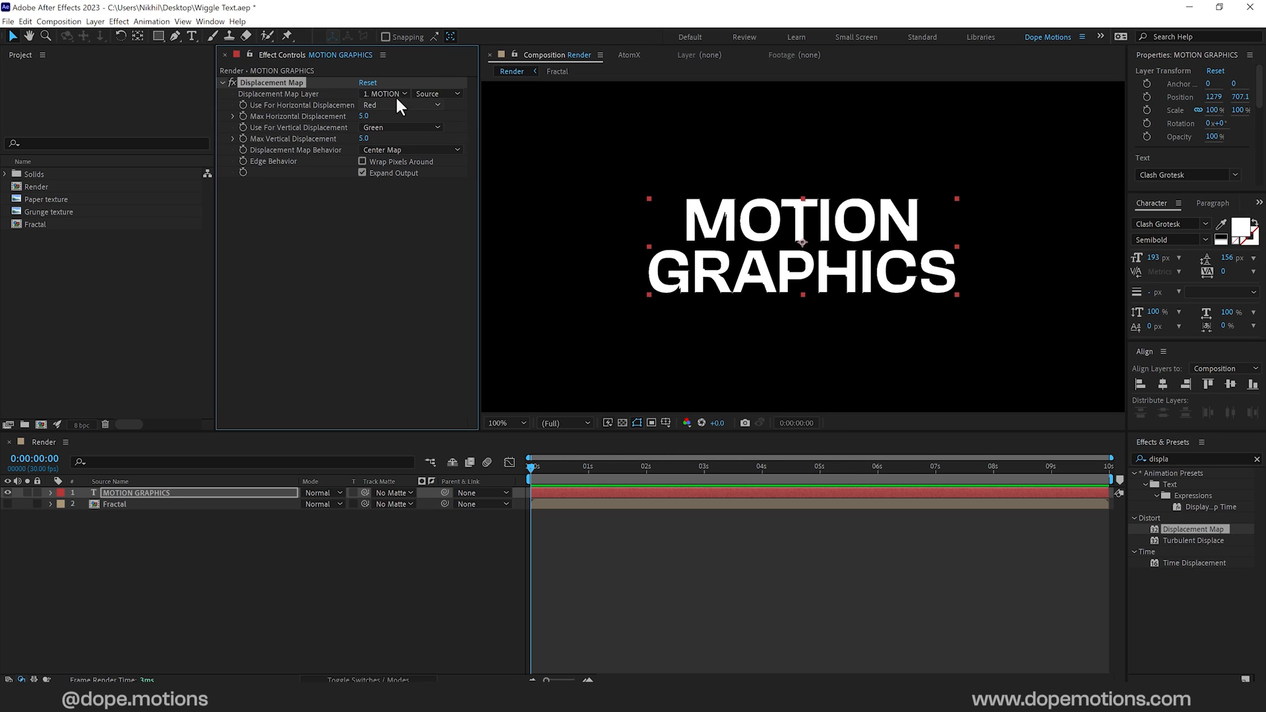
pyautogui.click(383, 92)
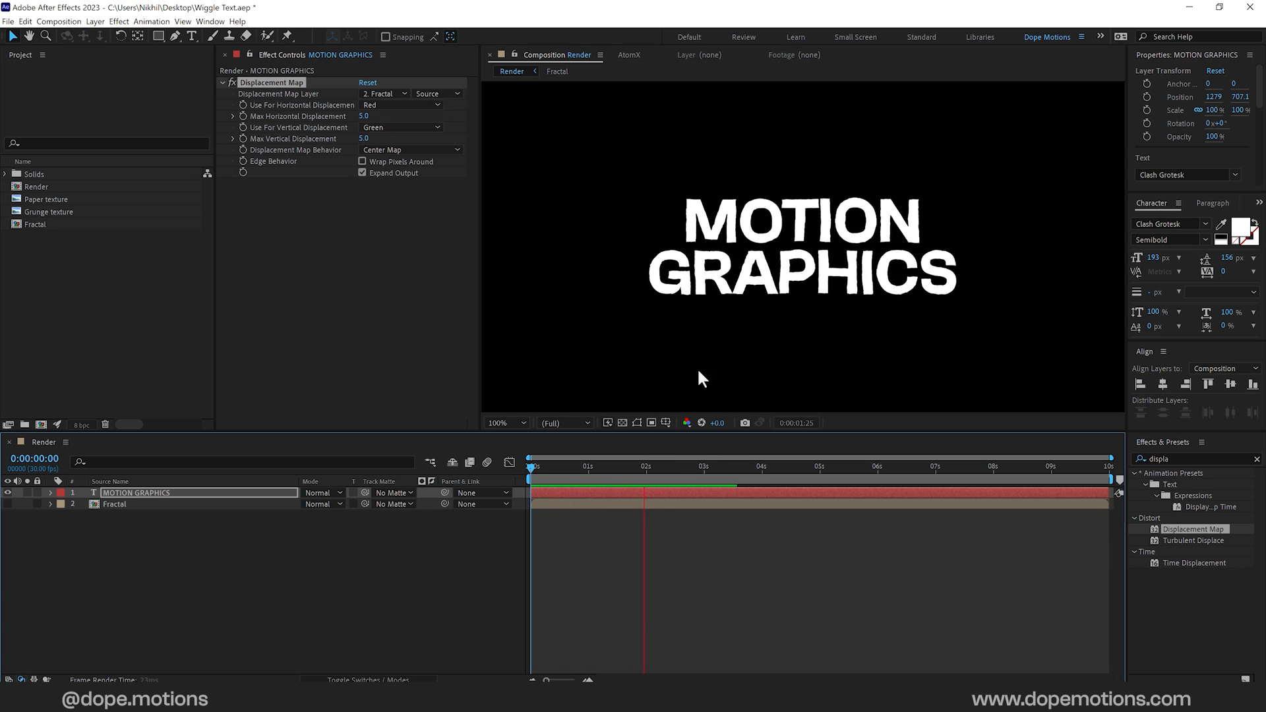
pyautogui.click(762, 467)
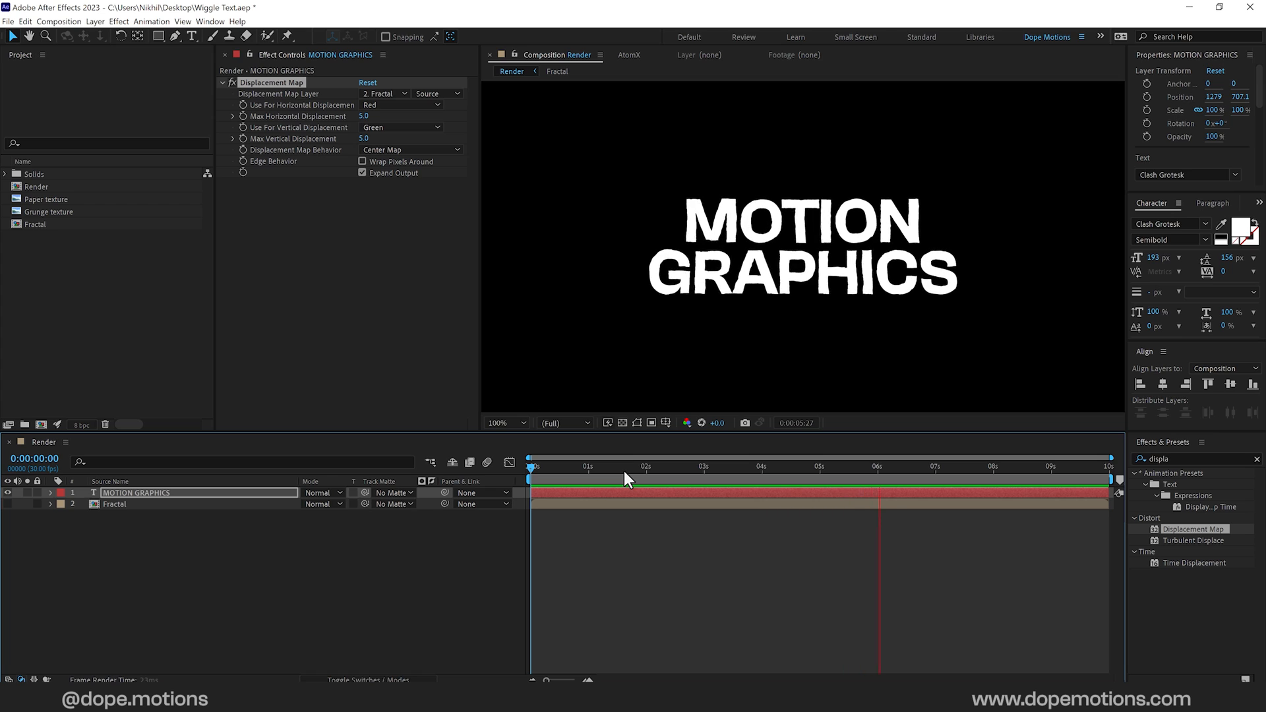
pyautogui.click(622, 467)
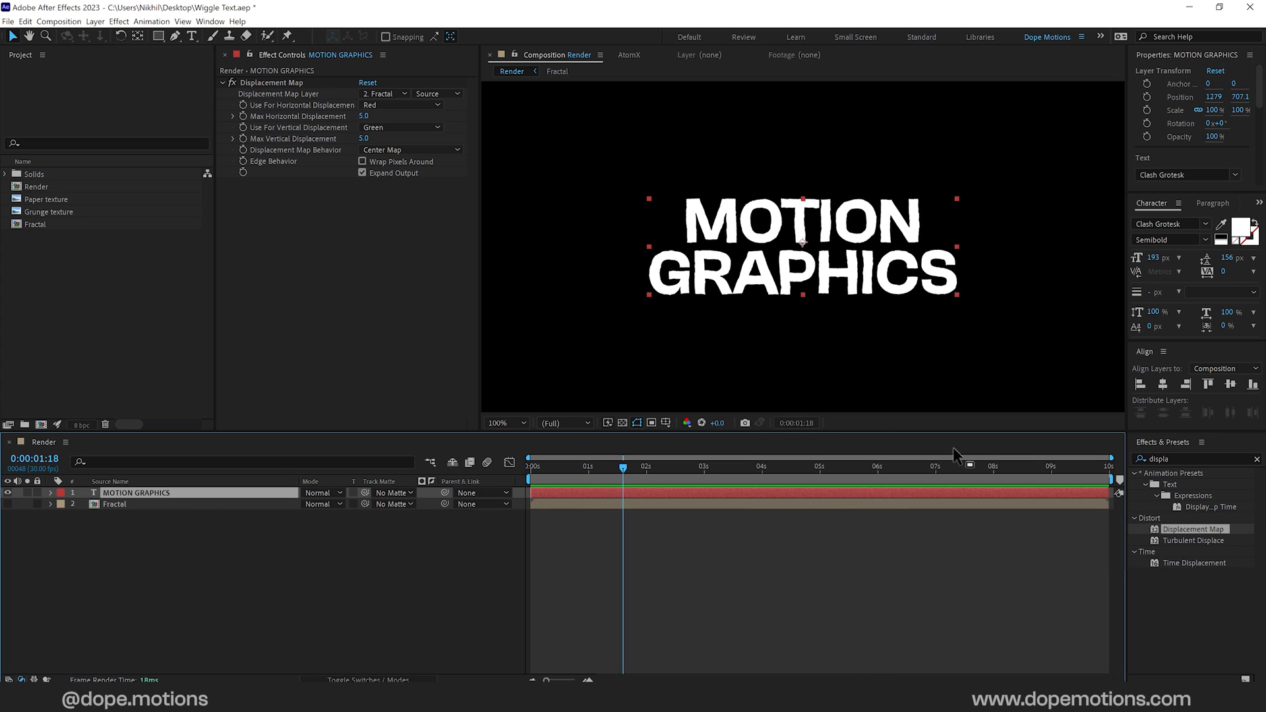
# Step: Check the font weight list and keep the title at Semibold
pyautogui.click(1171, 239)
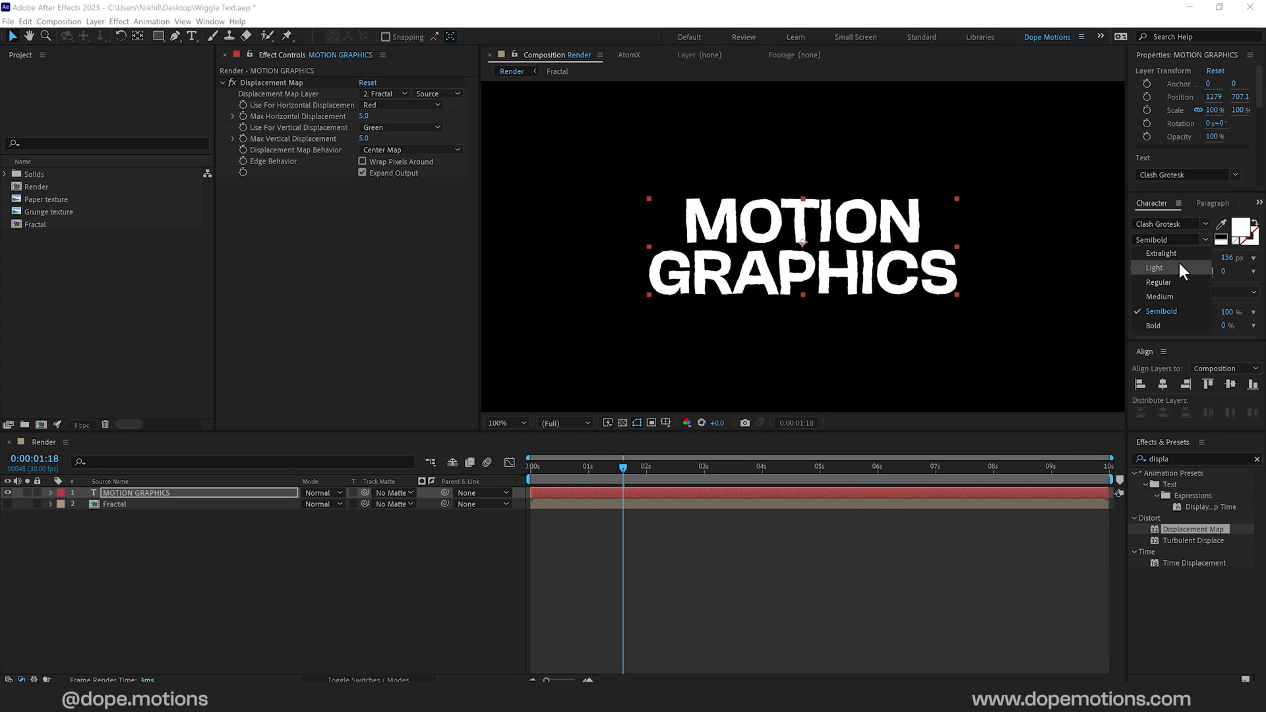
pyautogui.click(1160, 252)
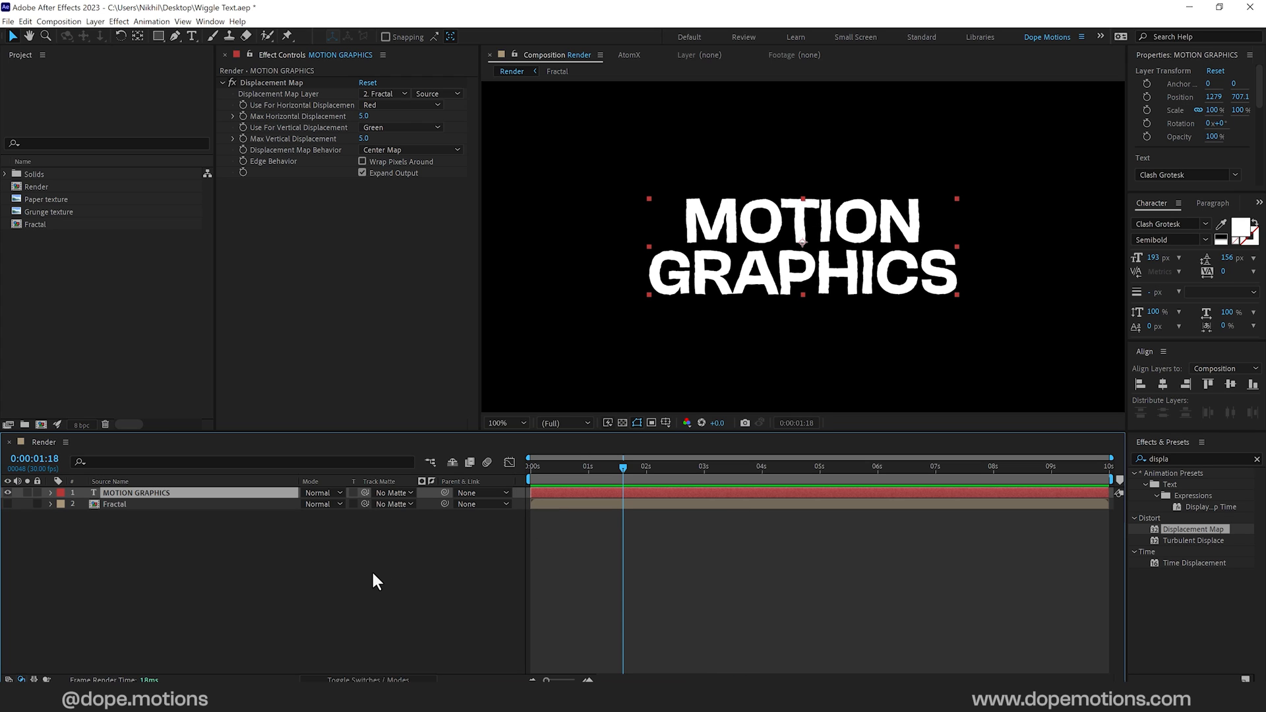
pyautogui.moveTo(306, 507)
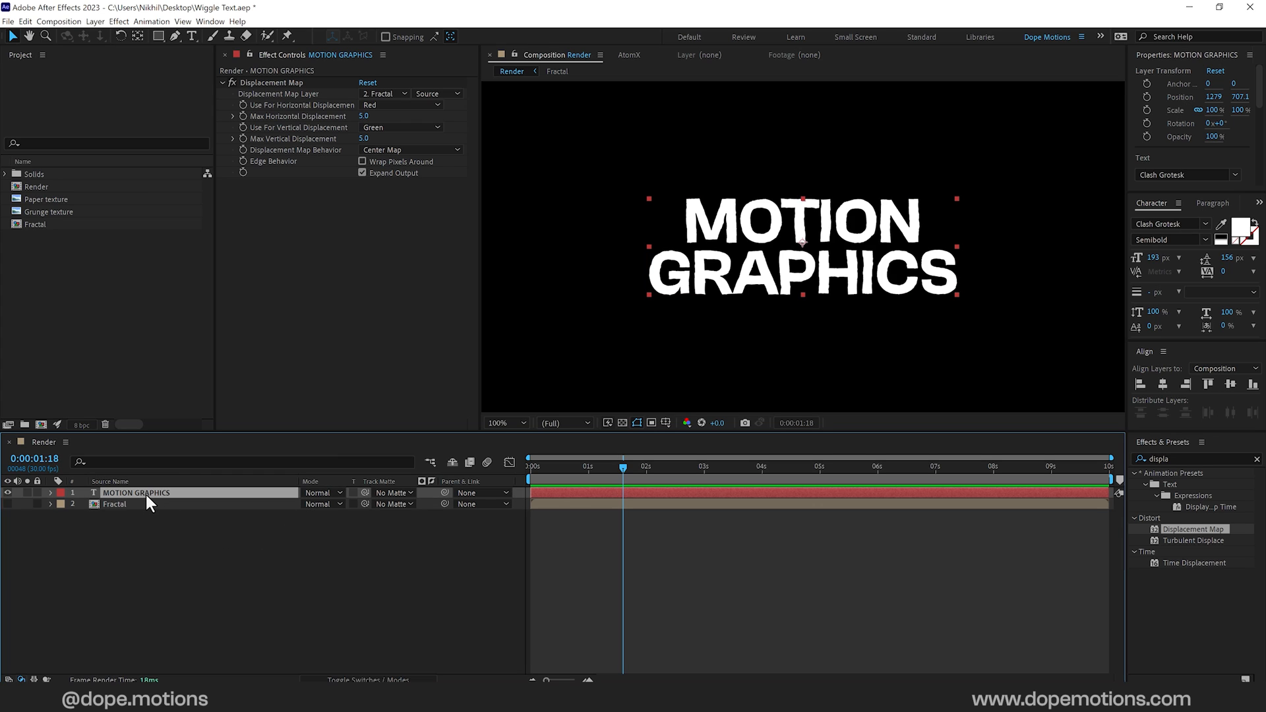
# Step: Create shape outlines from the text layer and expand the Outlines layer's properties
pyautogui.rightClick(150, 501)
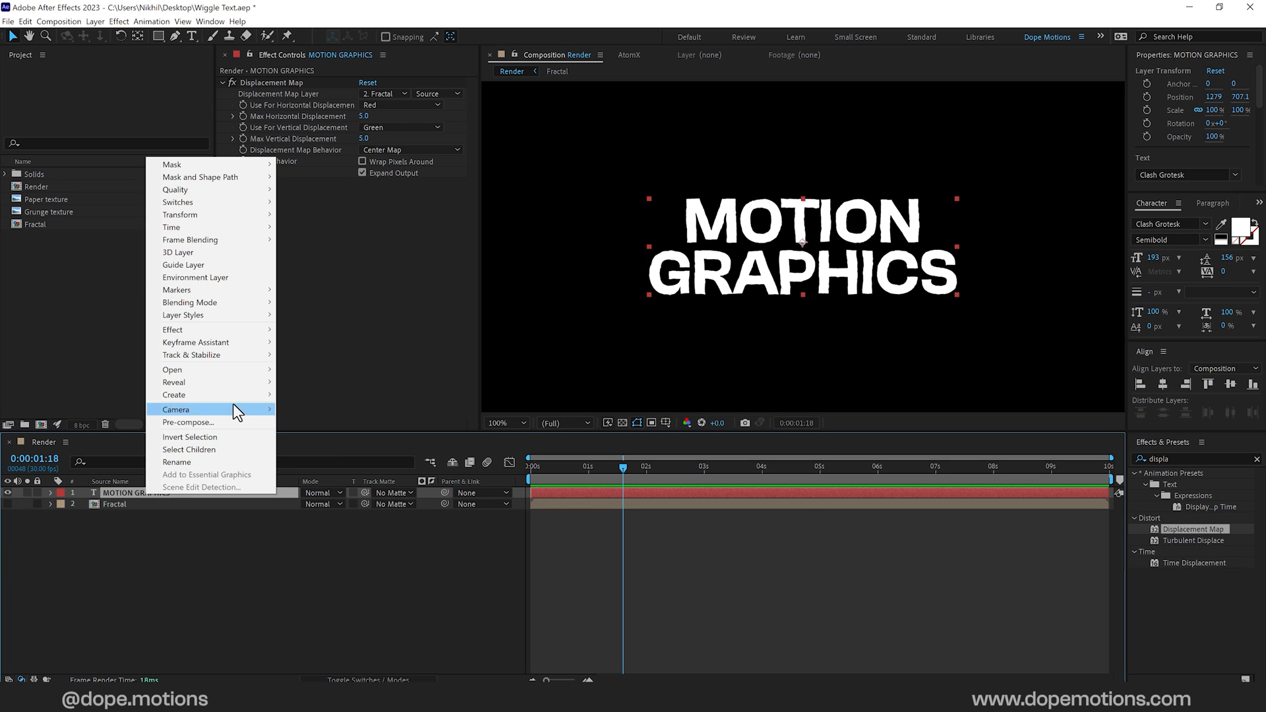
pyautogui.moveTo(174, 396)
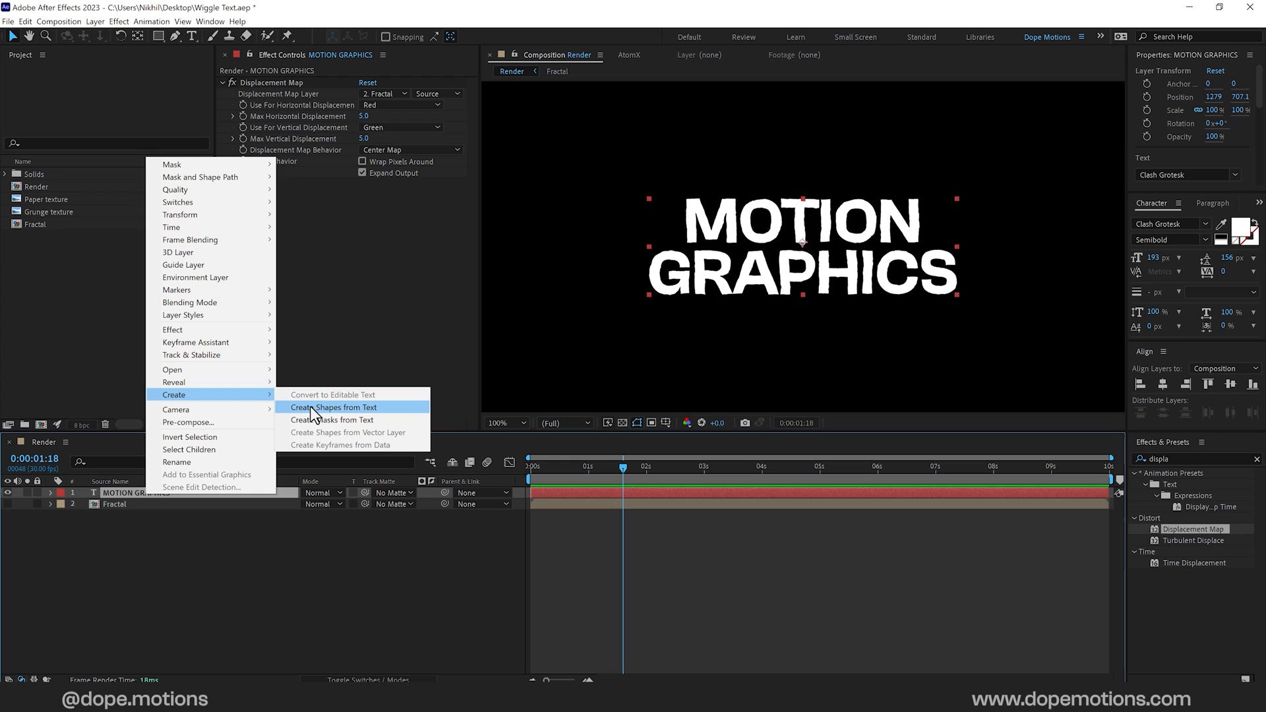
pyautogui.click(333, 406)
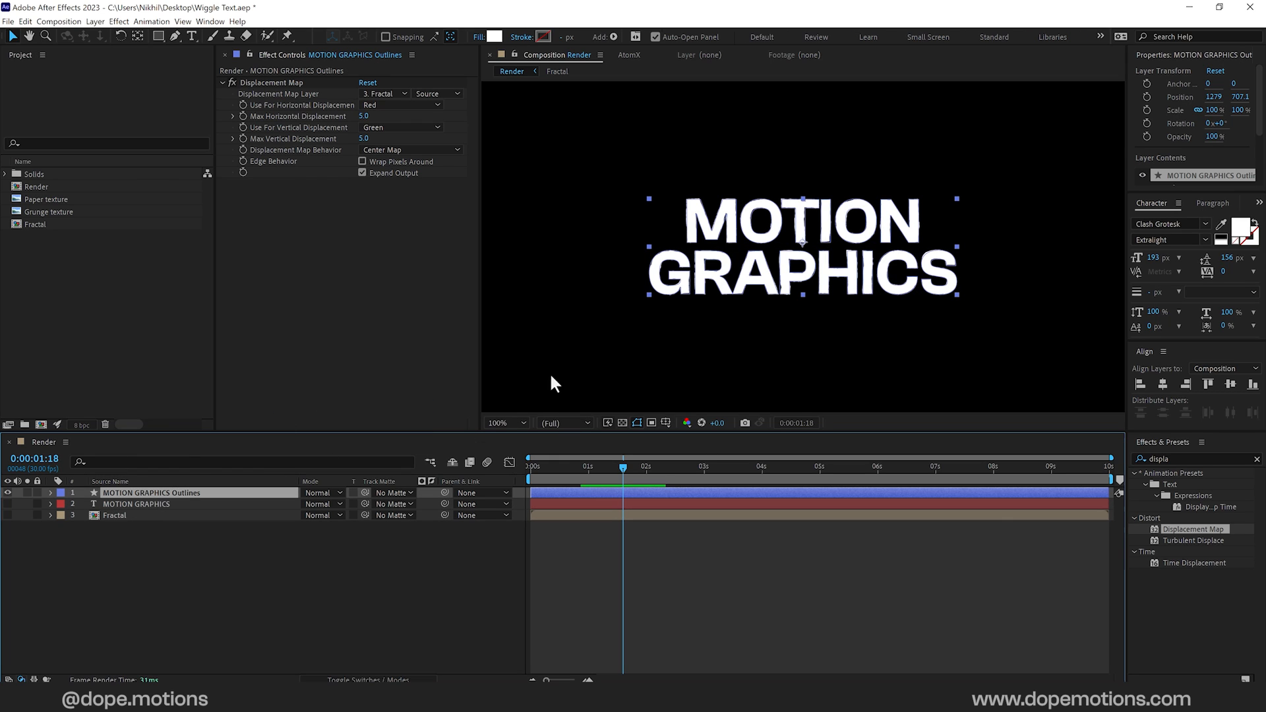
pyautogui.click(50, 493)
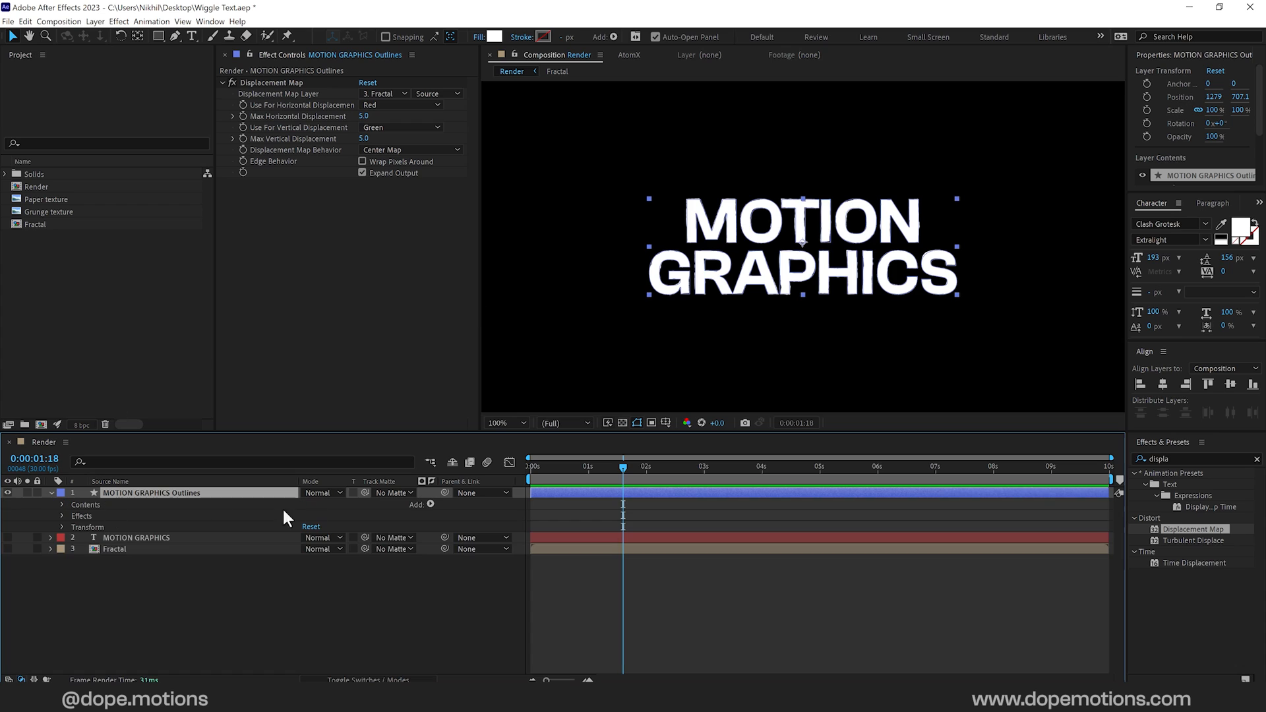
pyautogui.click(430, 503)
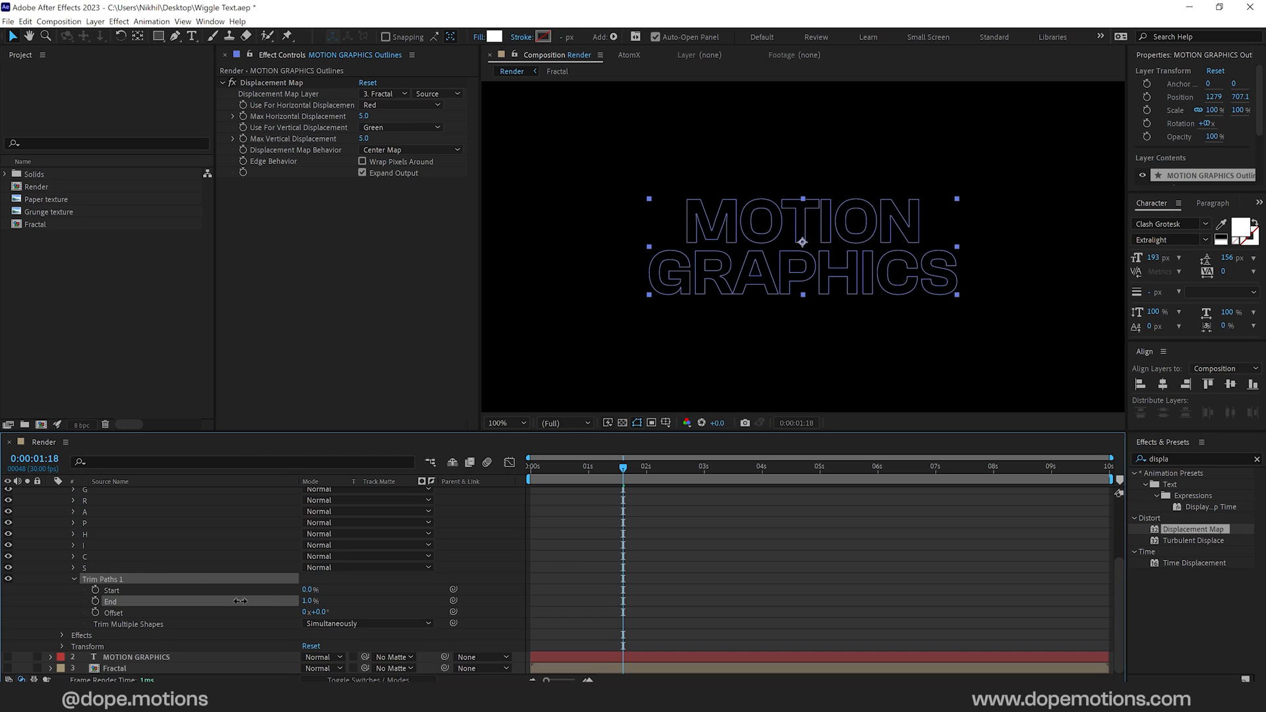
# Step: Keyframe Trim Paths End from about 0% to 100% with Easy Ease on the keyframes
pyautogui.moveTo(307, 602); pyautogui.dragTo(275, 601)
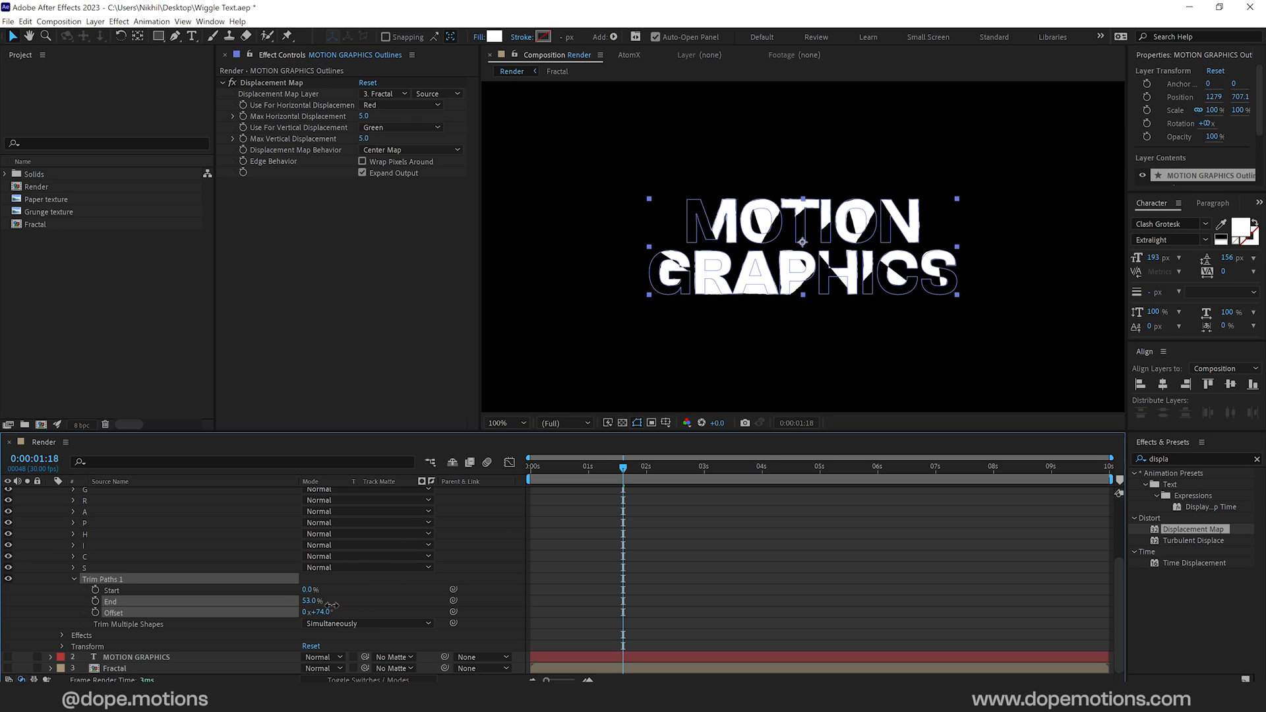
pyautogui.moveTo(311, 602); pyautogui.dragTo(372, 602)
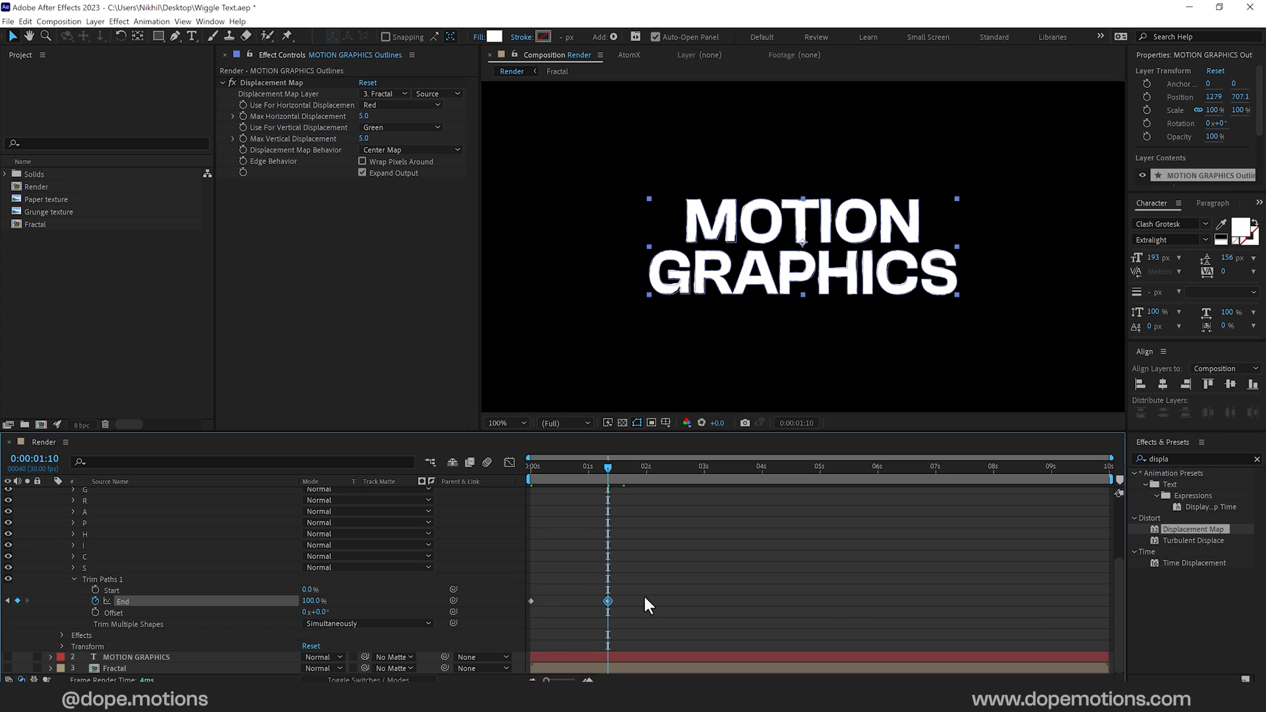
pyautogui.rightClick(607, 602)
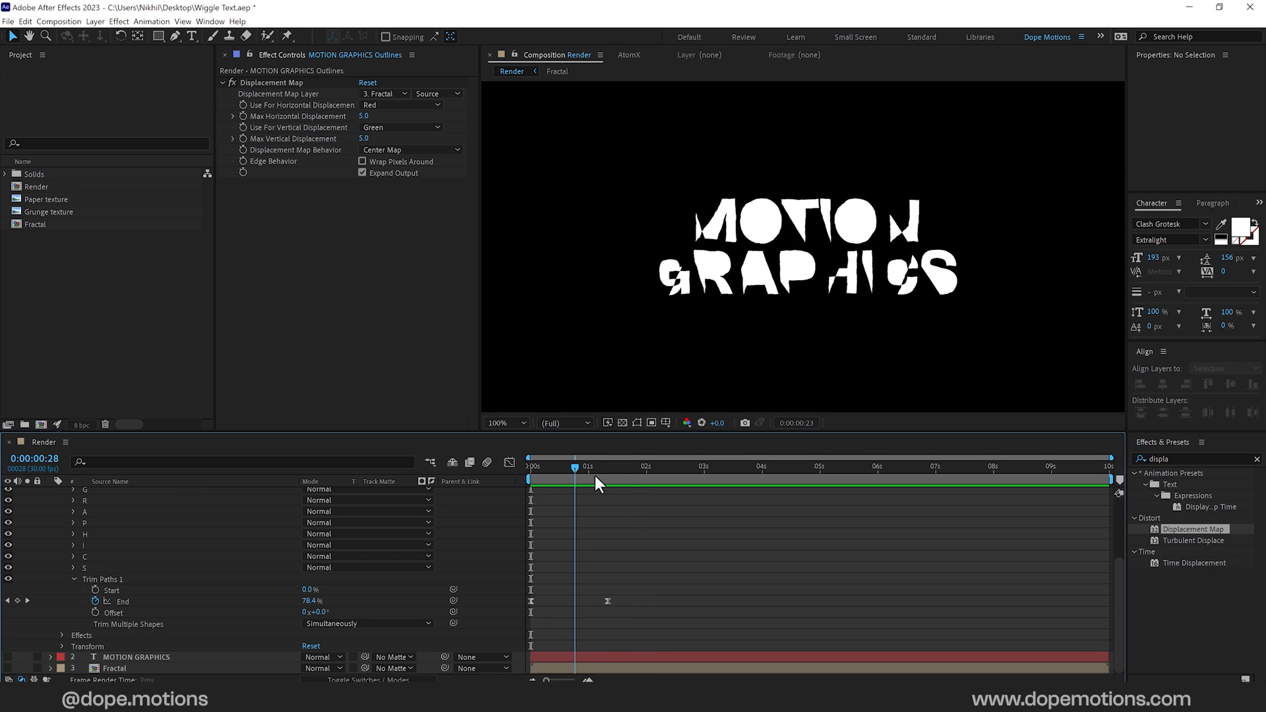
pyautogui.moveTo(597, 480); pyautogui.dragTo(571, 480)
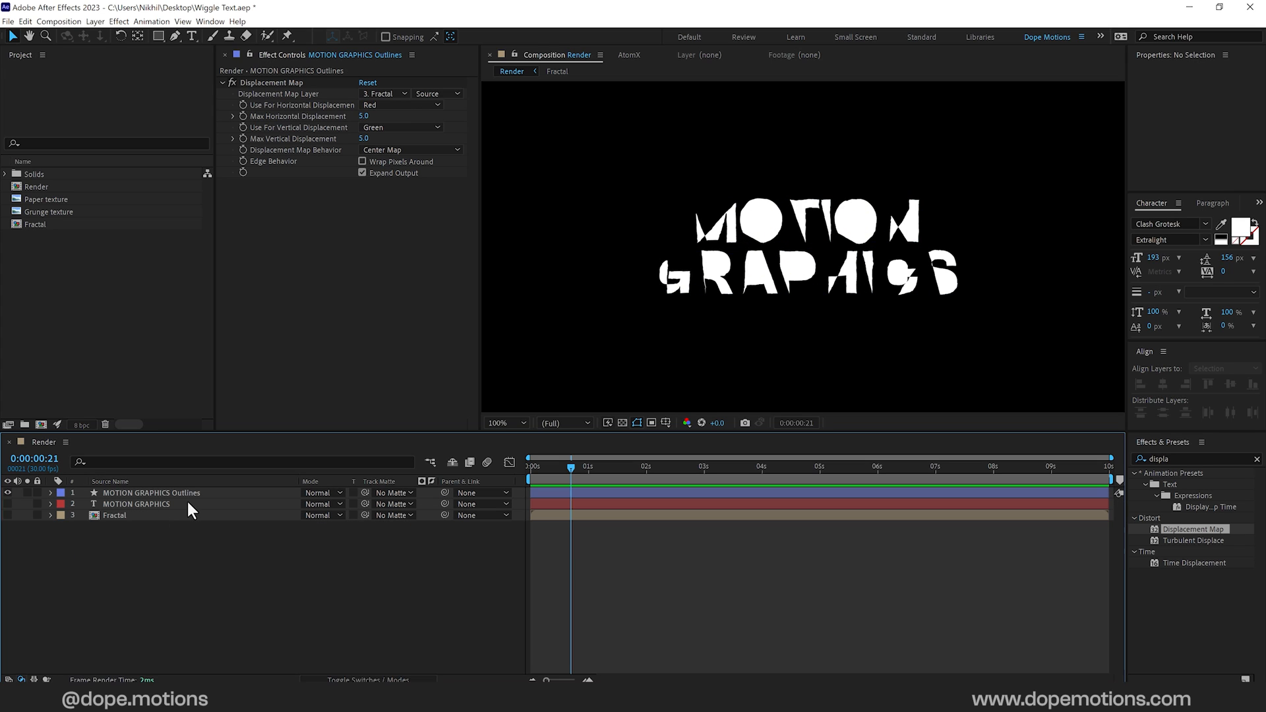
# Step: Select the Outlines layer ready to duplicate it four times with staggered starts
pyautogui.click(150, 493)
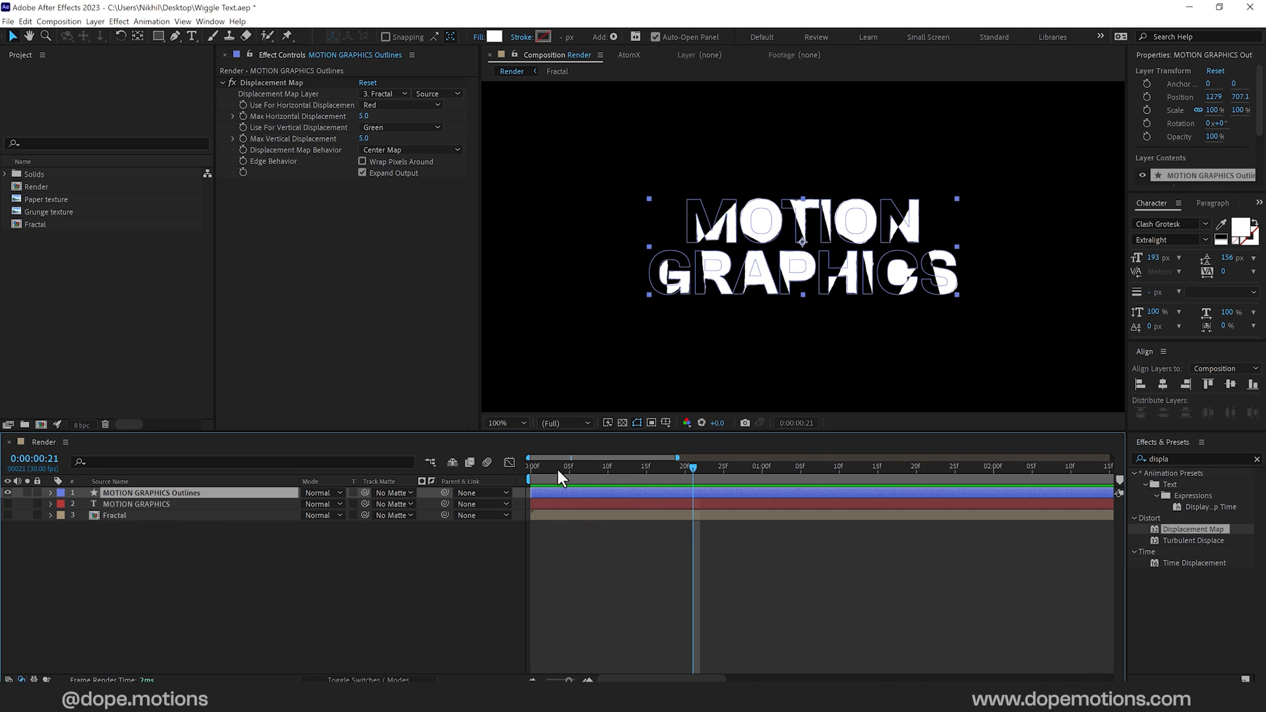
pyautogui.moveTo(237, 504)
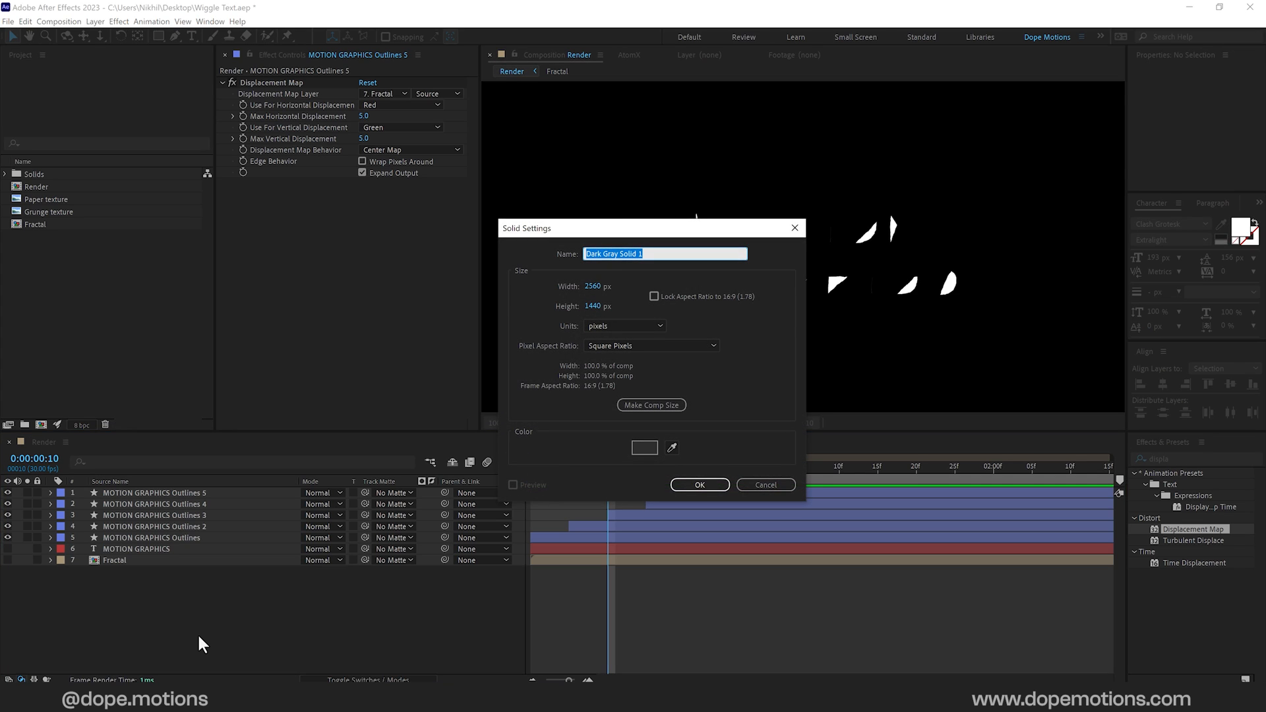
# Step: Create a BG solid with a Fill of dark purple 13111B beneath the outline layers
pyautogui.write('BG')
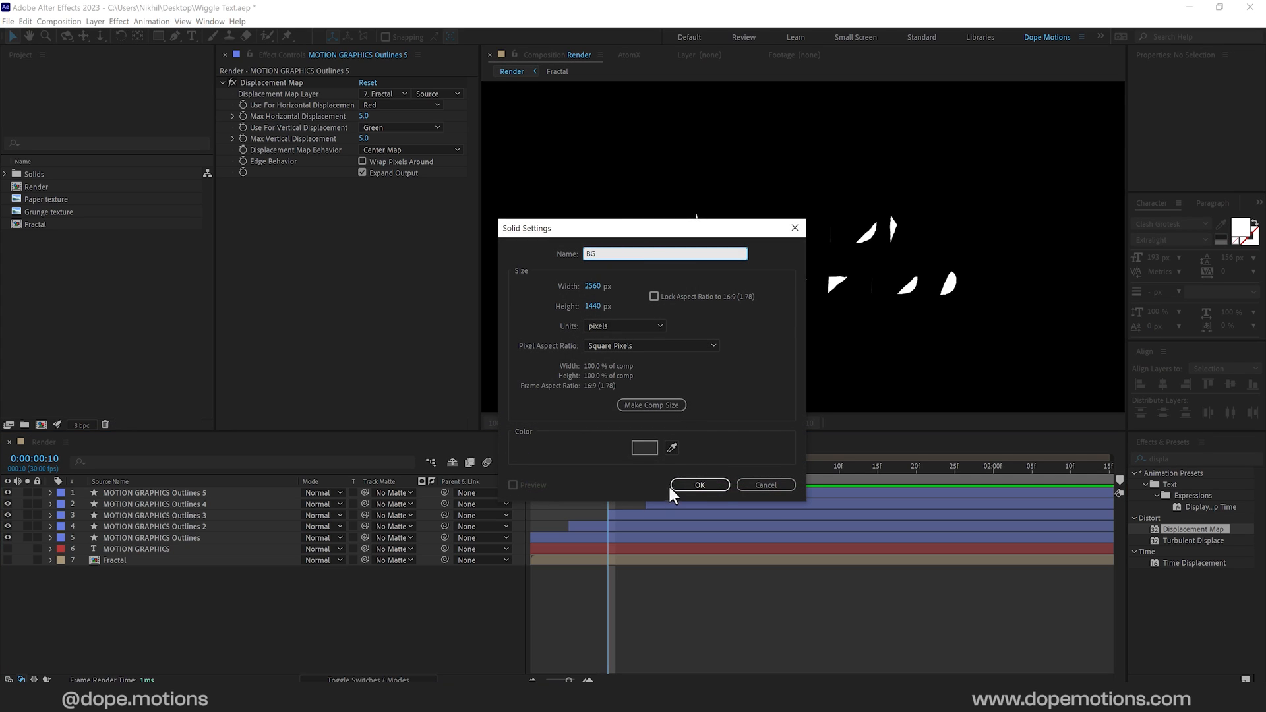
pyautogui.click(699, 486)
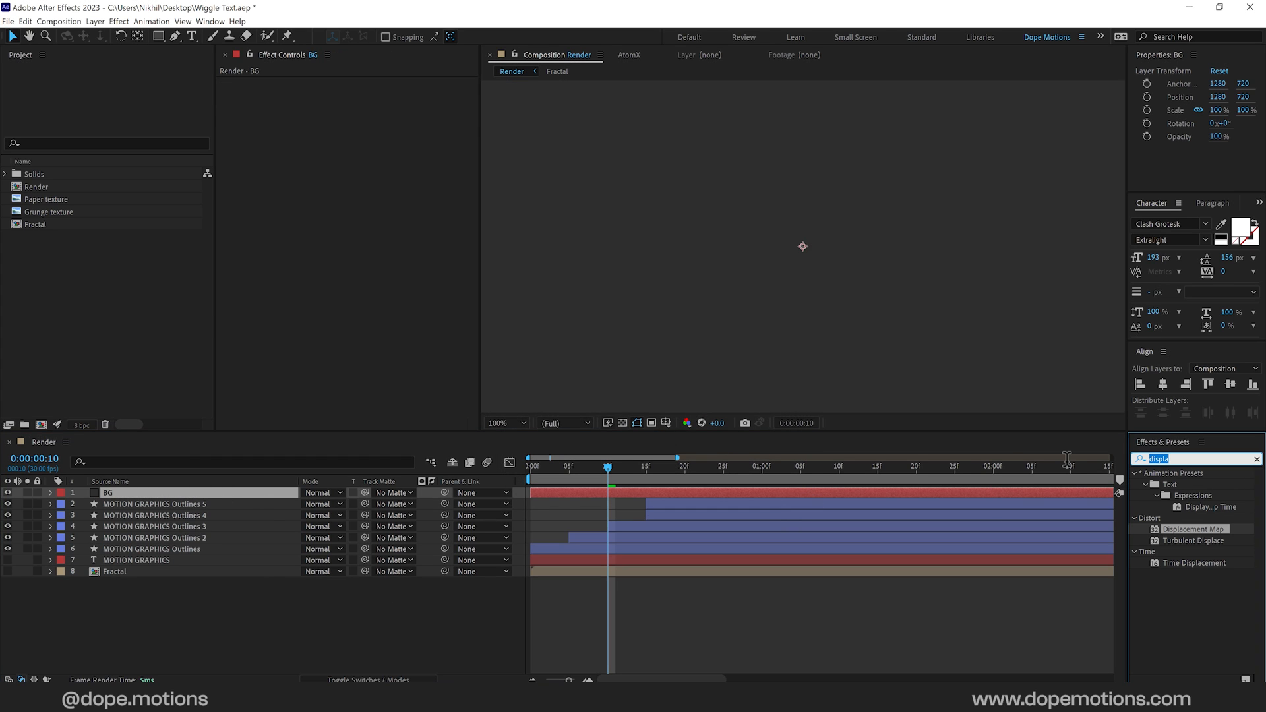
pyautogui.write('fill')
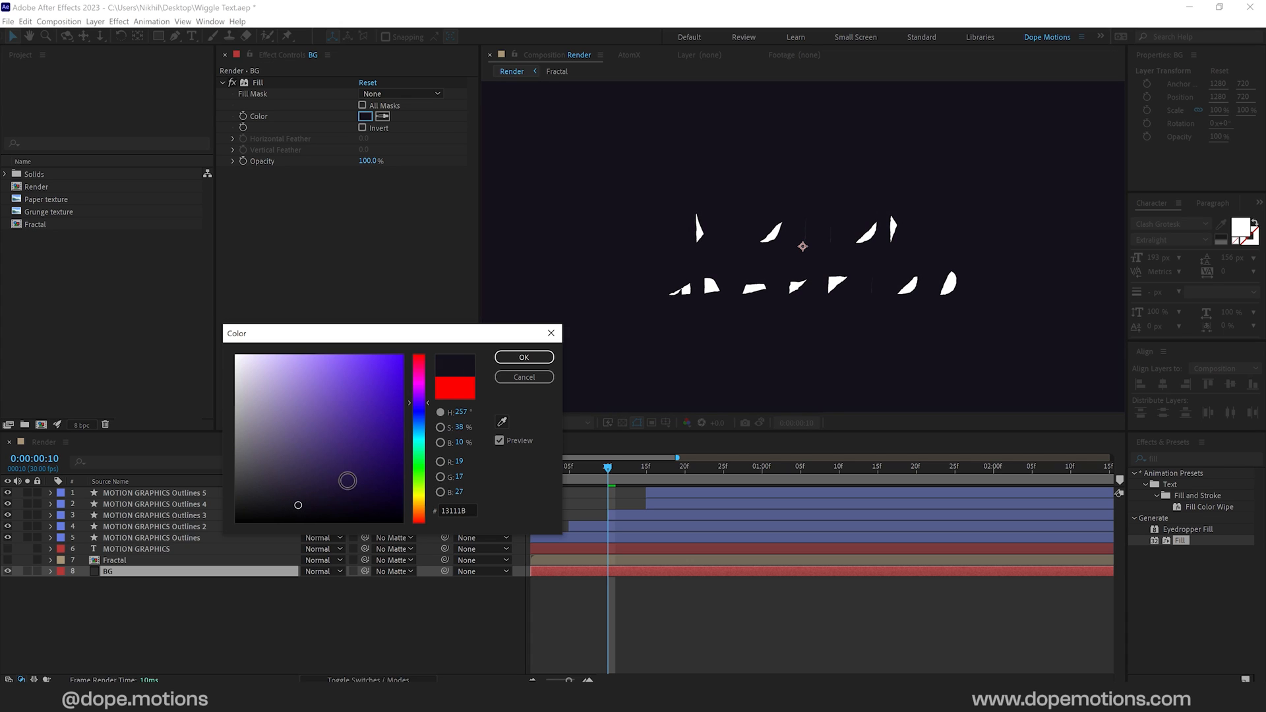
pyautogui.click(524, 356)
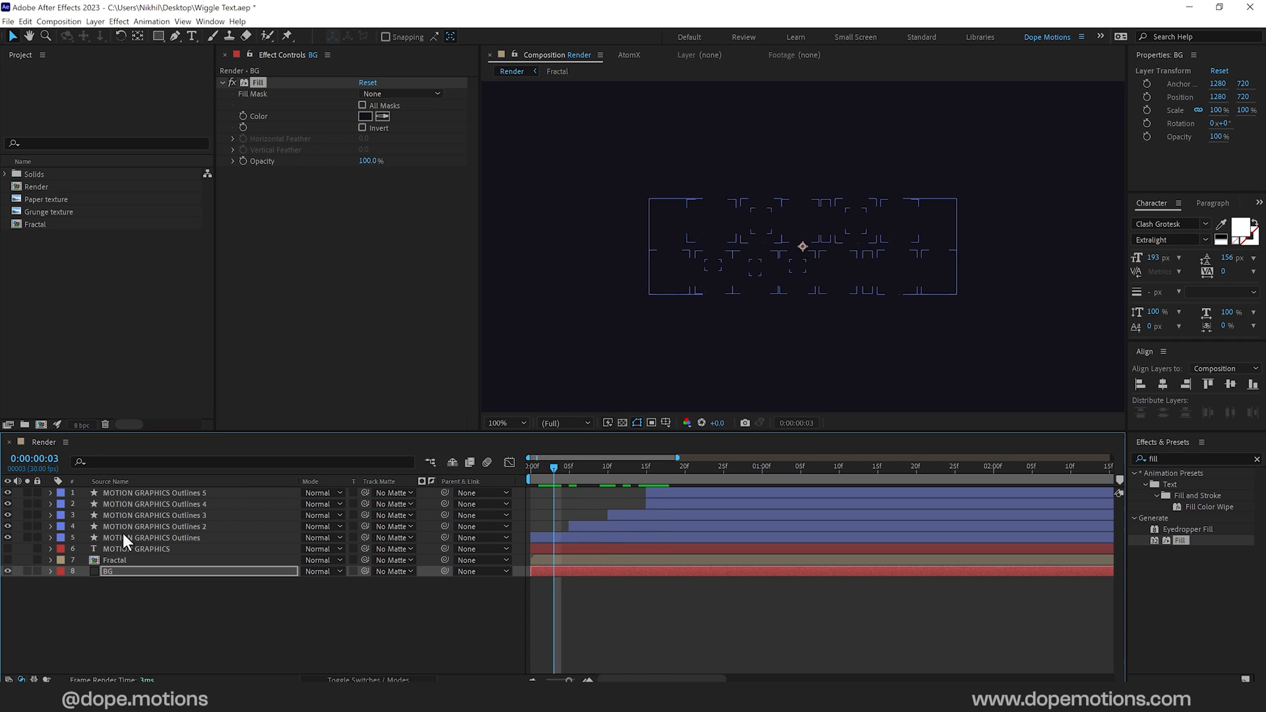
pyautogui.click(151, 538)
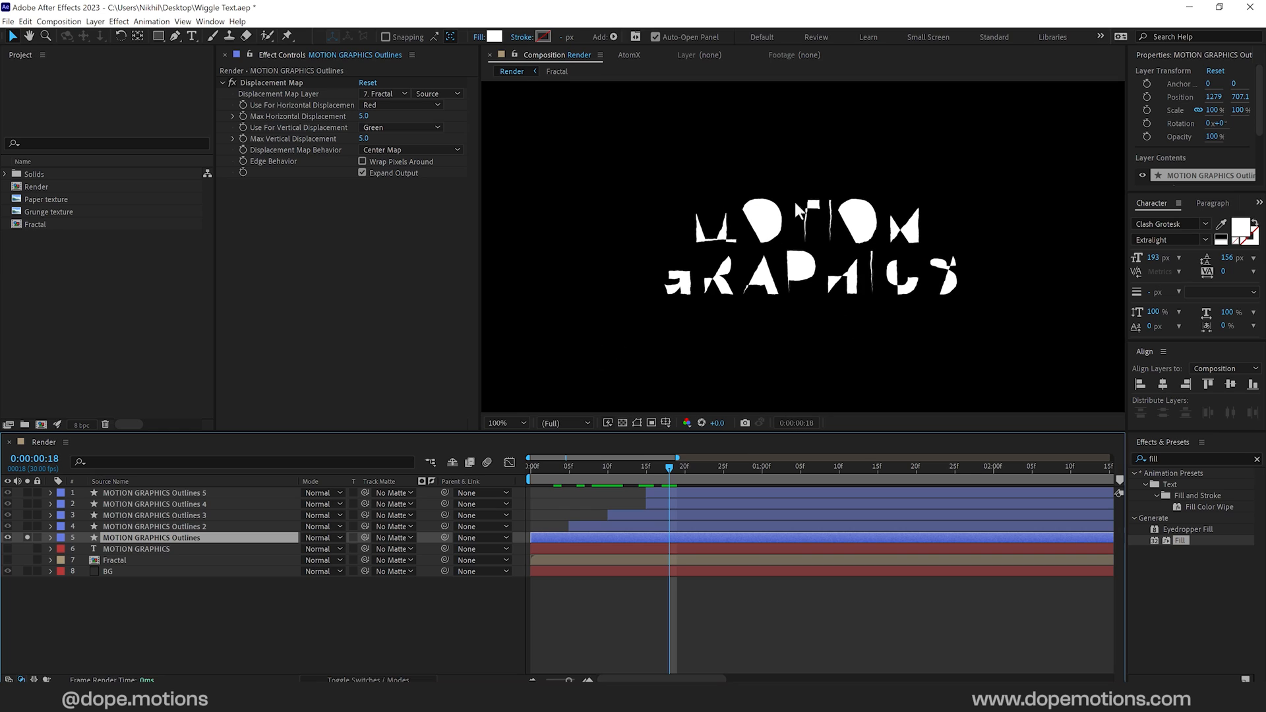
pyautogui.moveTo(567, 56)
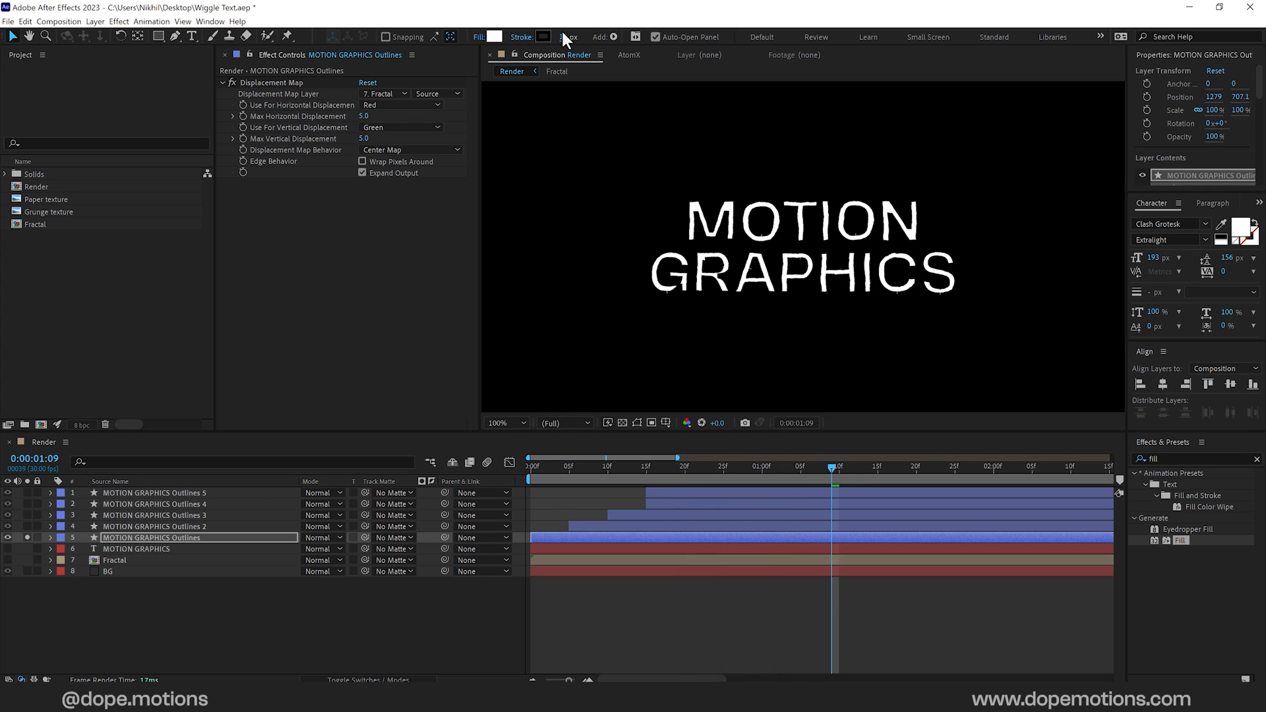
# Step: Set the first outline layer's stroke to black at 15 px
pyautogui.click(546, 37)
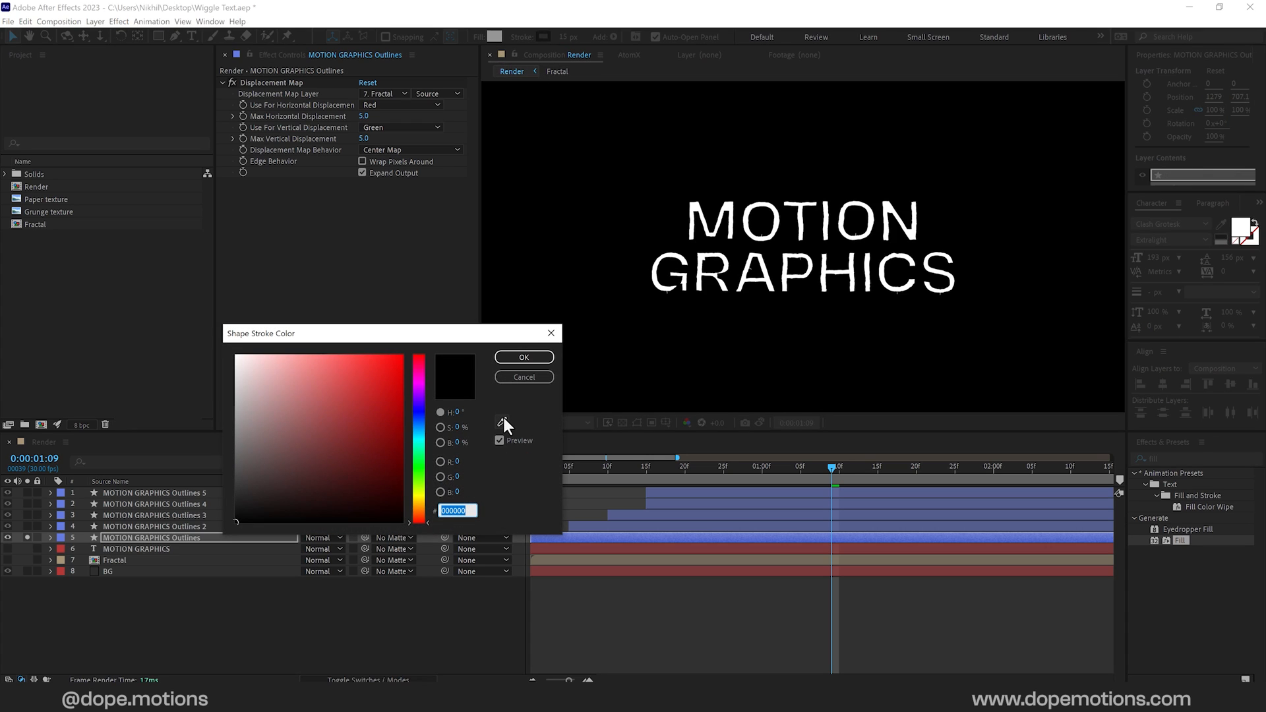
pyautogui.click(523, 356)
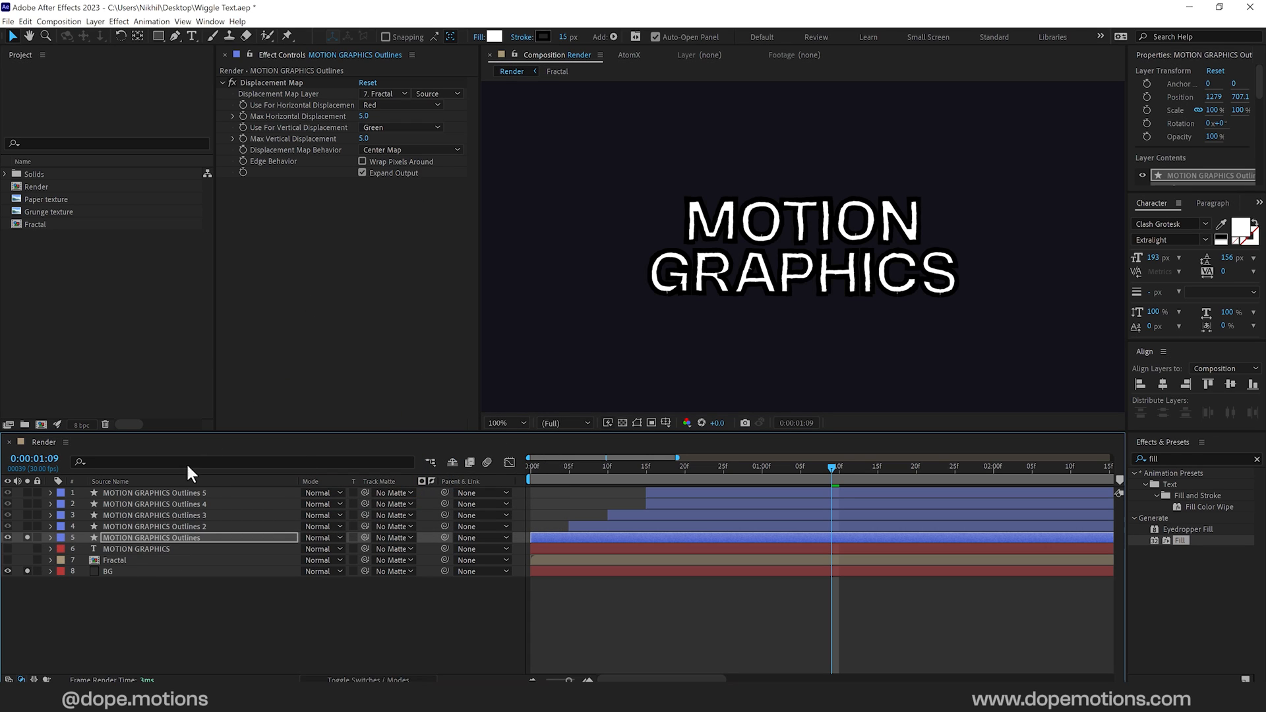
pyautogui.click(547, 37)
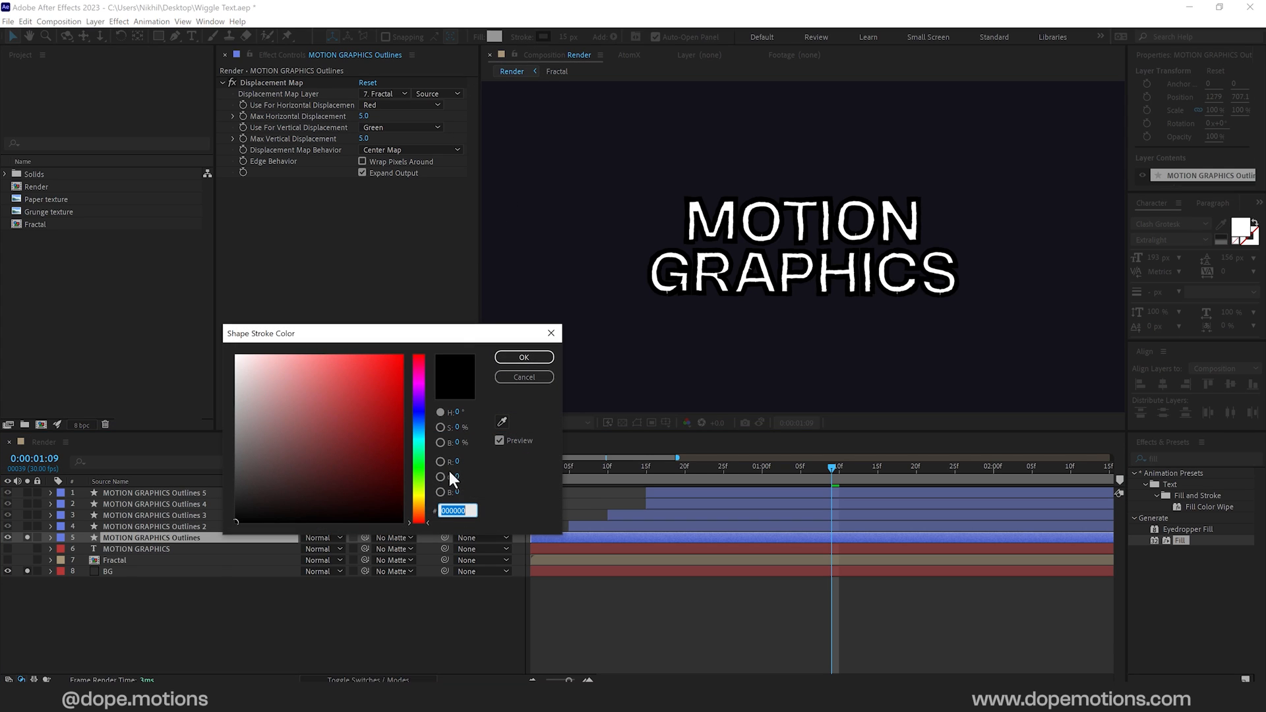
pyautogui.click(298, 505)
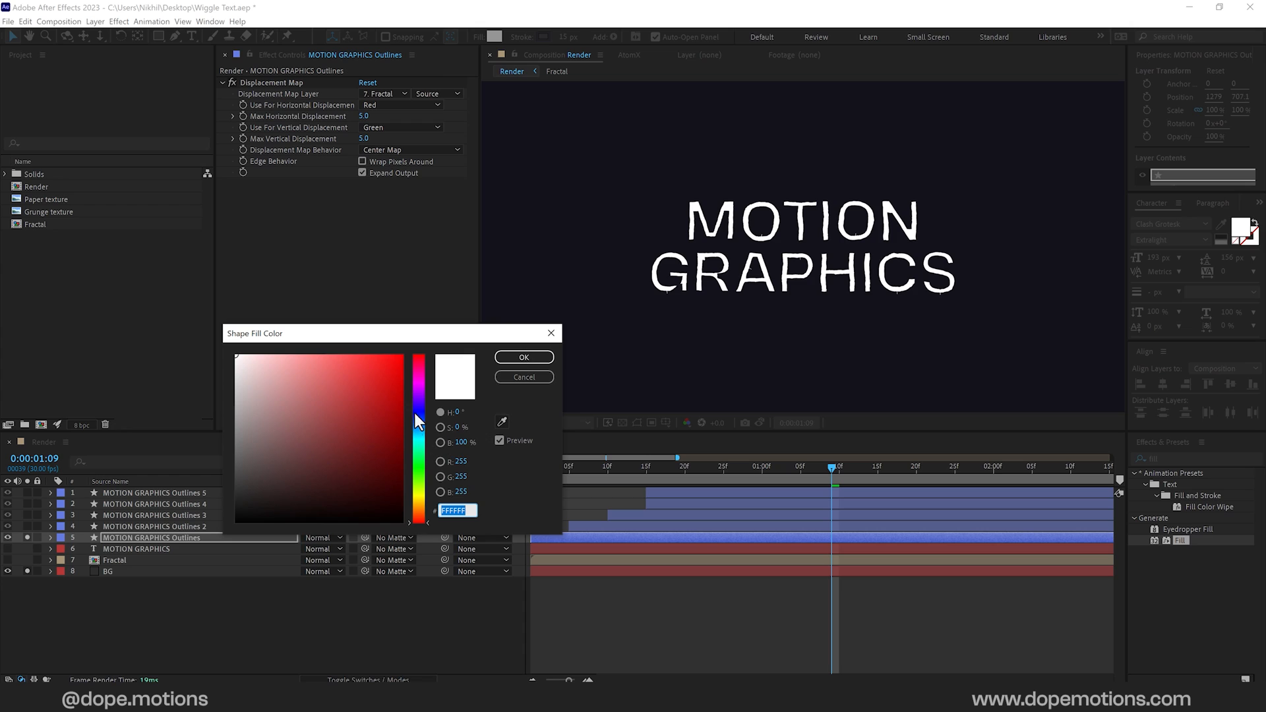
# Step: Change the outline layer's fill to purple 9055D3
pyautogui.click(337, 385)
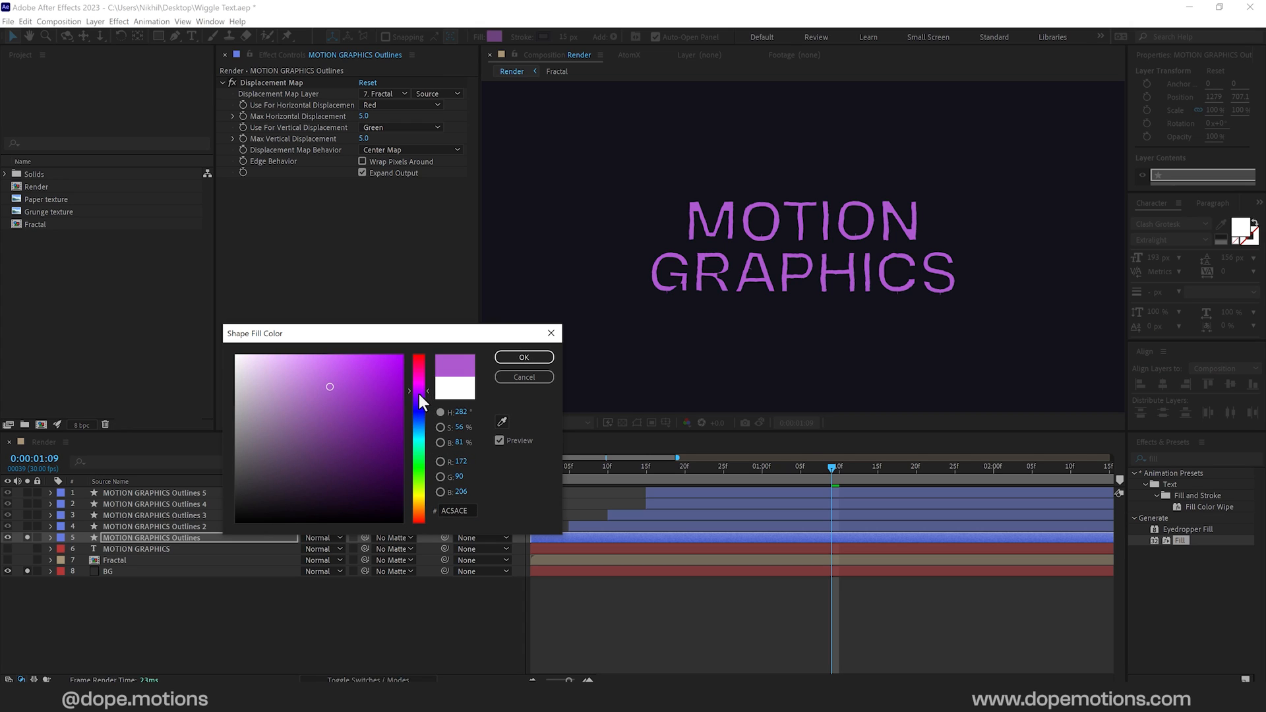
pyautogui.click(334, 379)
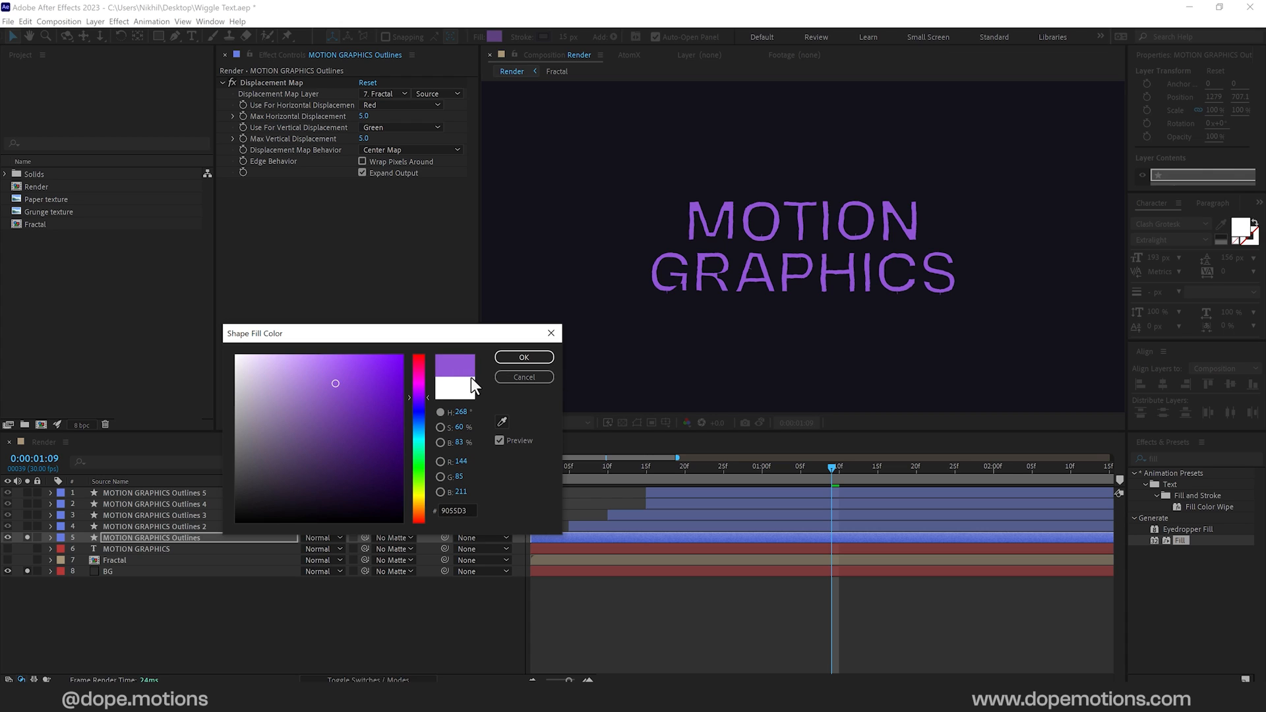
pyautogui.click(523, 356)
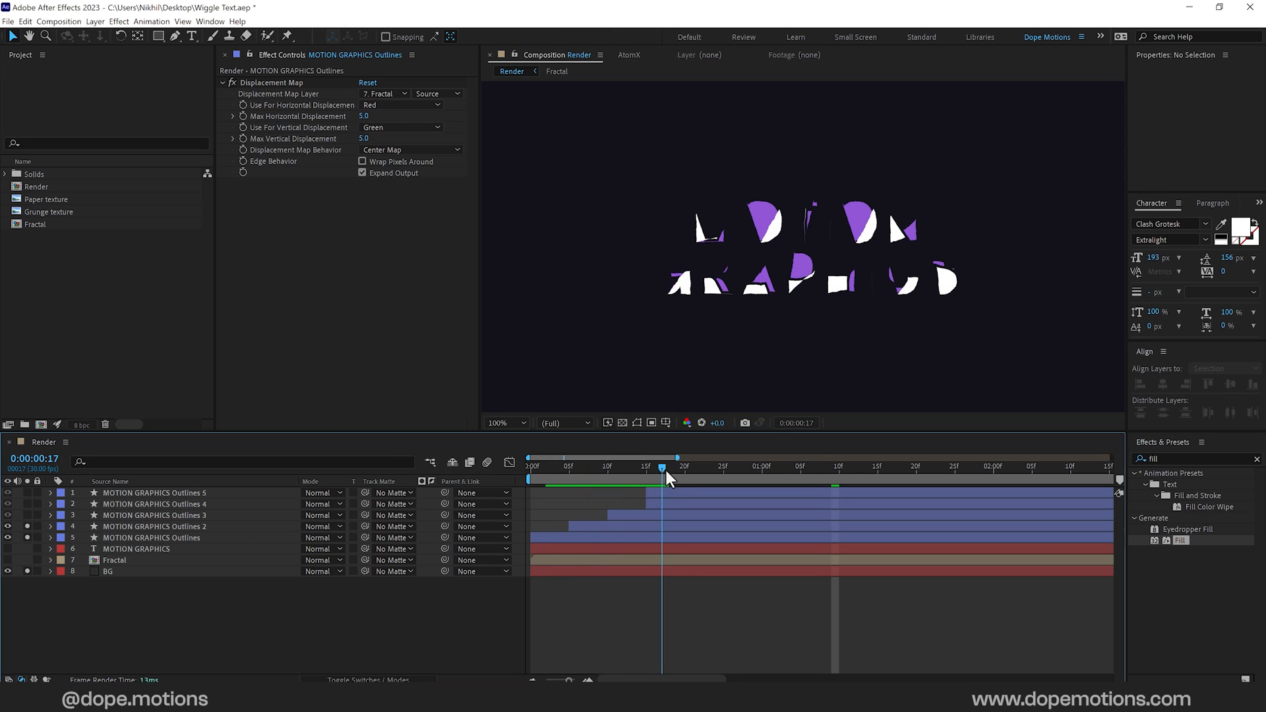
# Step: Recolour the MOTION GRAPHICS Outlines 2 fill to light blue #61B6EE
pyautogui.click(155, 527)
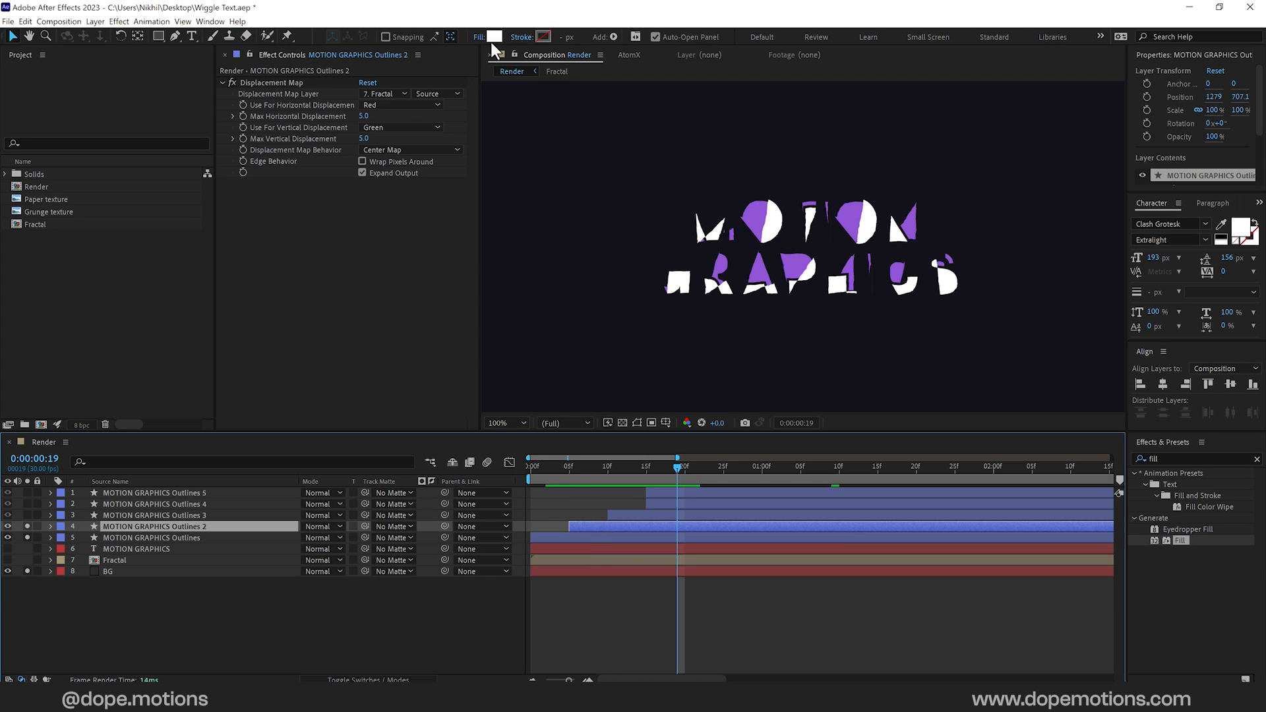
pyautogui.click(496, 34)
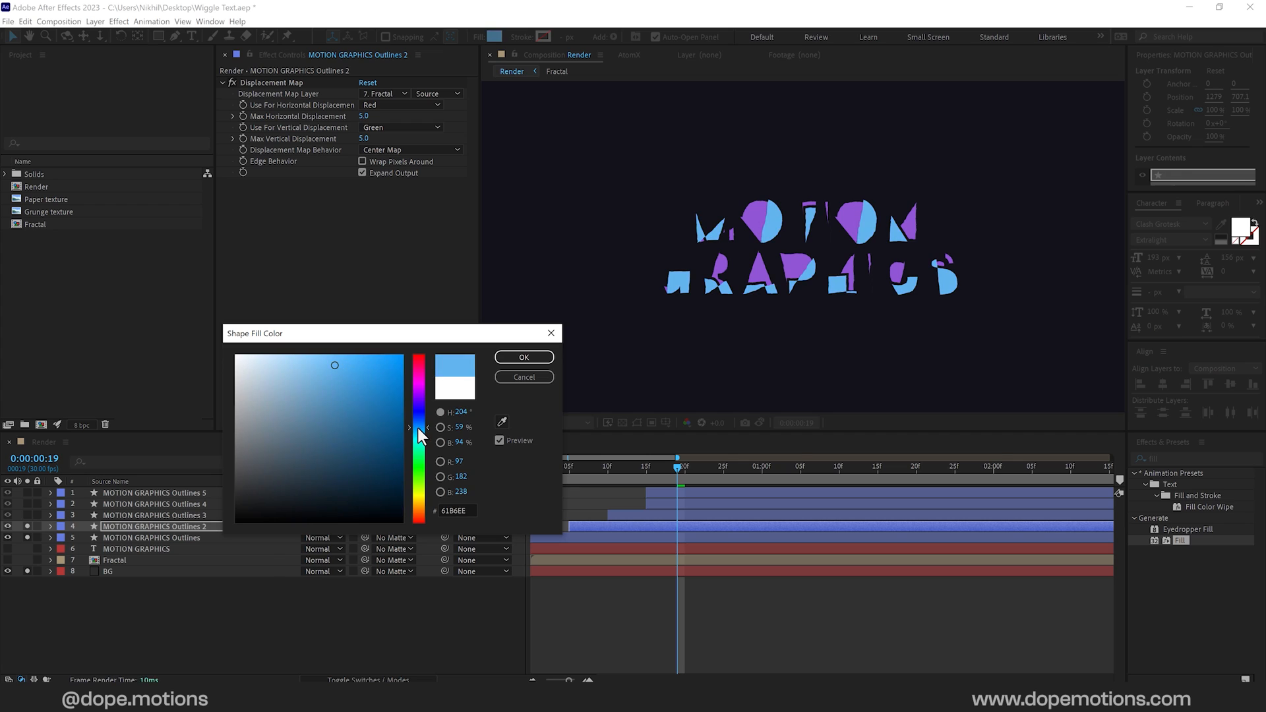
pyautogui.click(523, 356)
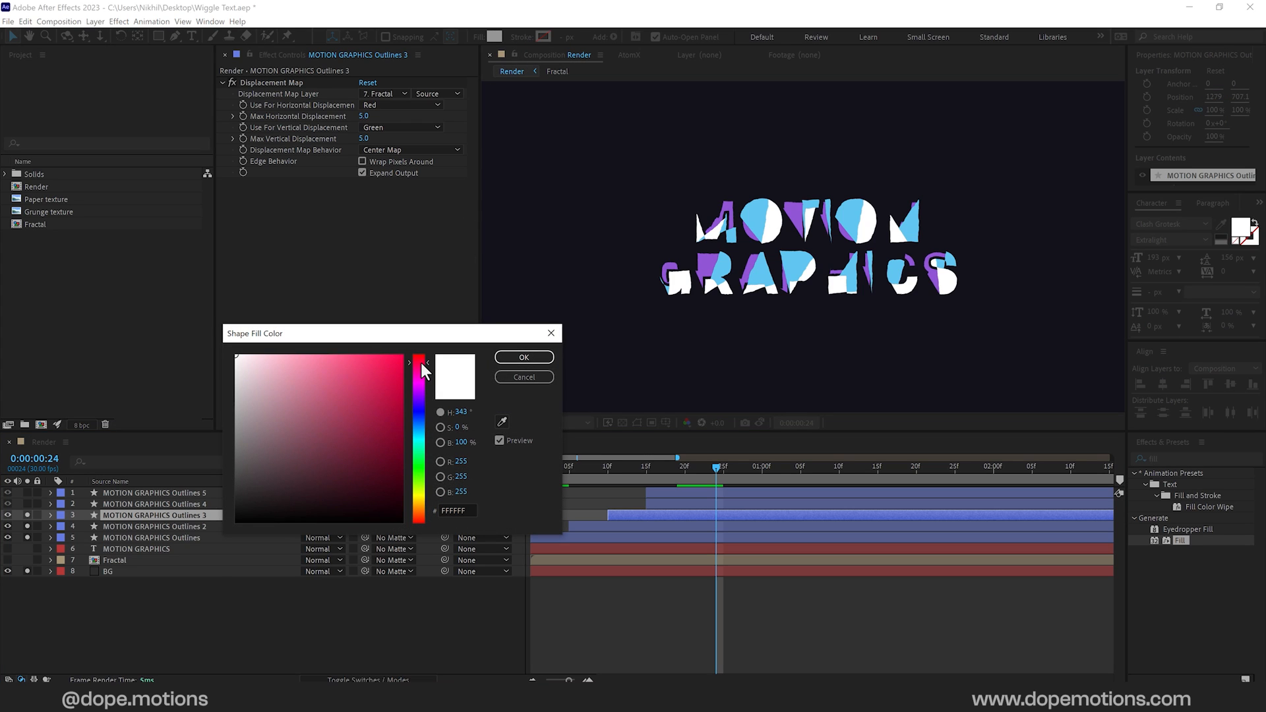
# Step: Give Outlines 3 a red fill and start recolouring Outlines 4
pyautogui.click(524, 357)
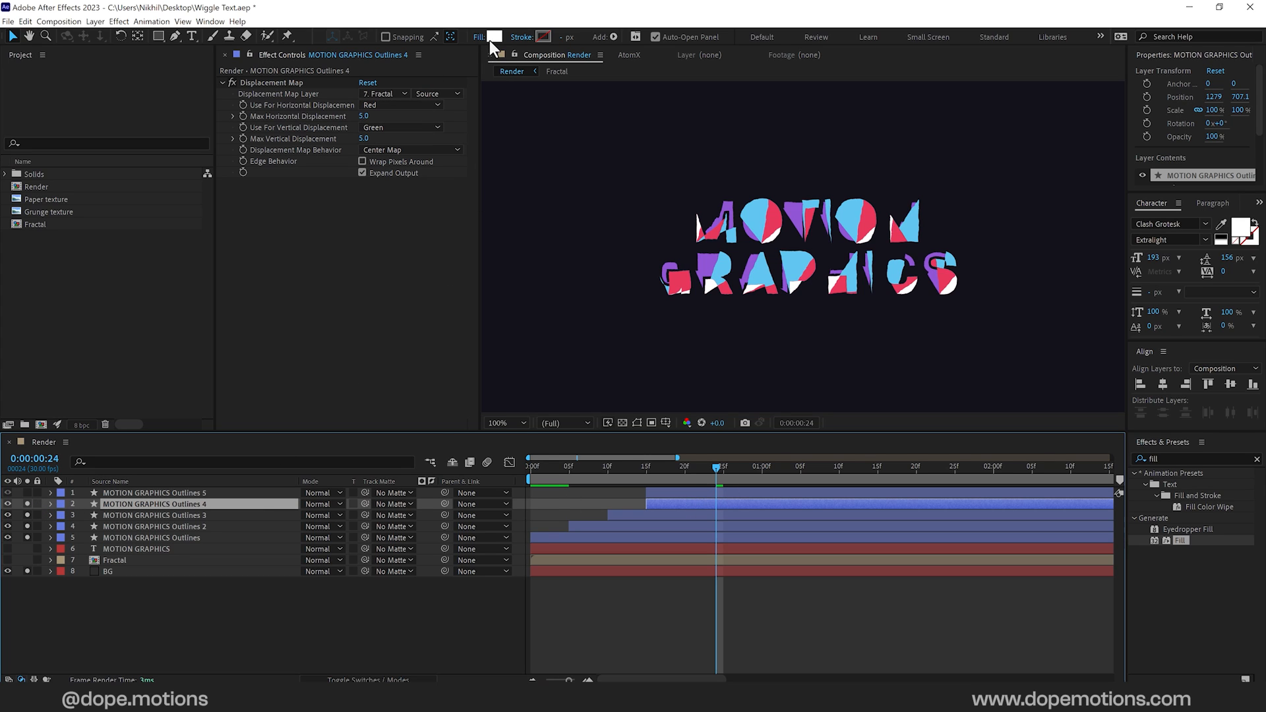
pyautogui.click(496, 37)
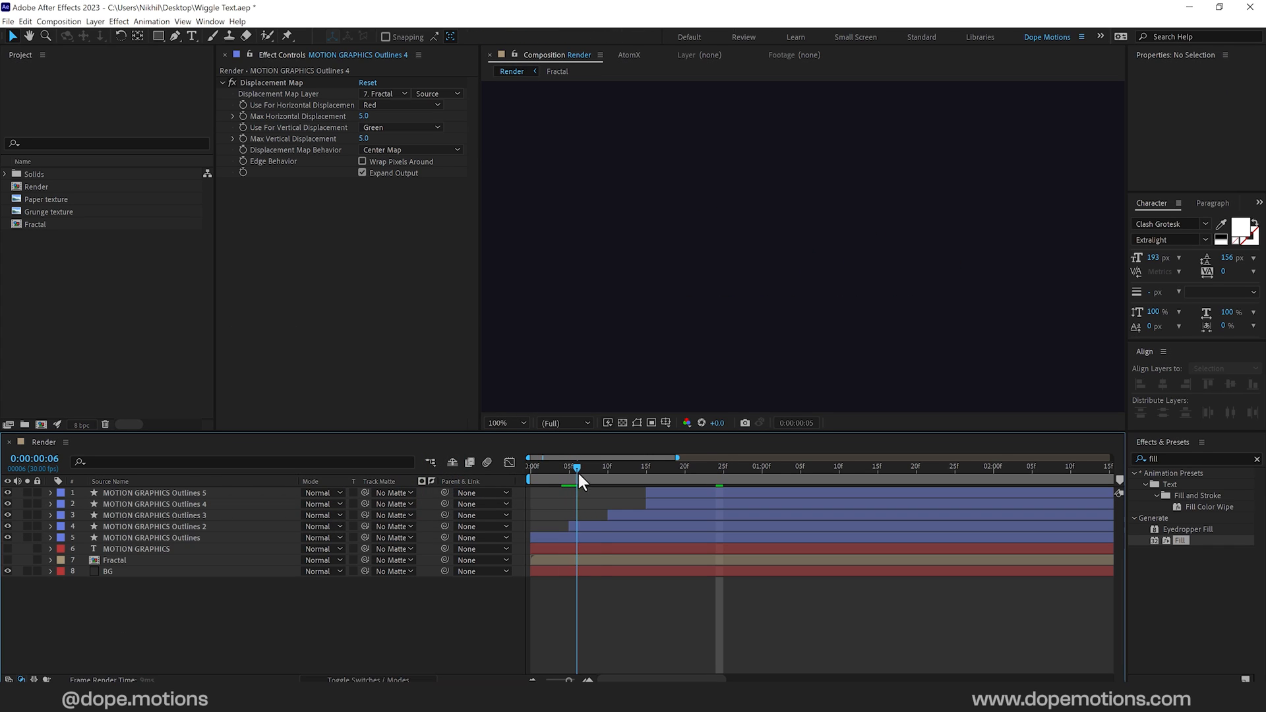
pyautogui.moveTo(577, 467); pyautogui.dragTo(815, 467)
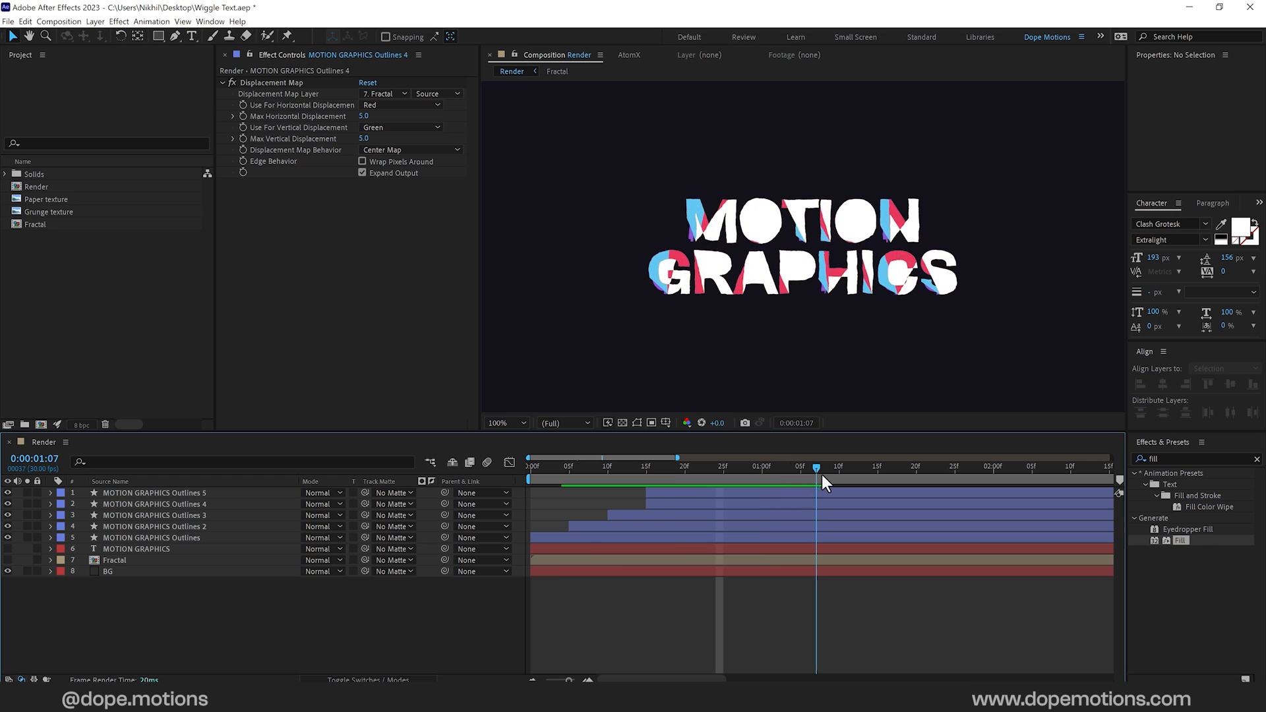
pyautogui.moveTo(818, 467); pyautogui.dragTo(786, 467)
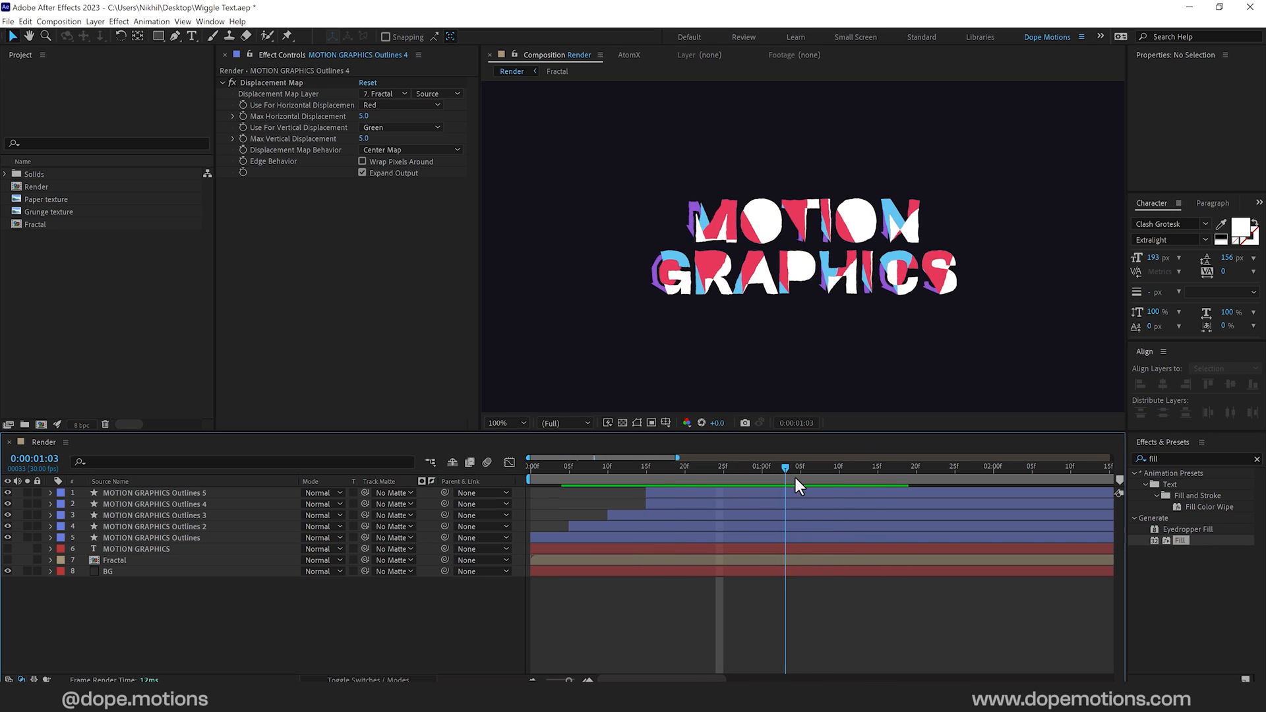
pyautogui.moveTo(786, 466); pyautogui.dragTo(746, 466)
pyautogui.write('off')
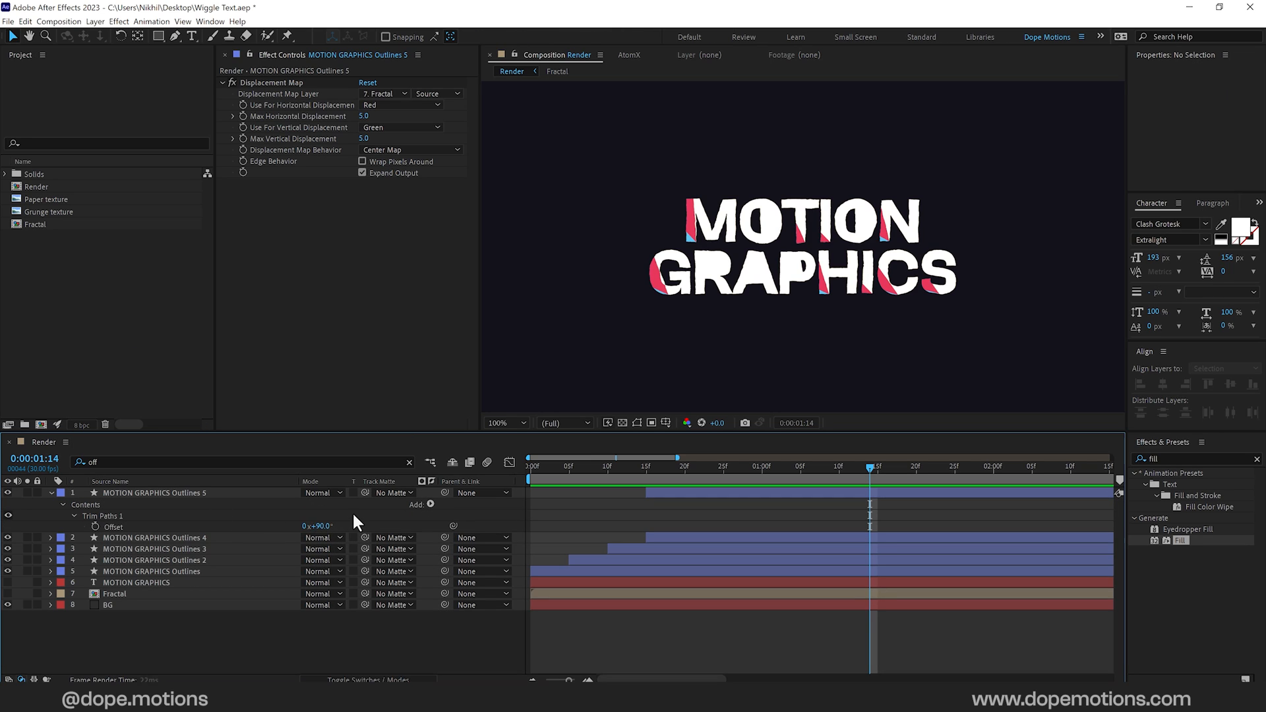
# Step: Change Outlines 5's Trim Paths 1 Offset from 90° to 240° and preview the reveal
pyautogui.click(694, 466)
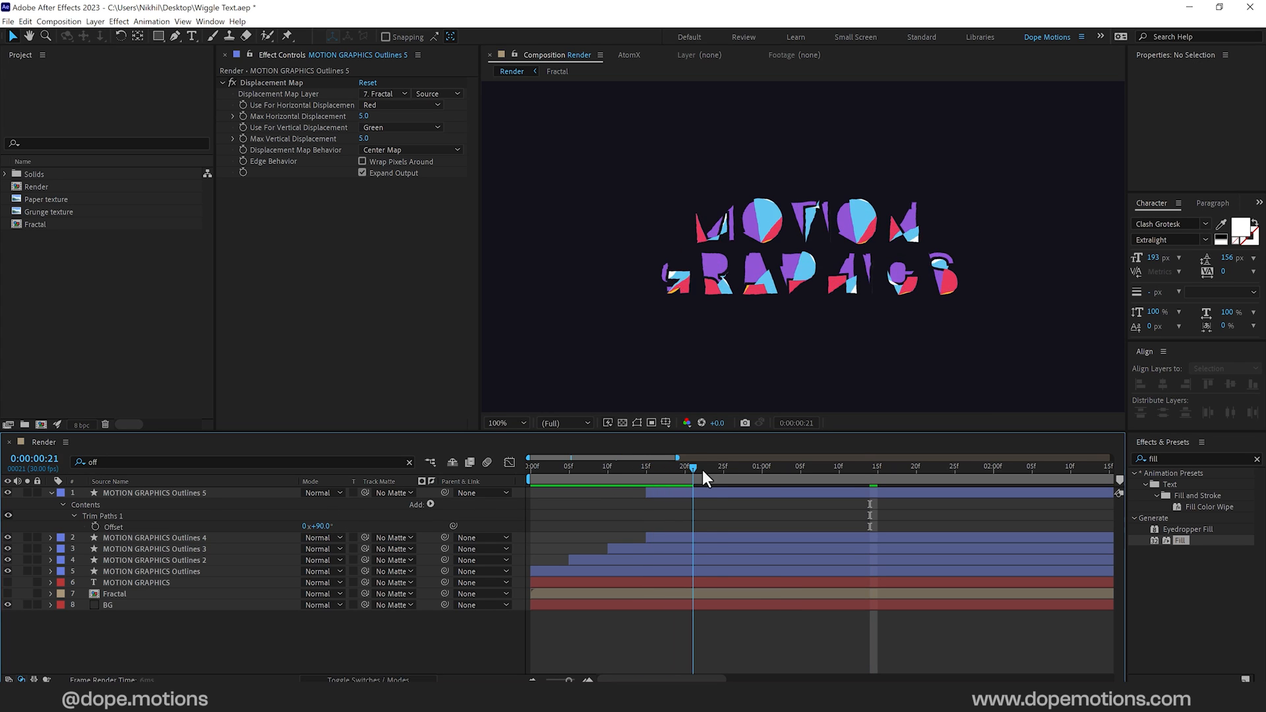
pyautogui.click(901, 468)
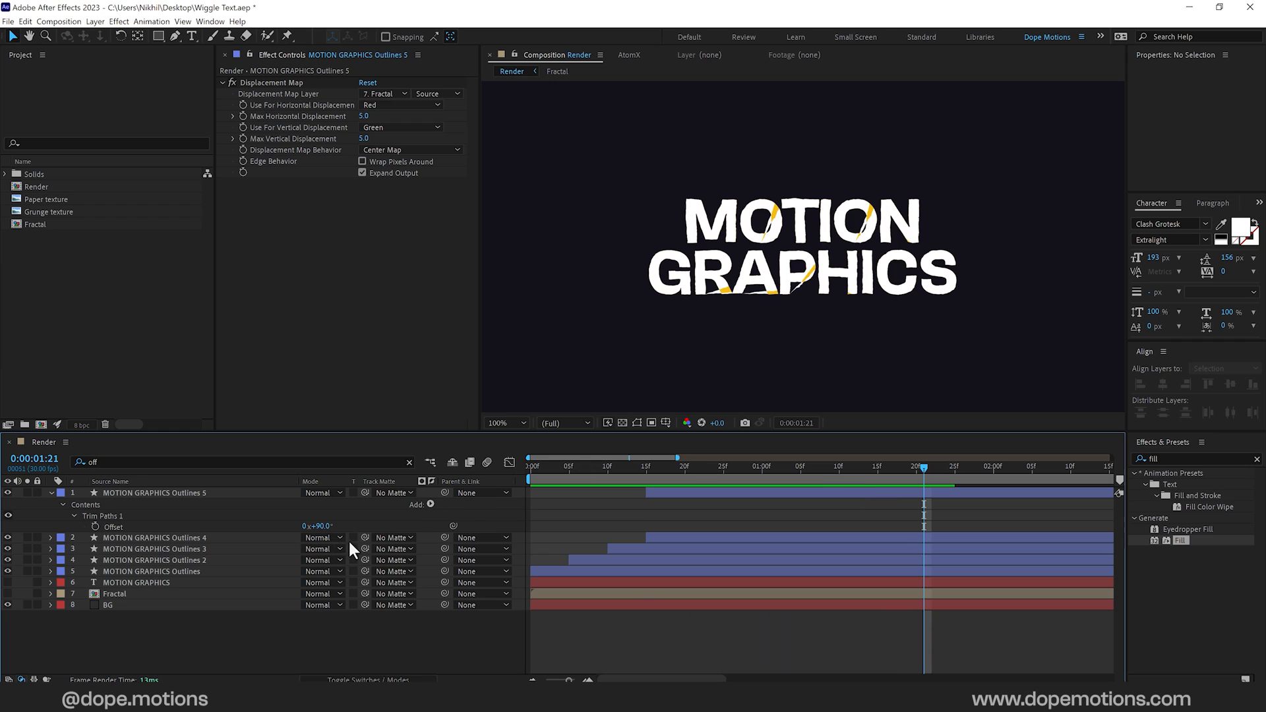
pyautogui.click(153, 492)
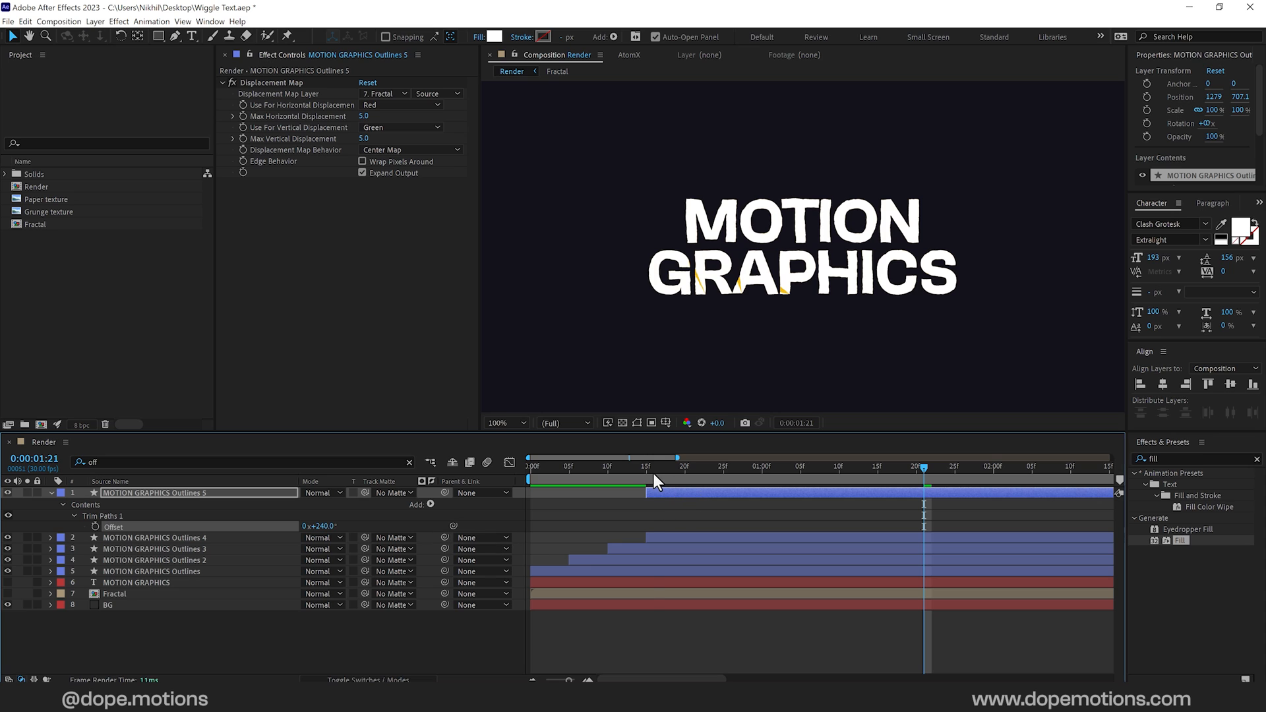
pyautogui.click(801, 486)
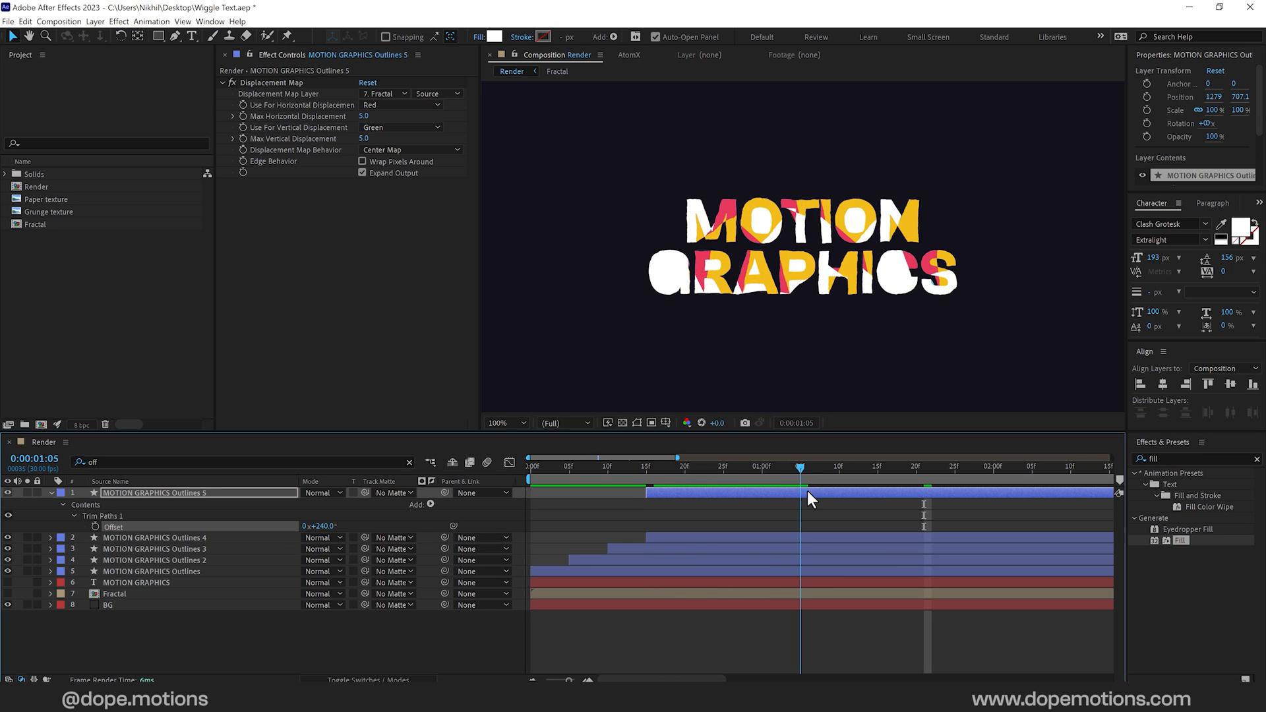
pyautogui.moveTo(800, 467); pyautogui.dragTo(741, 467)
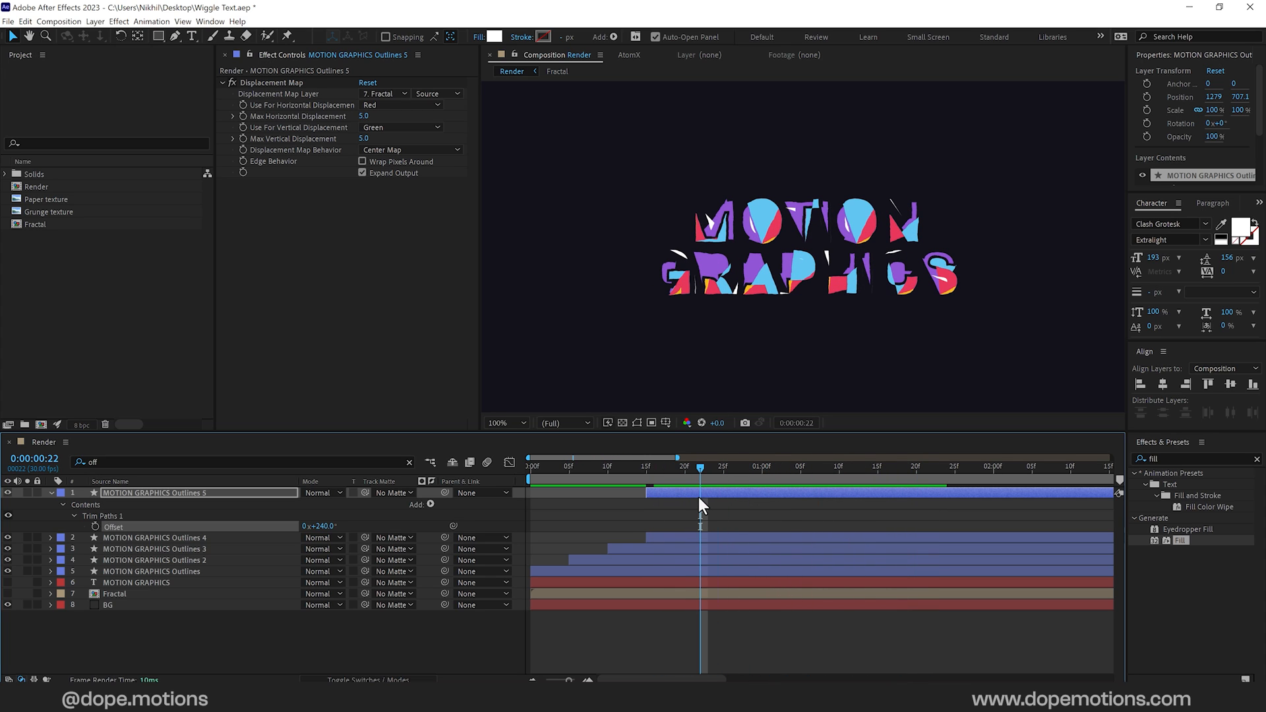
pyautogui.moveTo(642, 543)
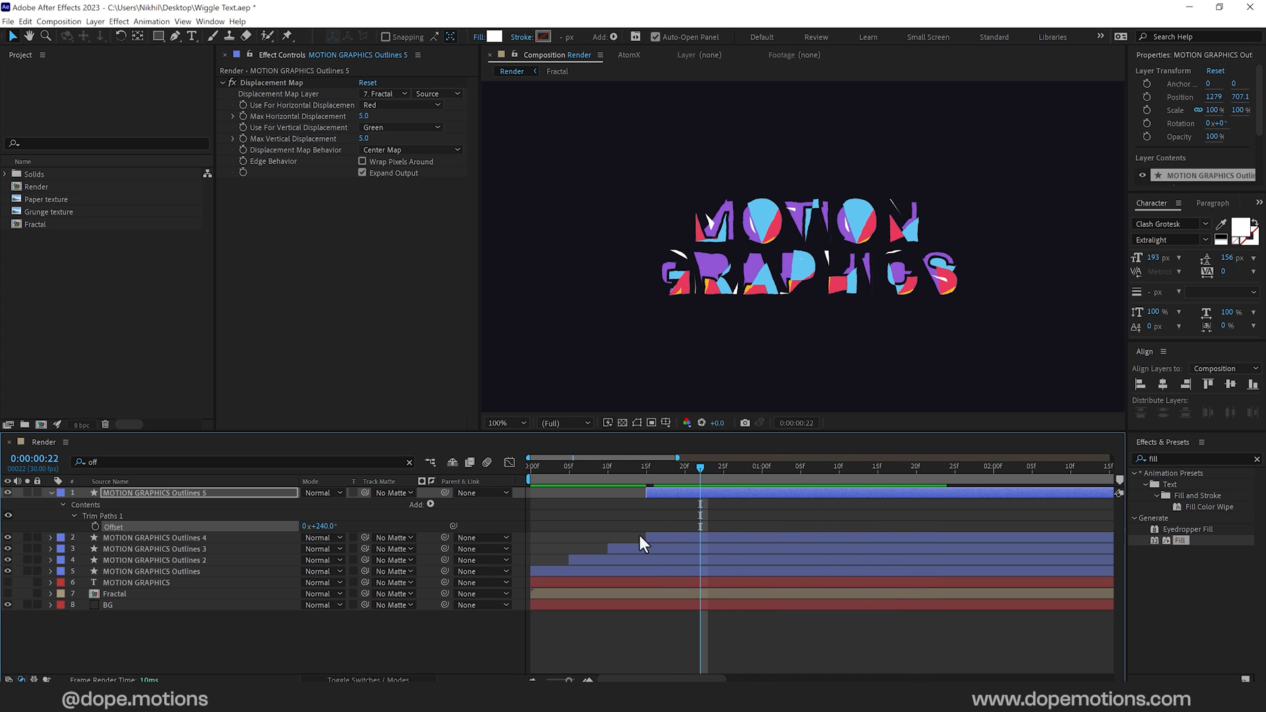
# Step: Give Outlines 3 a 15 px stroke in the dark background colour #13111B
pyautogui.click(153, 549)
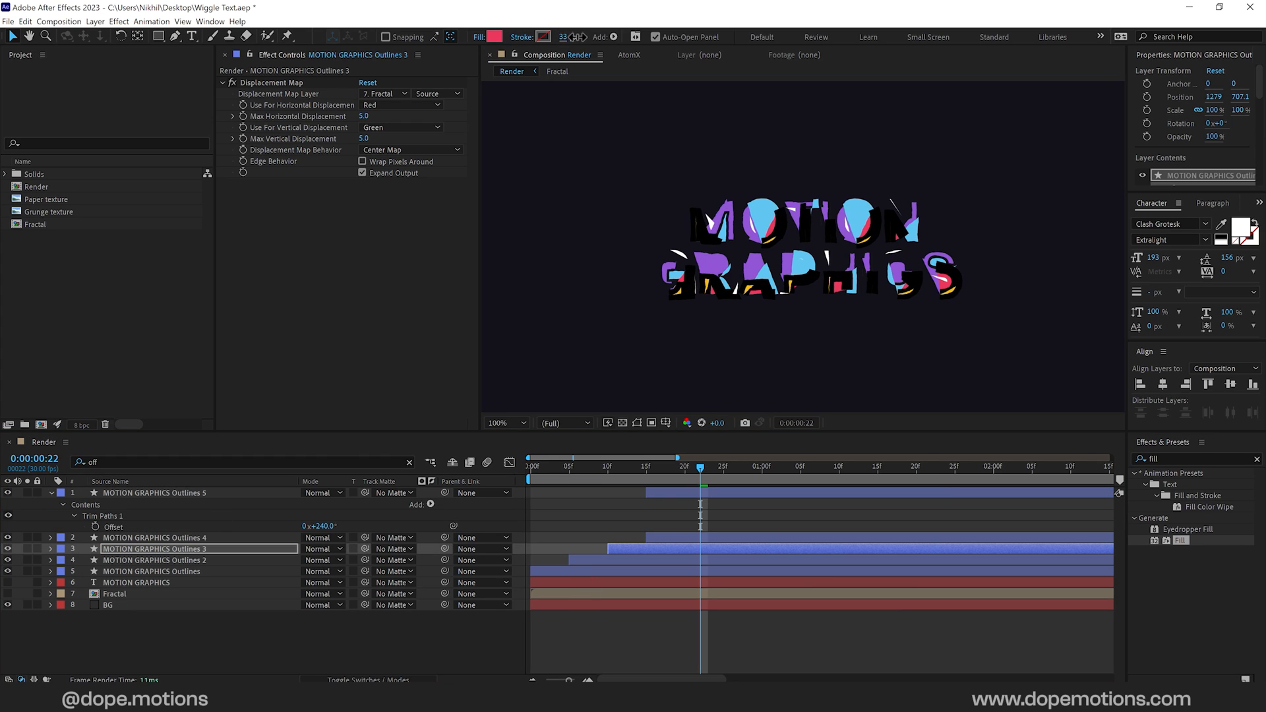
pyautogui.click(565, 37)
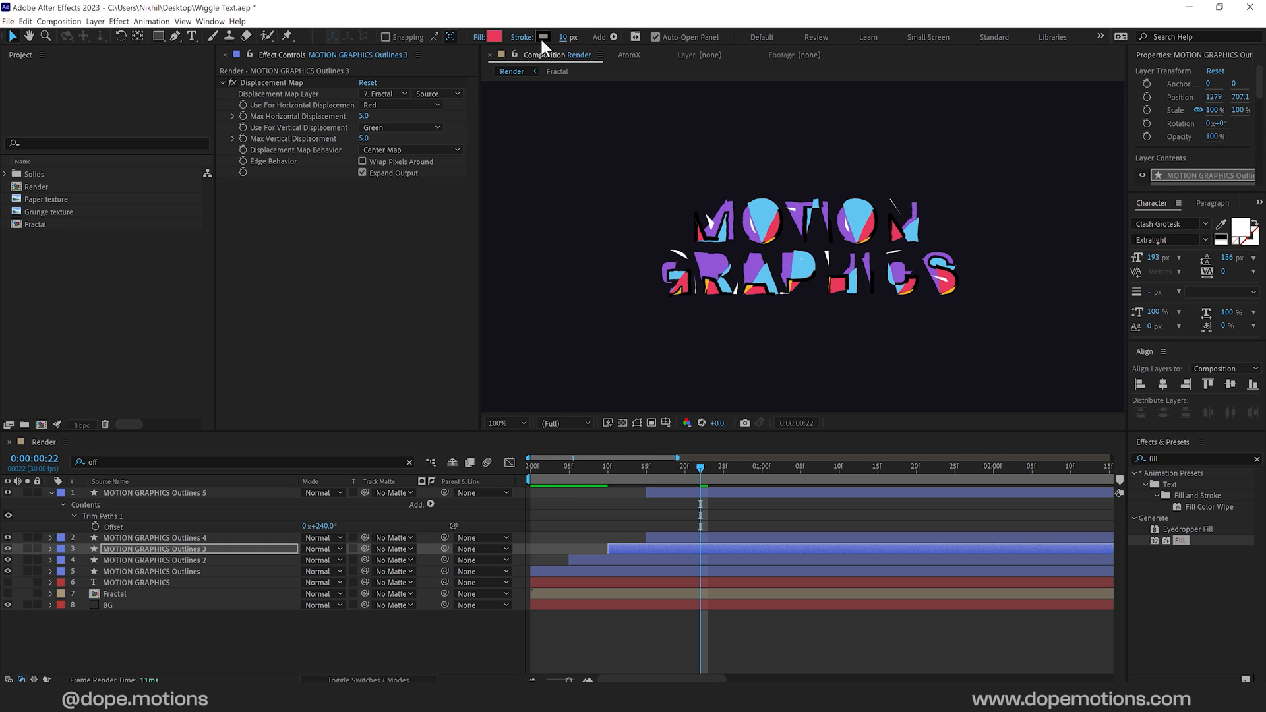
pyautogui.click(545, 37)
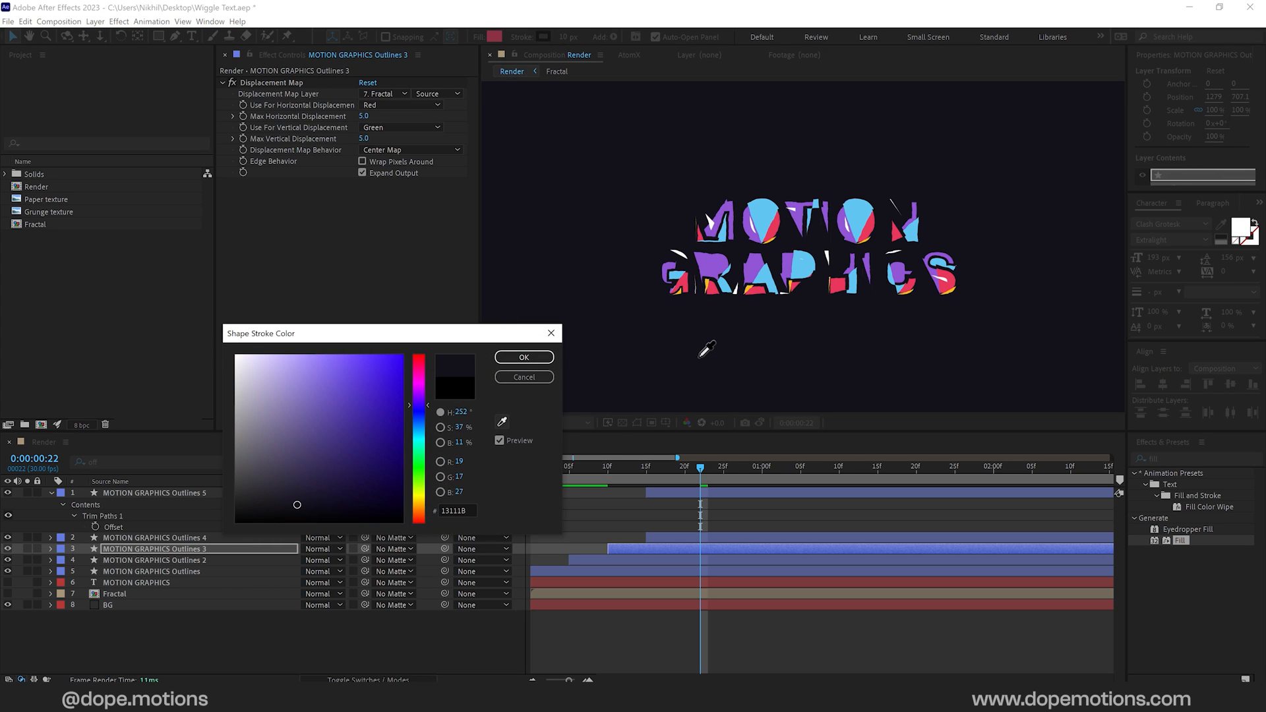
pyautogui.click(524, 356)
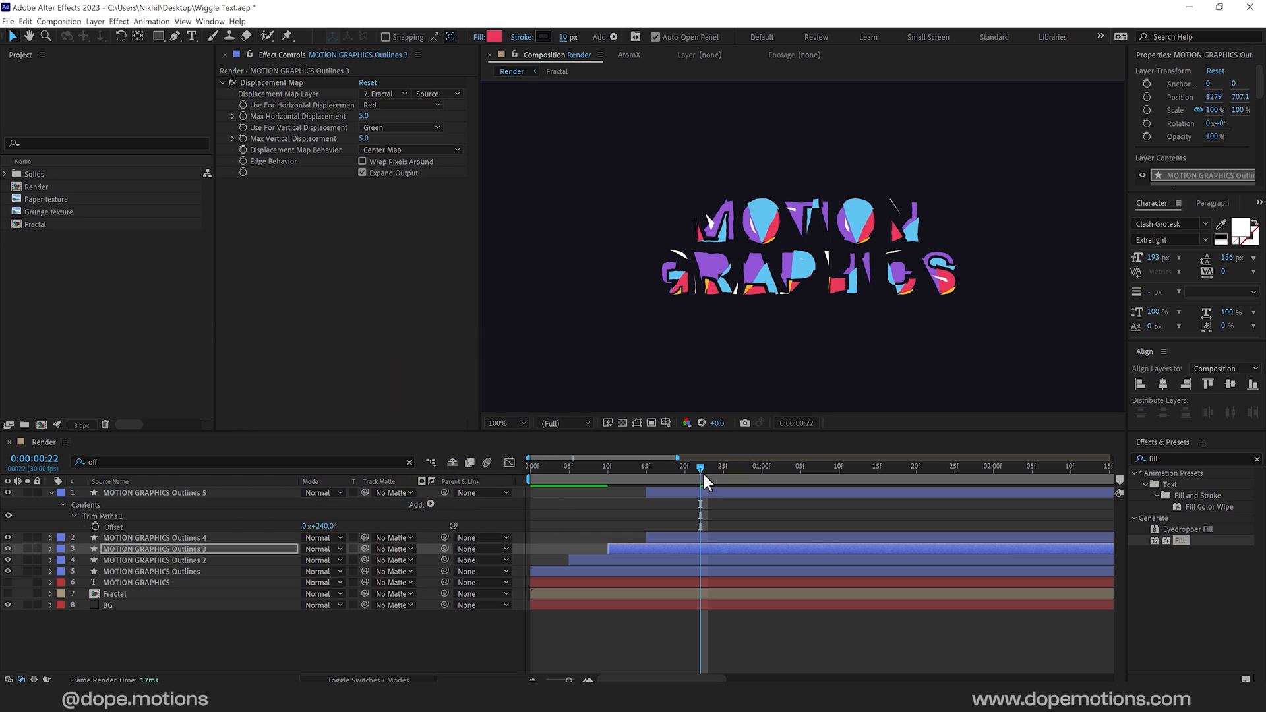
pyautogui.moveTo(700, 467); pyautogui.dragTo(662, 467)
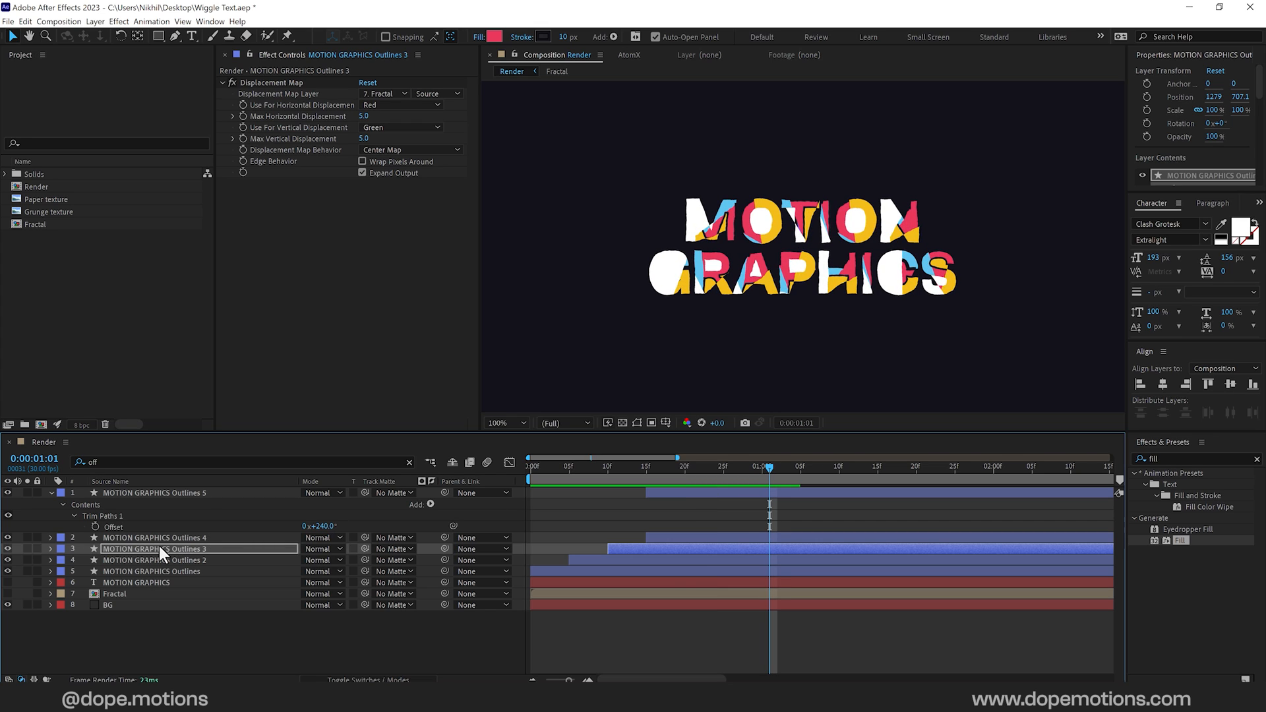
# Step: Reselect Outlines 3 and zoom the composition to inspect the stroked letters
pyautogui.click(567, 37)
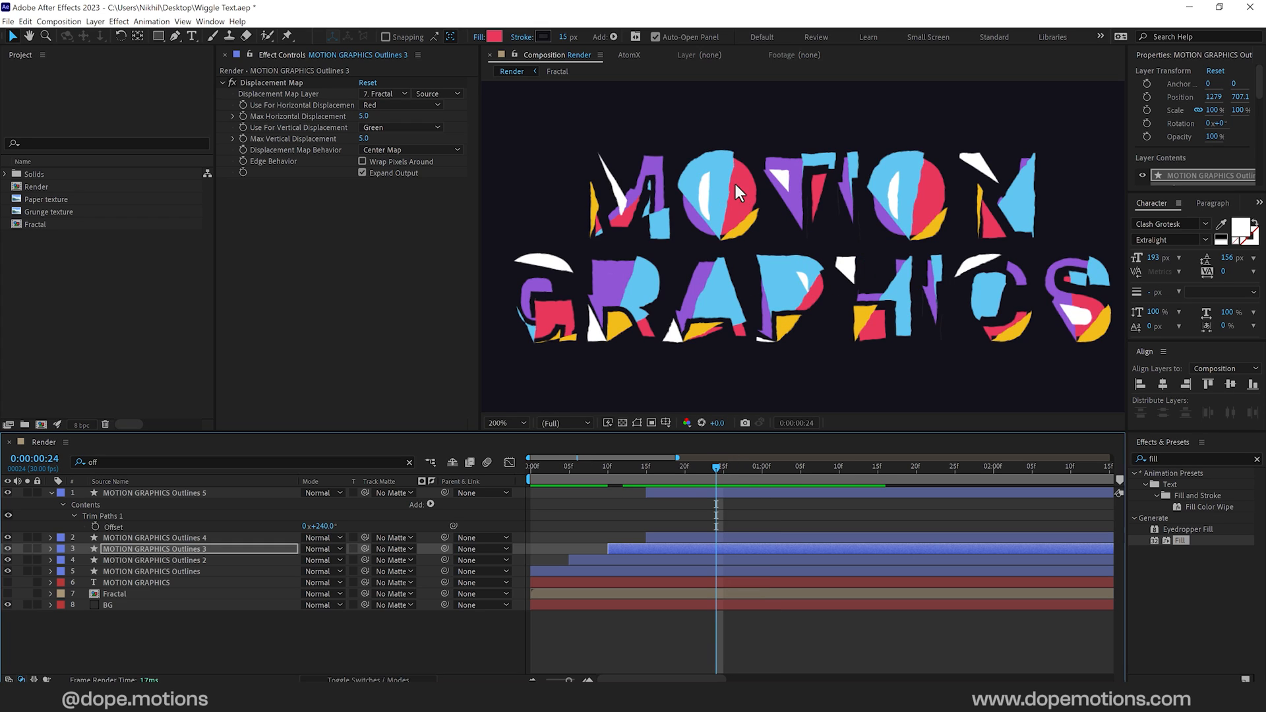
pyautogui.click(498, 422)
pyautogui.write('vene')
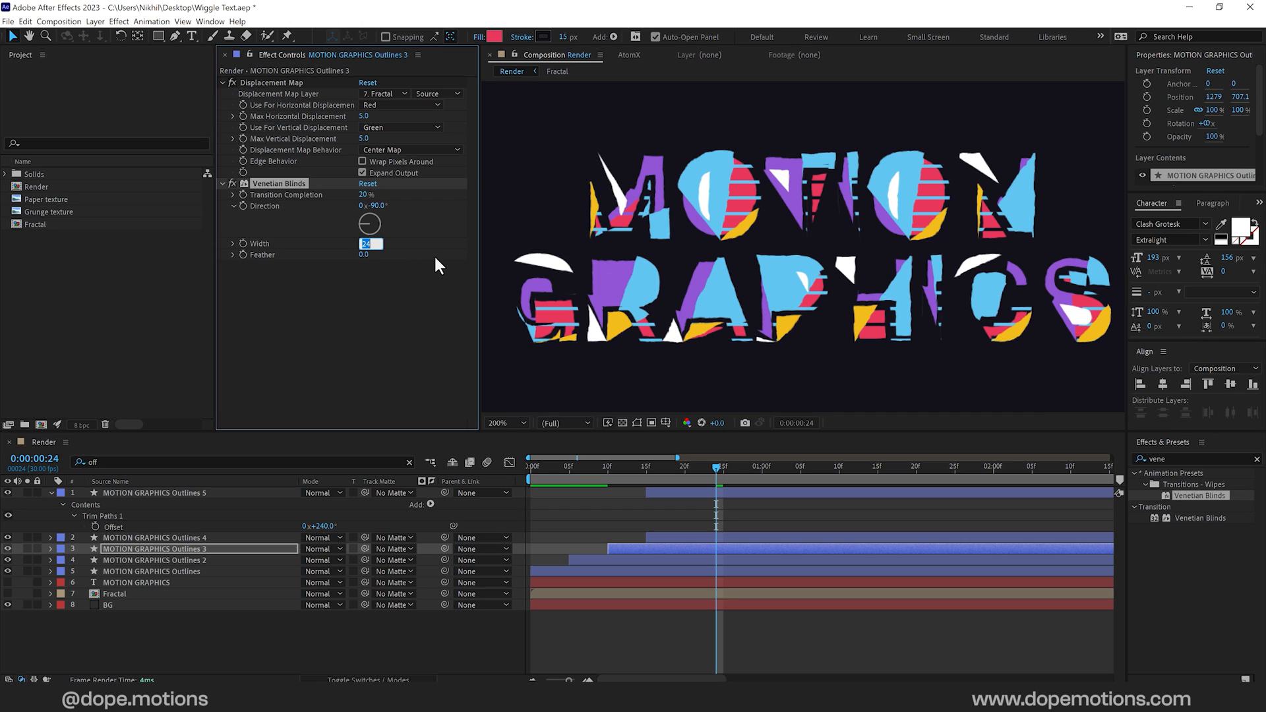
# Step: Apply Venetian Blinds to Outlines 3 at 20% completion, 45° direction, width 7 and preview
pyautogui.write('14')
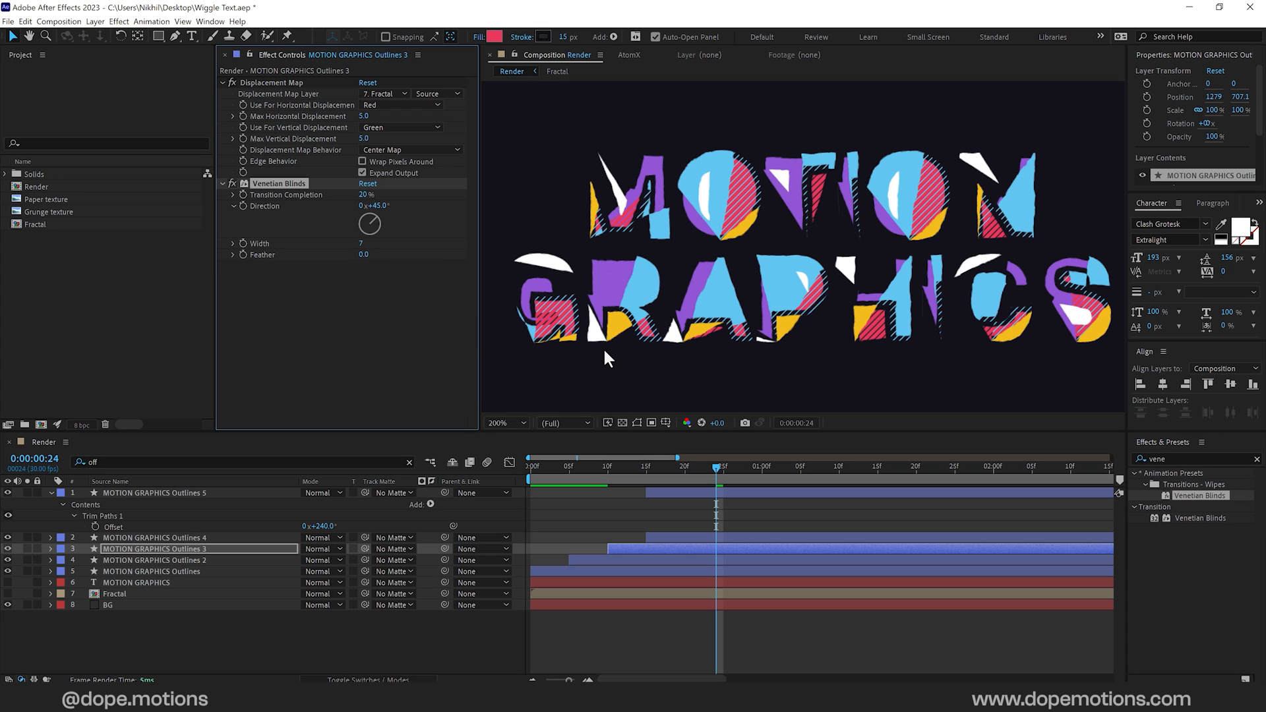
pyautogui.click(506, 422)
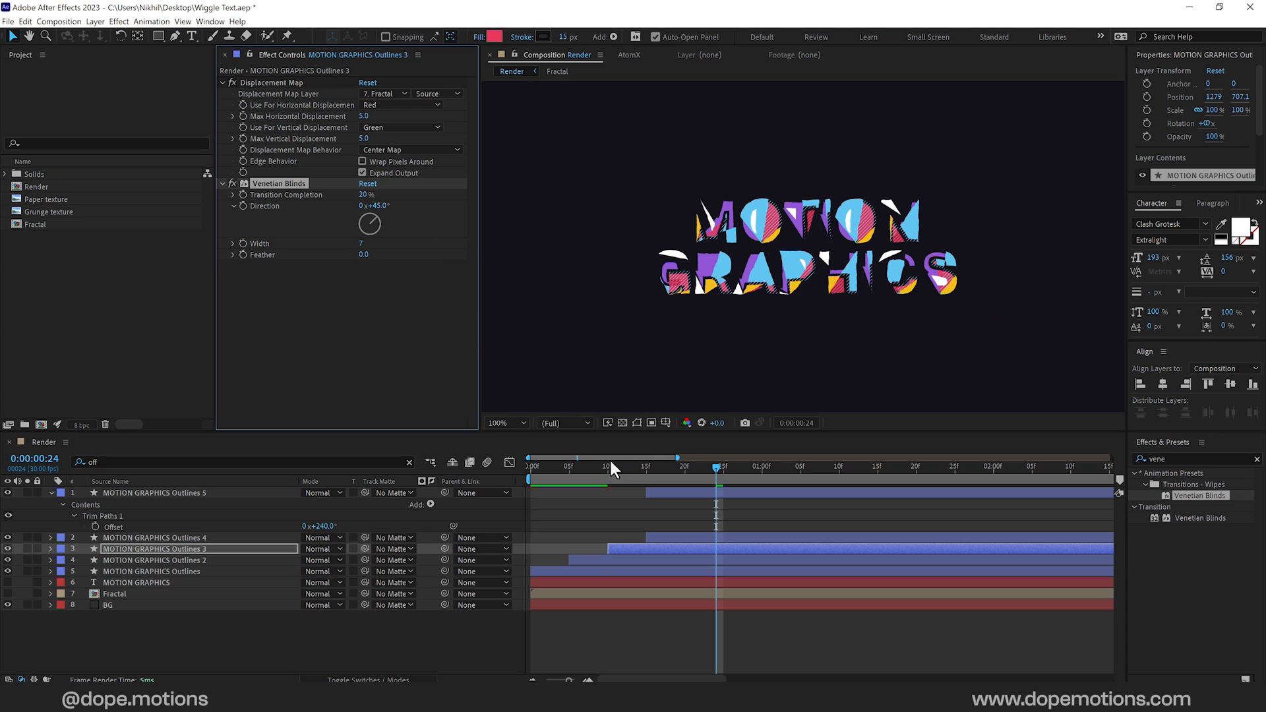
pyautogui.moveTo(715, 466); pyautogui.dragTo(693, 466)
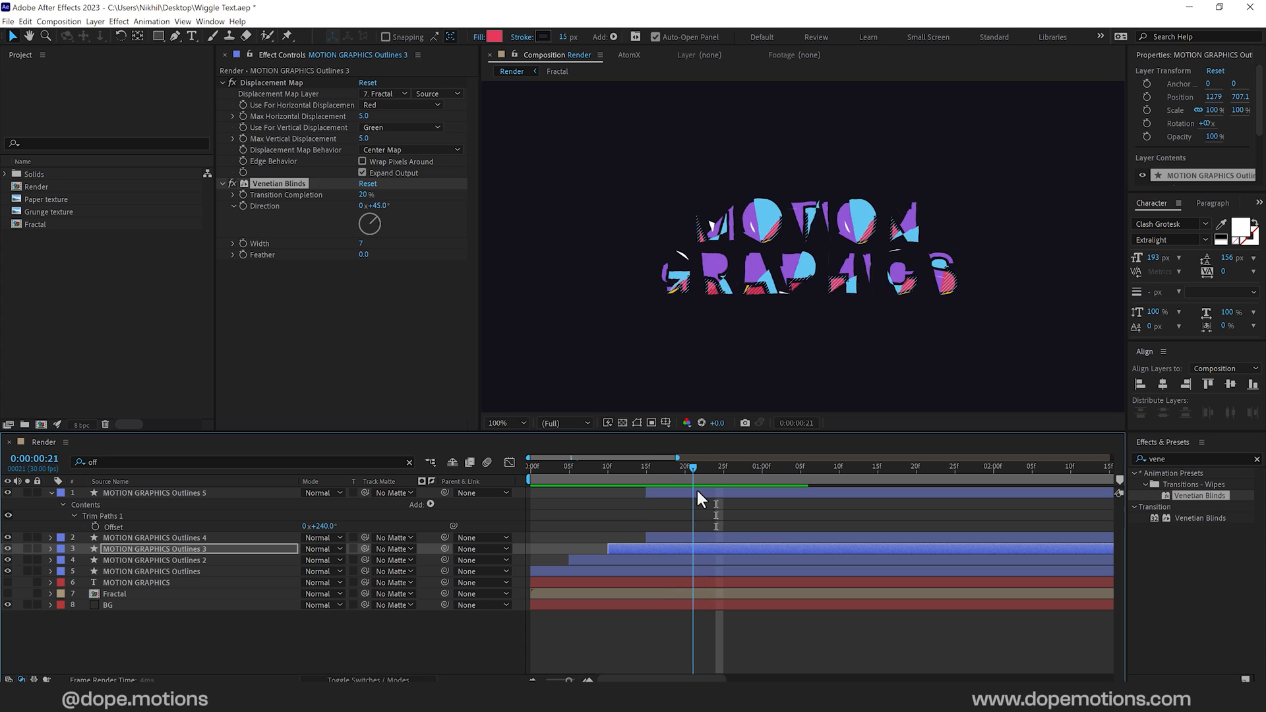
pyautogui.moveTo(690, 466); pyautogui.dragTo(710, 465)
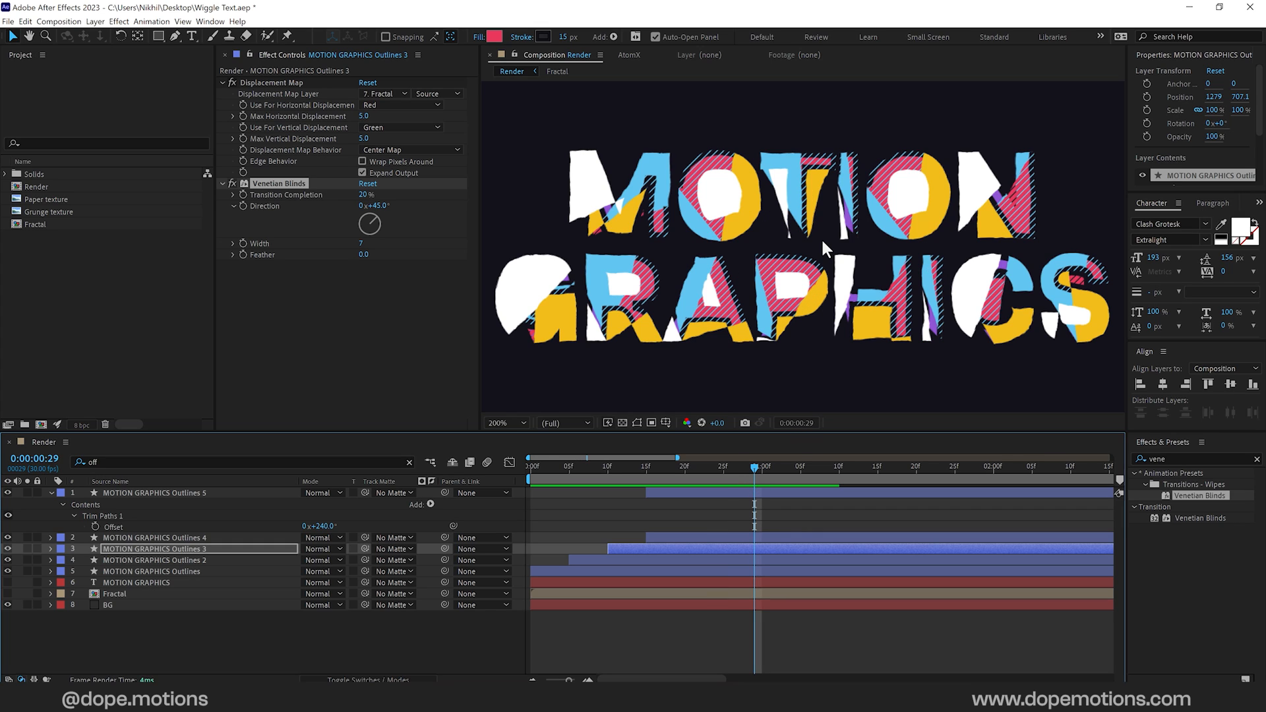
# Step: Add a Drop Shadow layer style to Outlines 4 with an orange colour
pyautogui.click(155, 538)
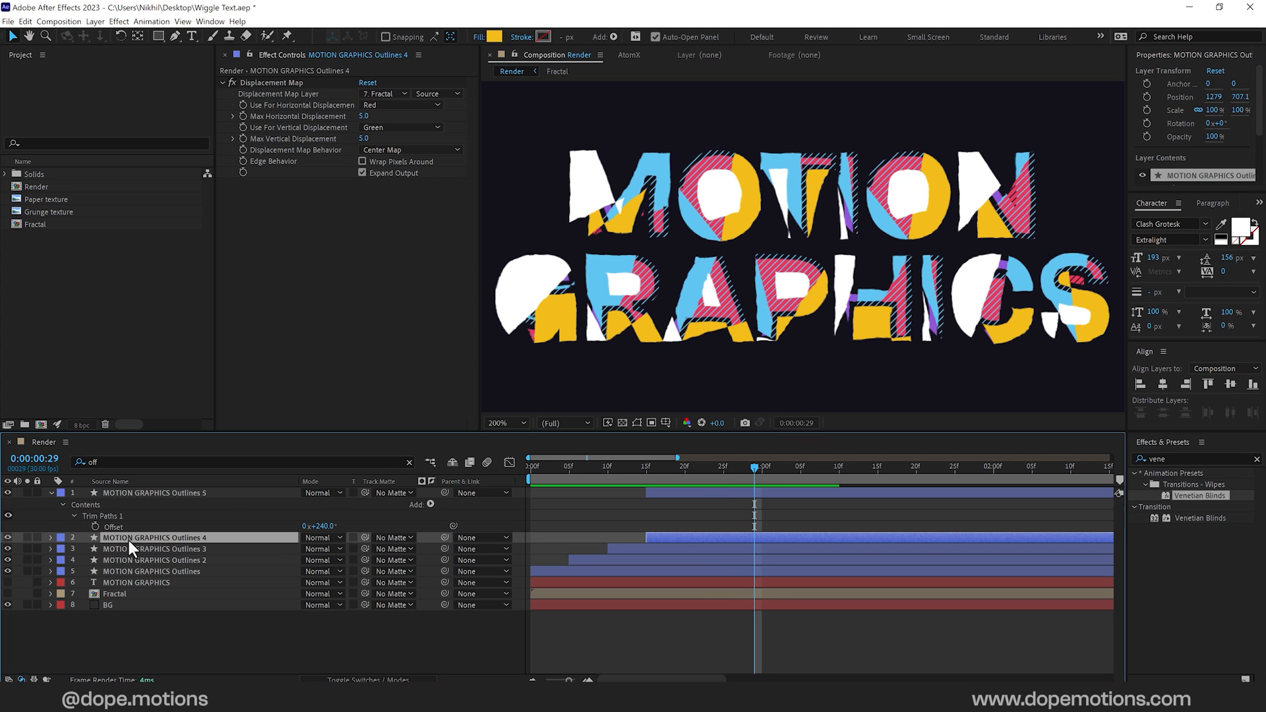
pyautogui.rightClick(136, 539)
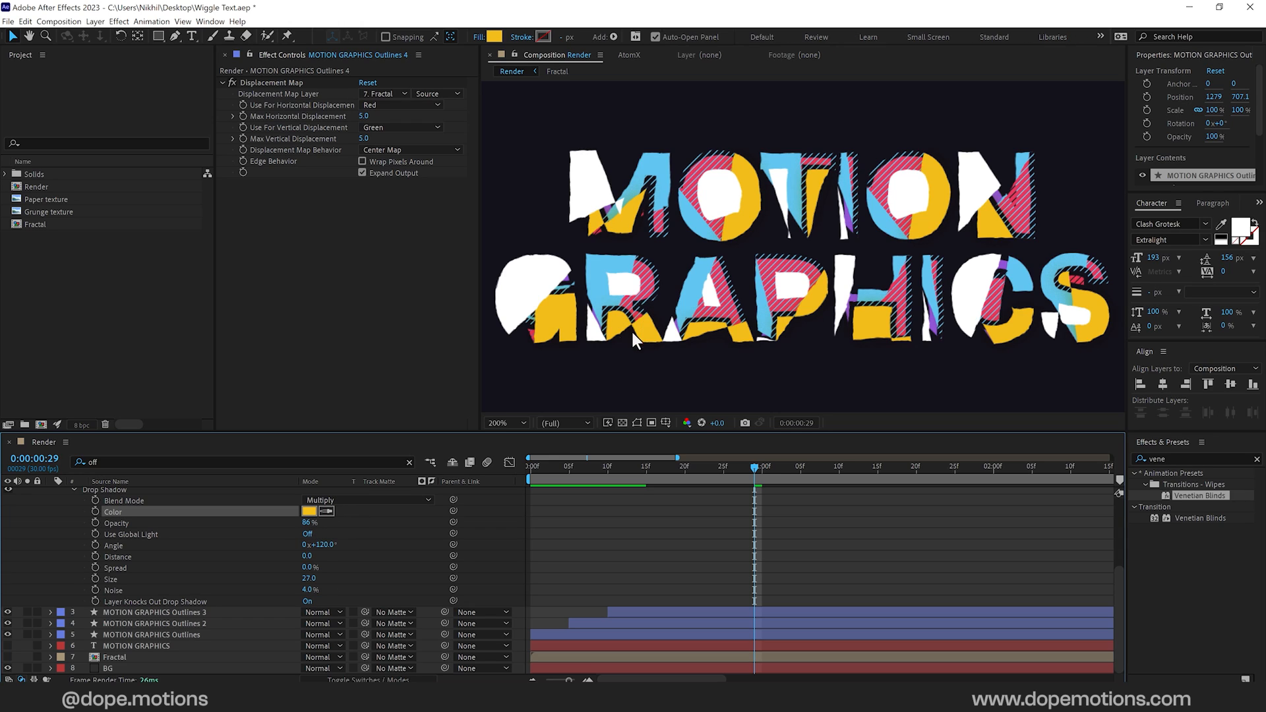
pyautogui.click(308, 512)
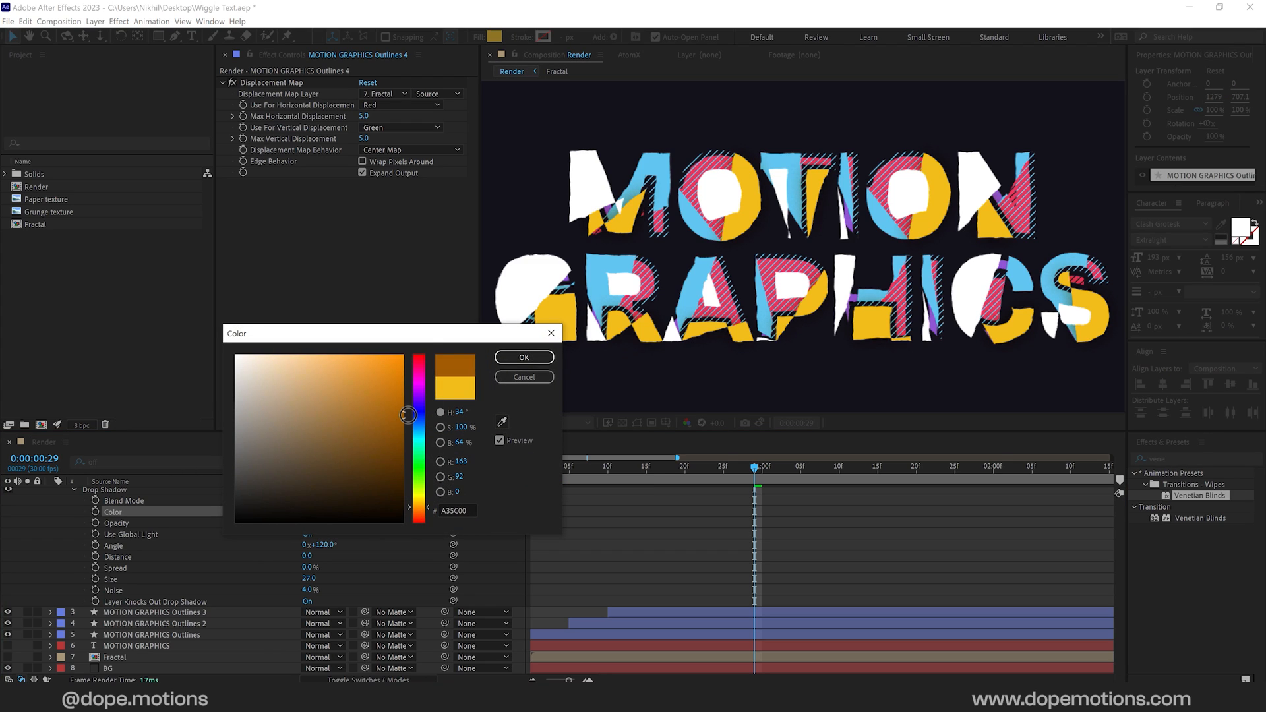
pyautogui.click(524, 356)
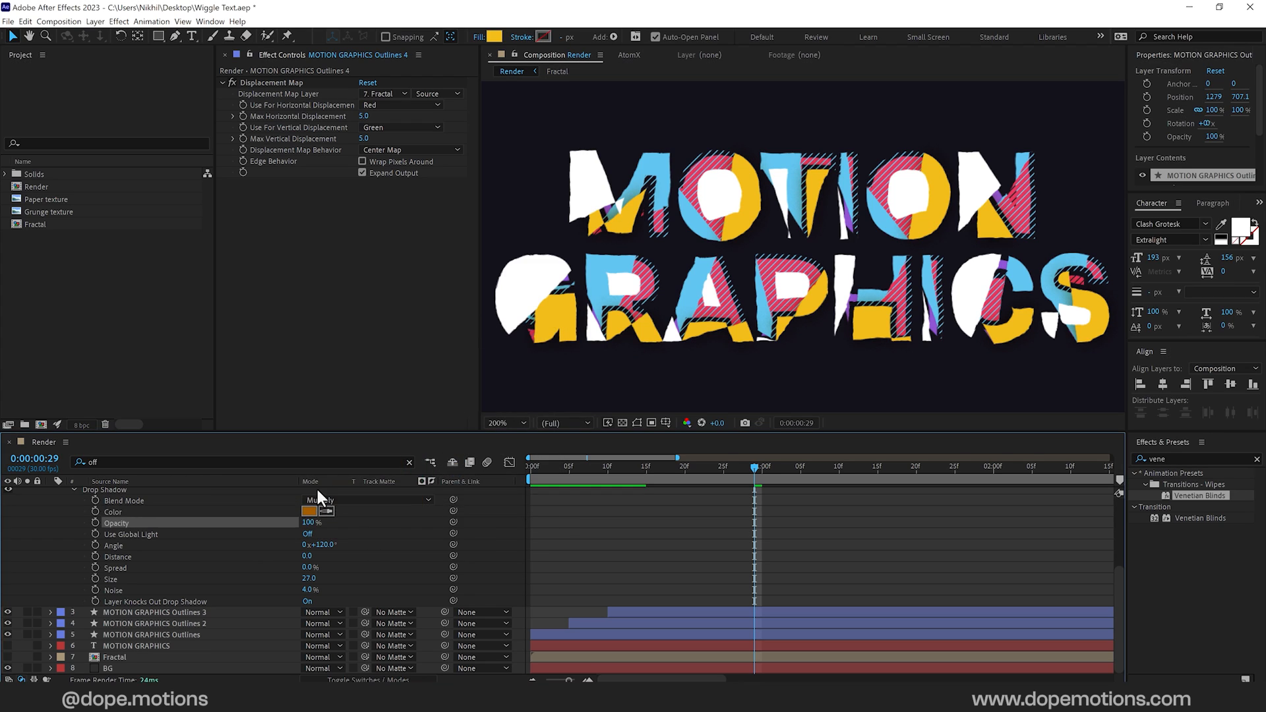
# Step: Change the shadow colour to dark orange-brown A35C00, Multiply at 100% opacity
pyautogui.click(309, 512)
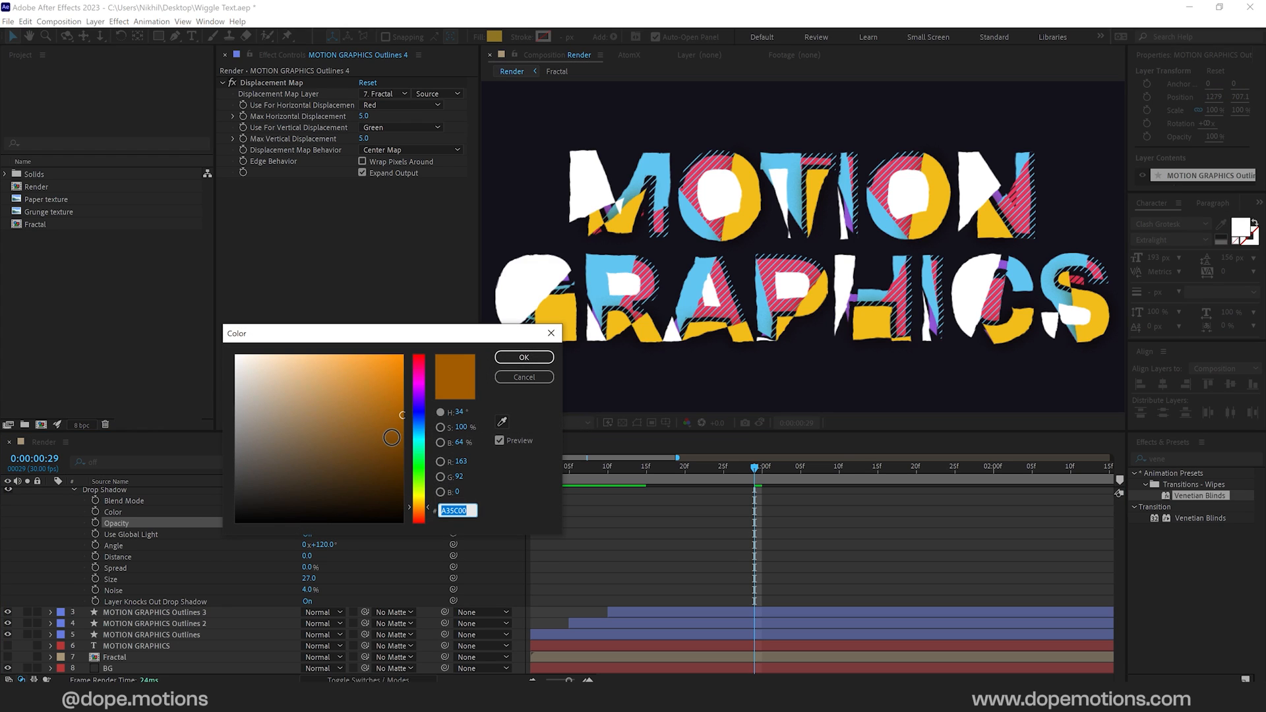
pyautogui.click(524, 356)
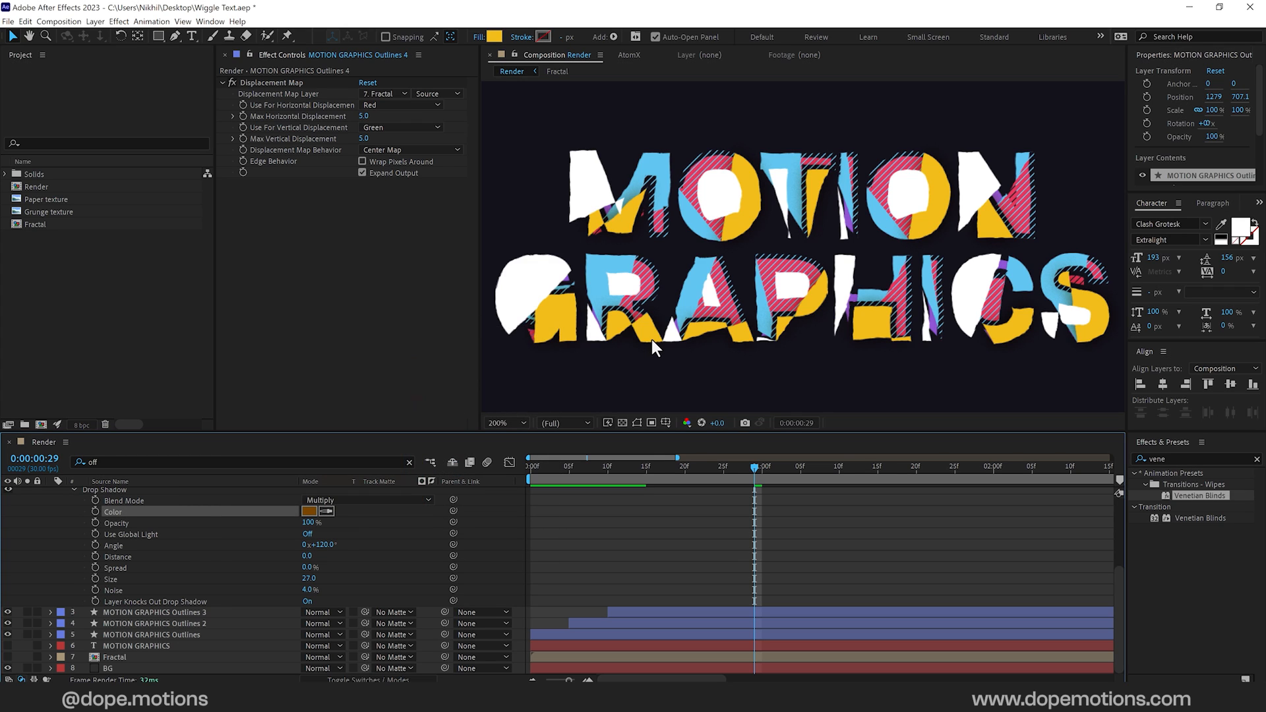
pyautogui.moveTo(753, 467); pyautogui.dragTo(725, 467)
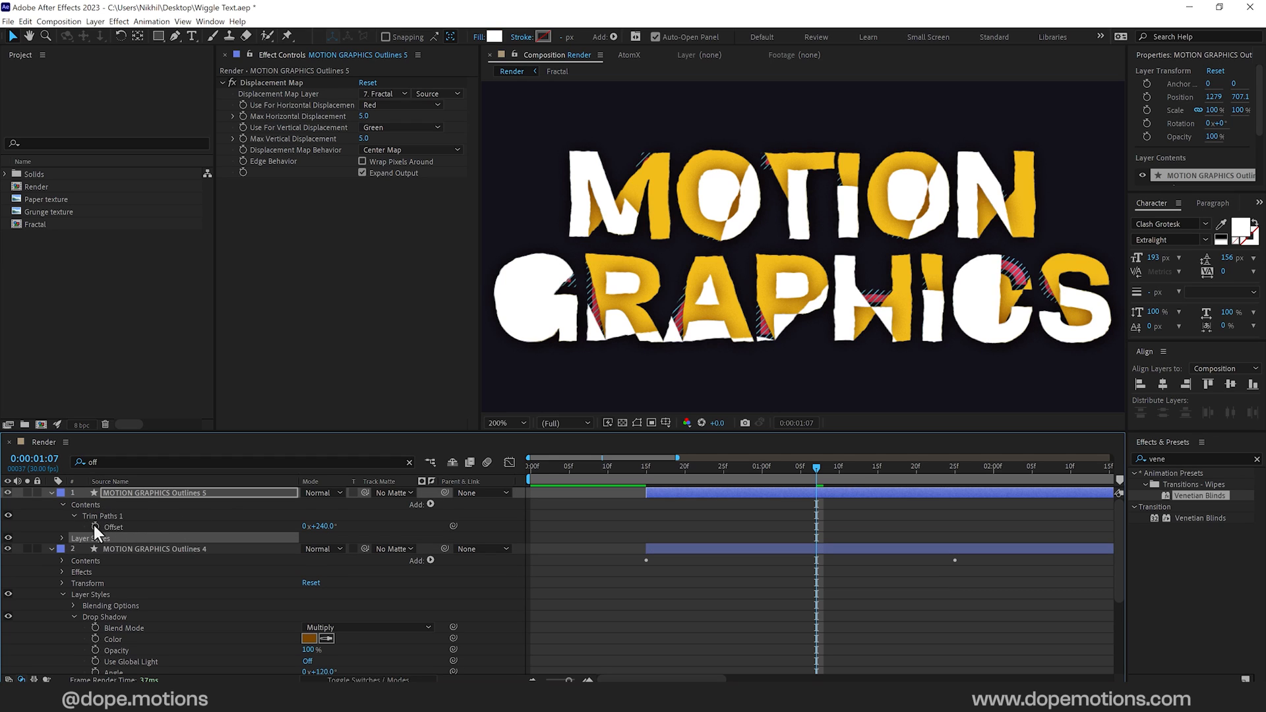
# Step: Give Outlines 5 a dark grey 303030 drop shadow at 27% opacity and size 10
pyautogui.click(63, 538)
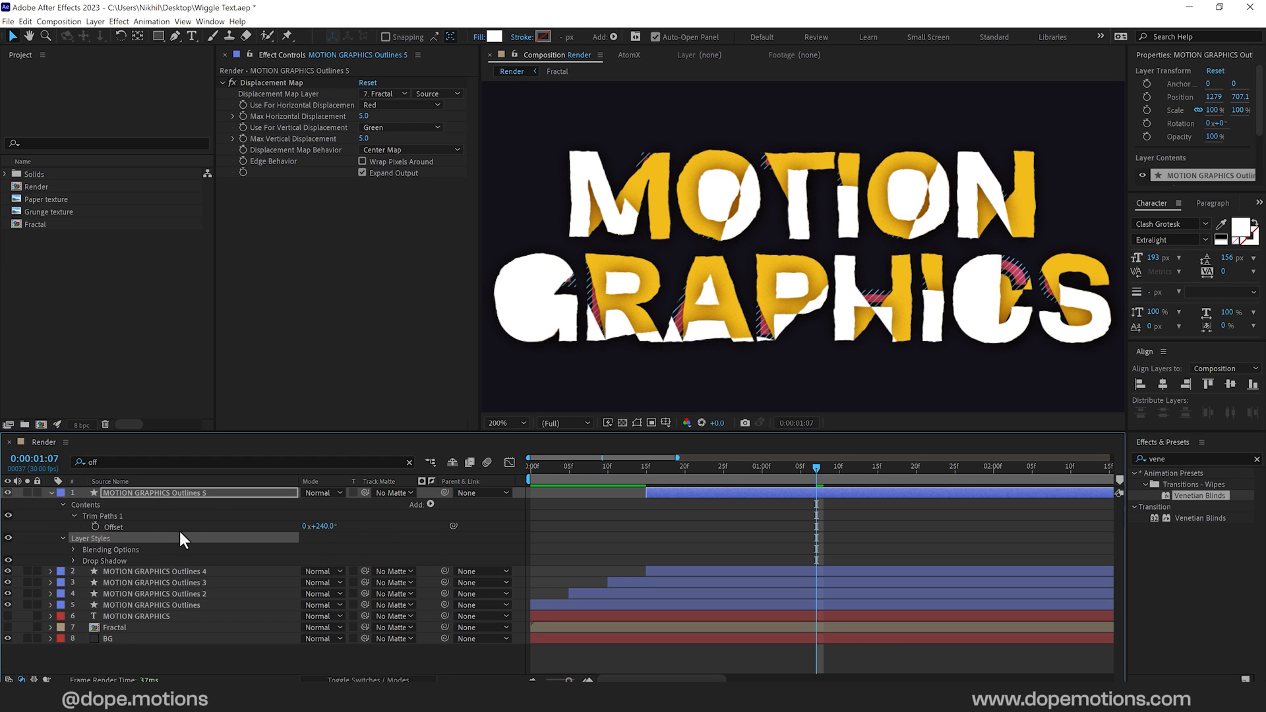
pyautogui.click(65, 560)
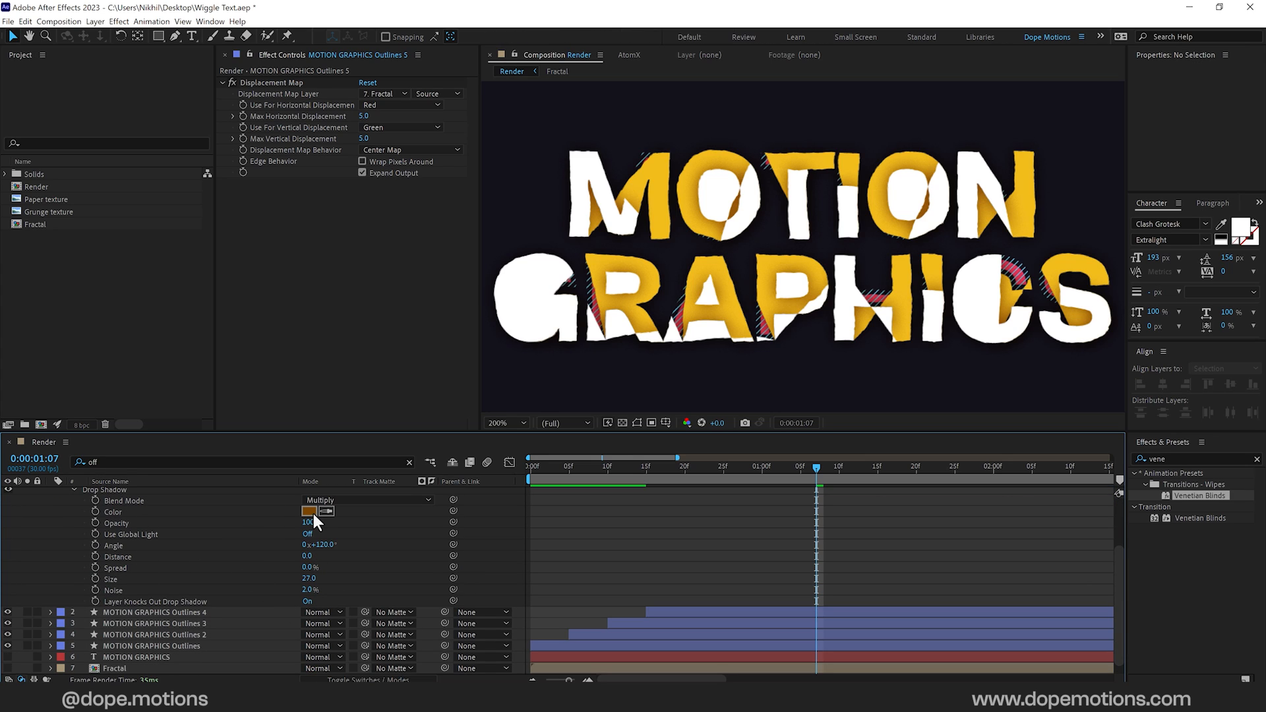
pyautogui.click(309, 511)
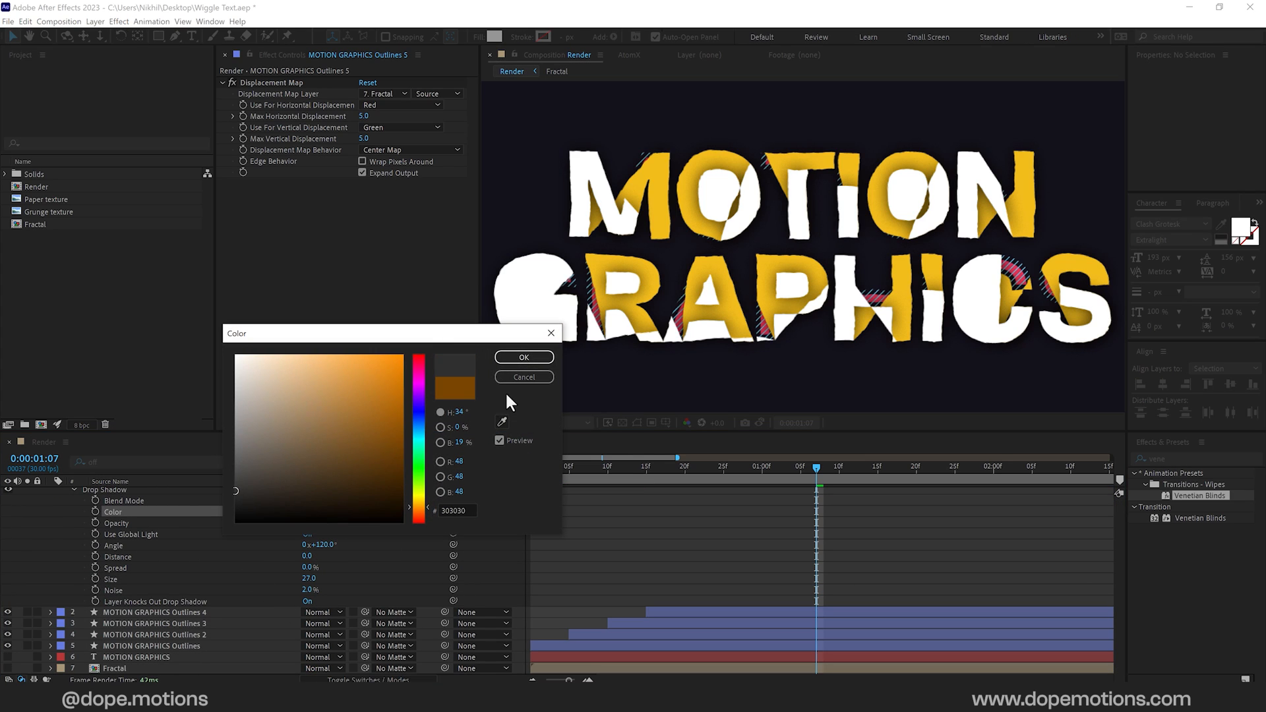
pyautogui.click(524, 357)
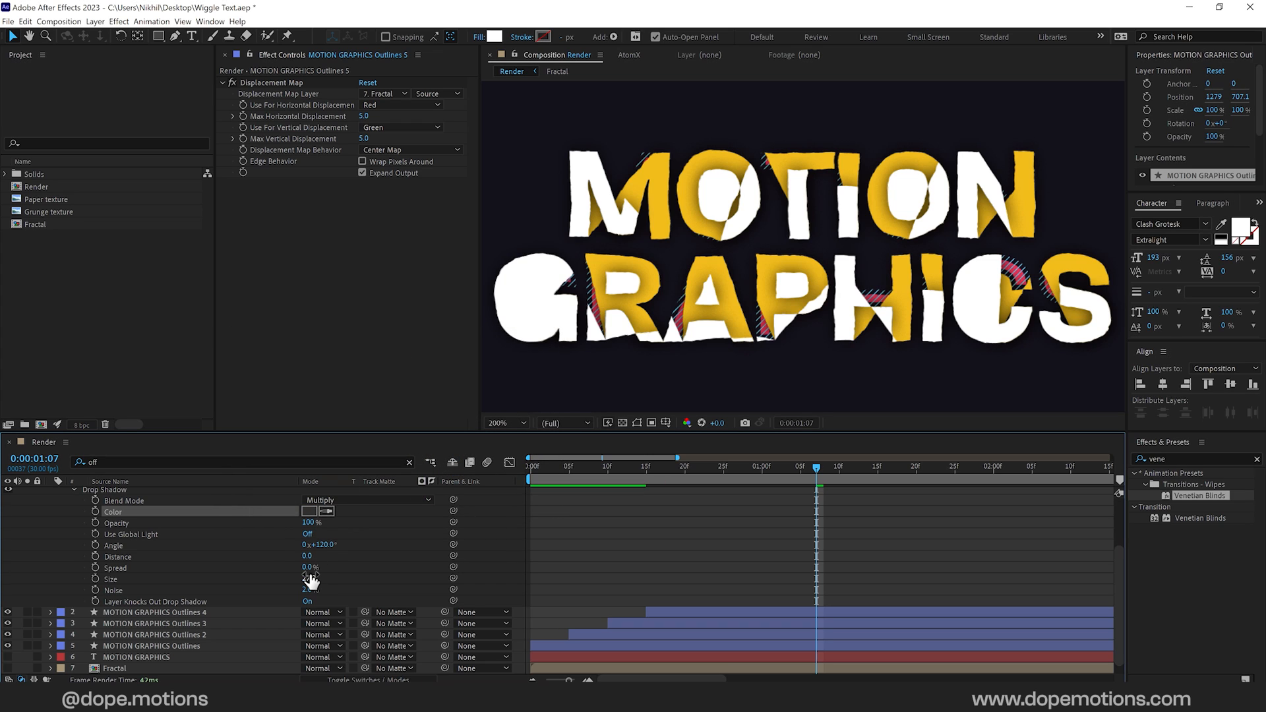
pyautogui.moveTo(309, 579); pyautogui.dragTo(308, 579)
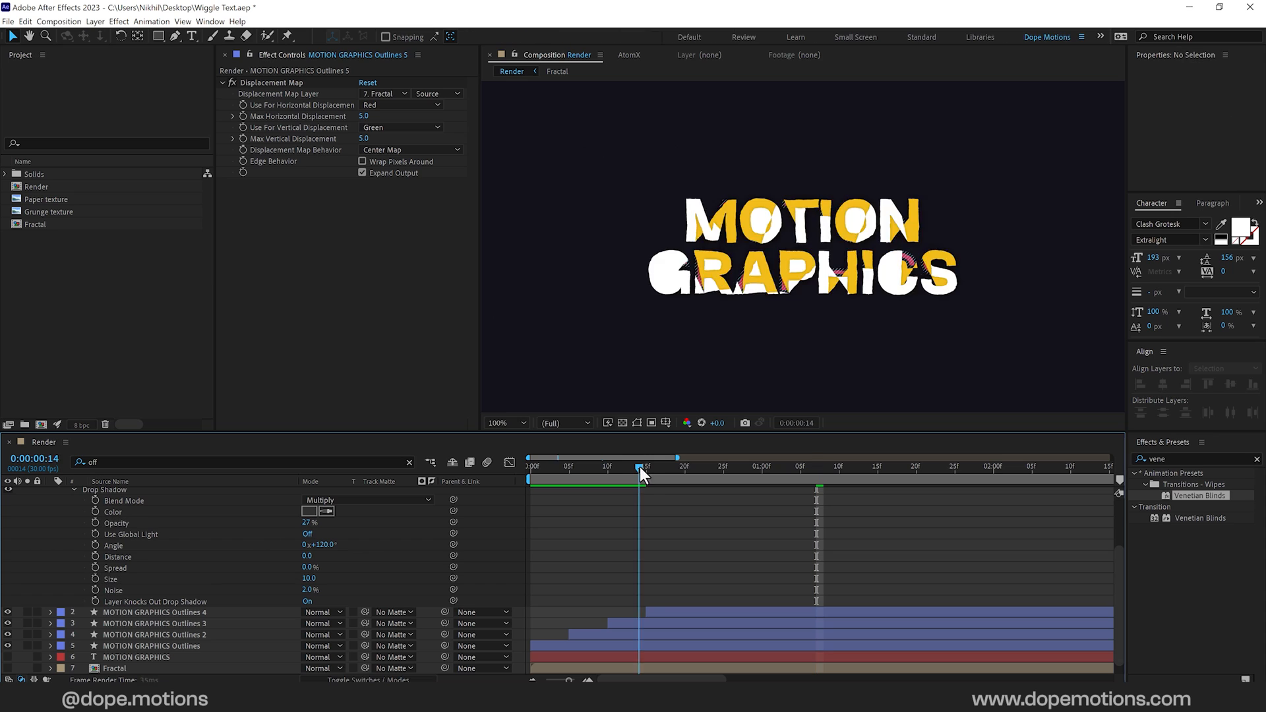
# Step: Preview the reveal and change Outlines 4's yellow fill to orange F28D1C
pyautogui.moveTo(642, 467); pyautogui.dragTo(828, 467)
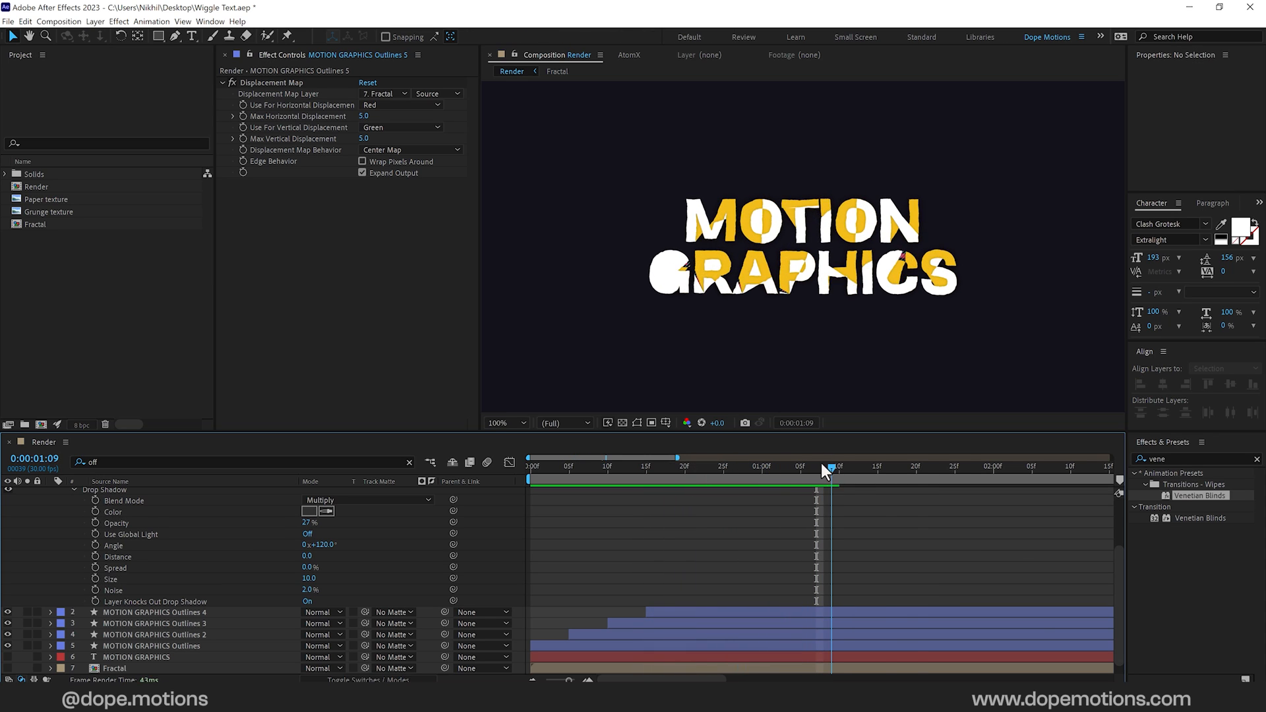
pyautogui.moveTo(823, 468); pyautogui.dragTo(864, 468)
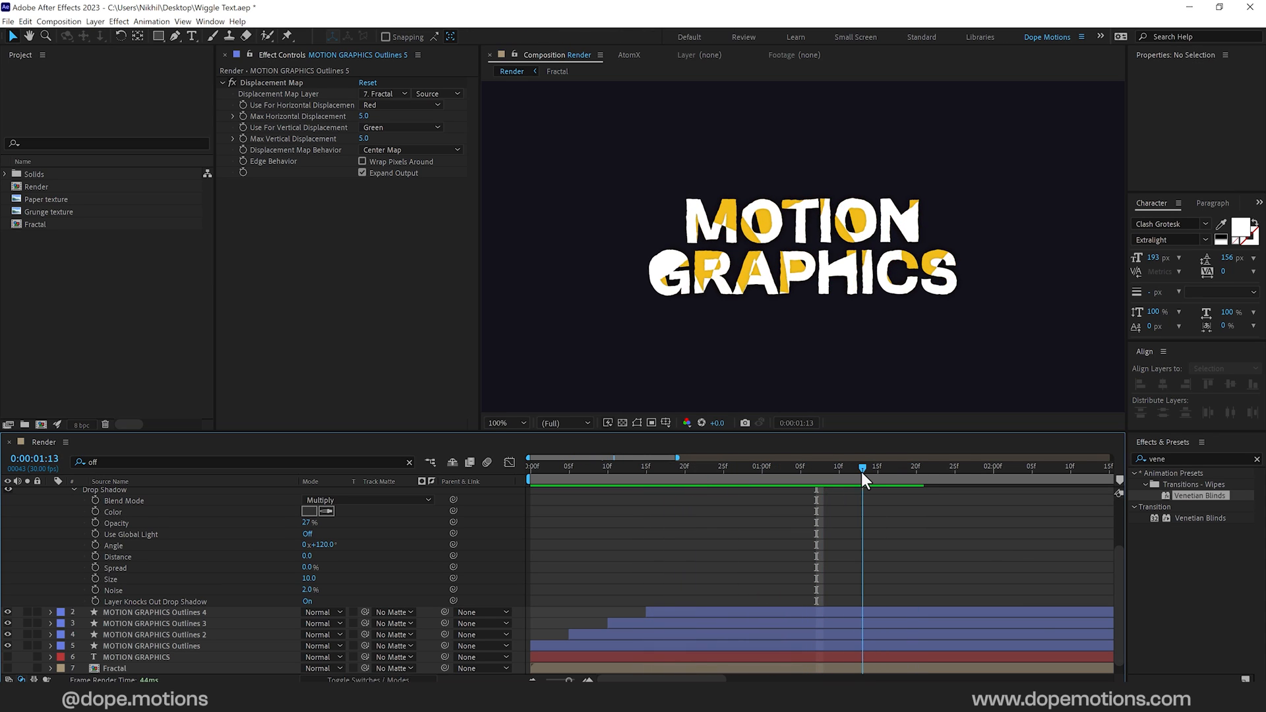
pyautogui.moveTo(864, 467); pyautogui.dragTo(772, 467)
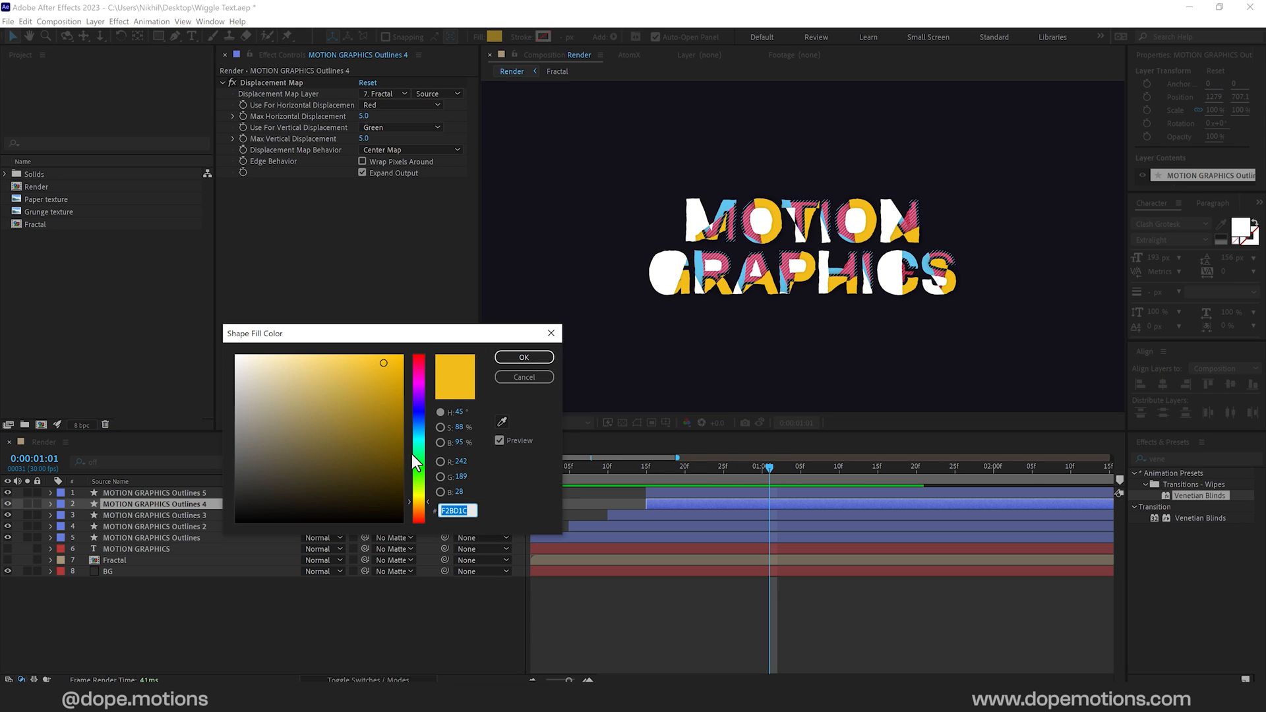
pyautogui.click(377, 401)
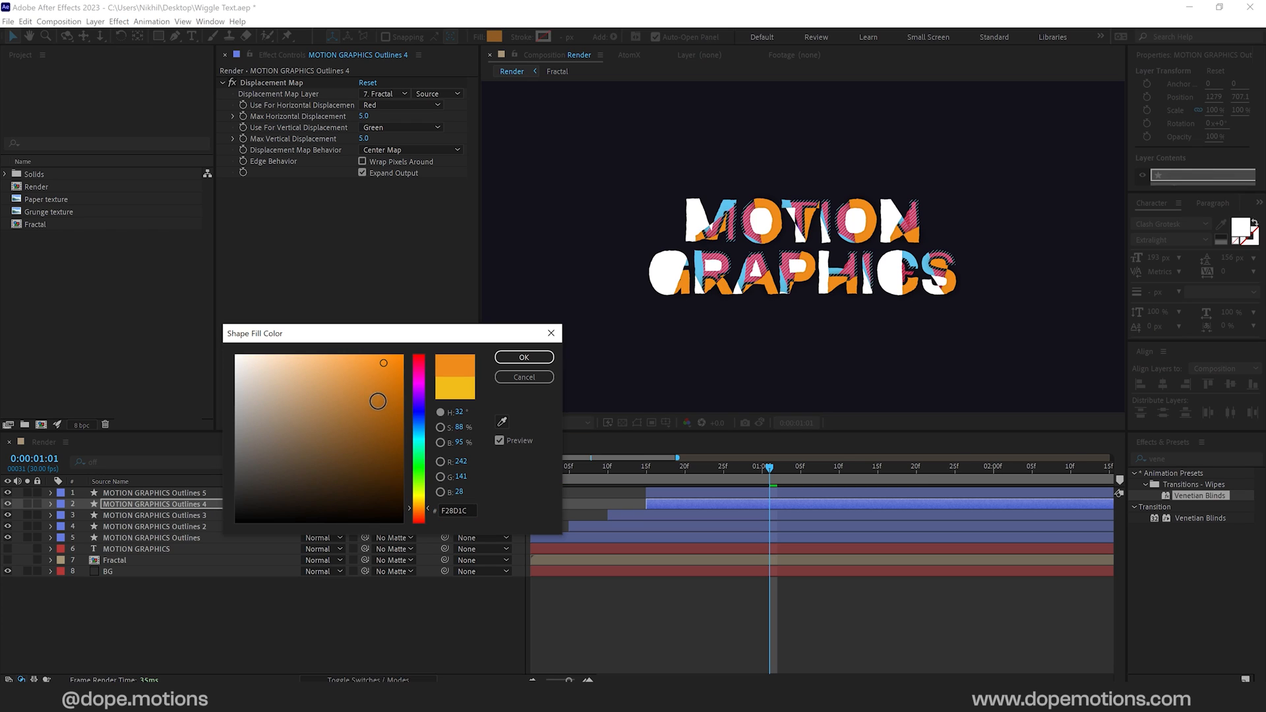
pyautogui.click(523, 356)
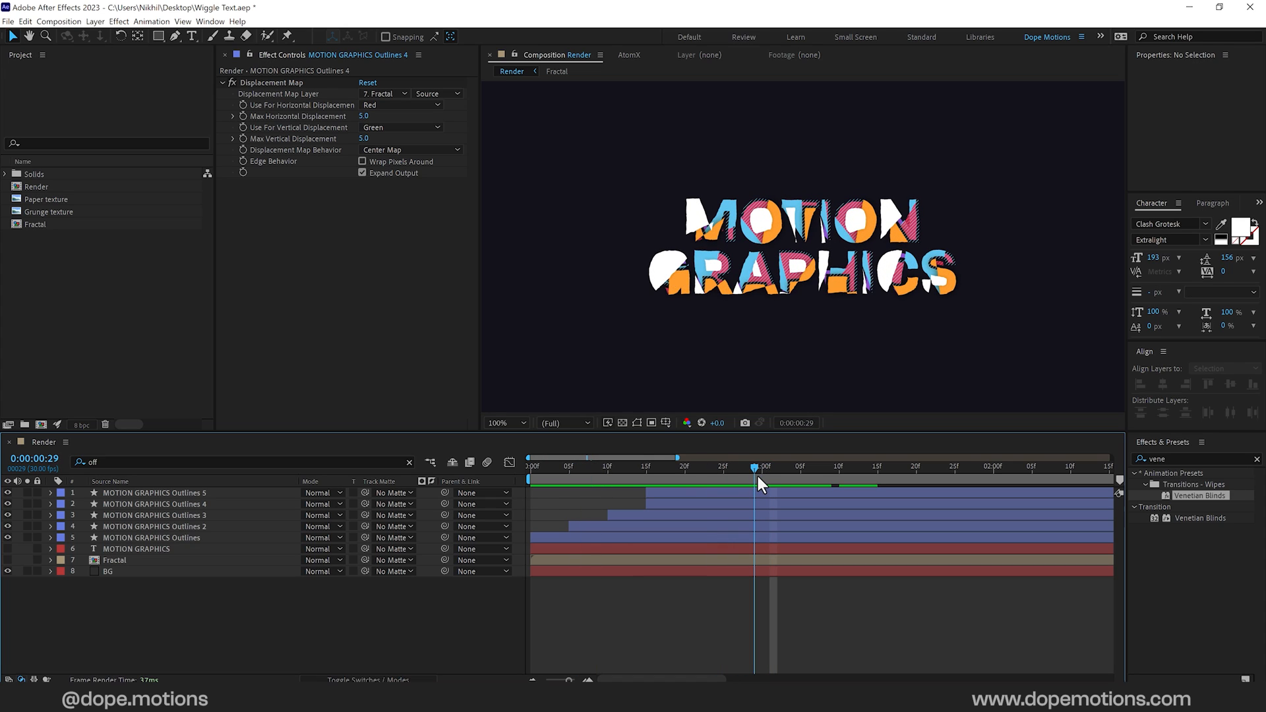
# Step: Apply Roughen Edges to MOTION GRAPHICS Outlines 4 and zoom in on the letters
pyautogui.click(155, 503)
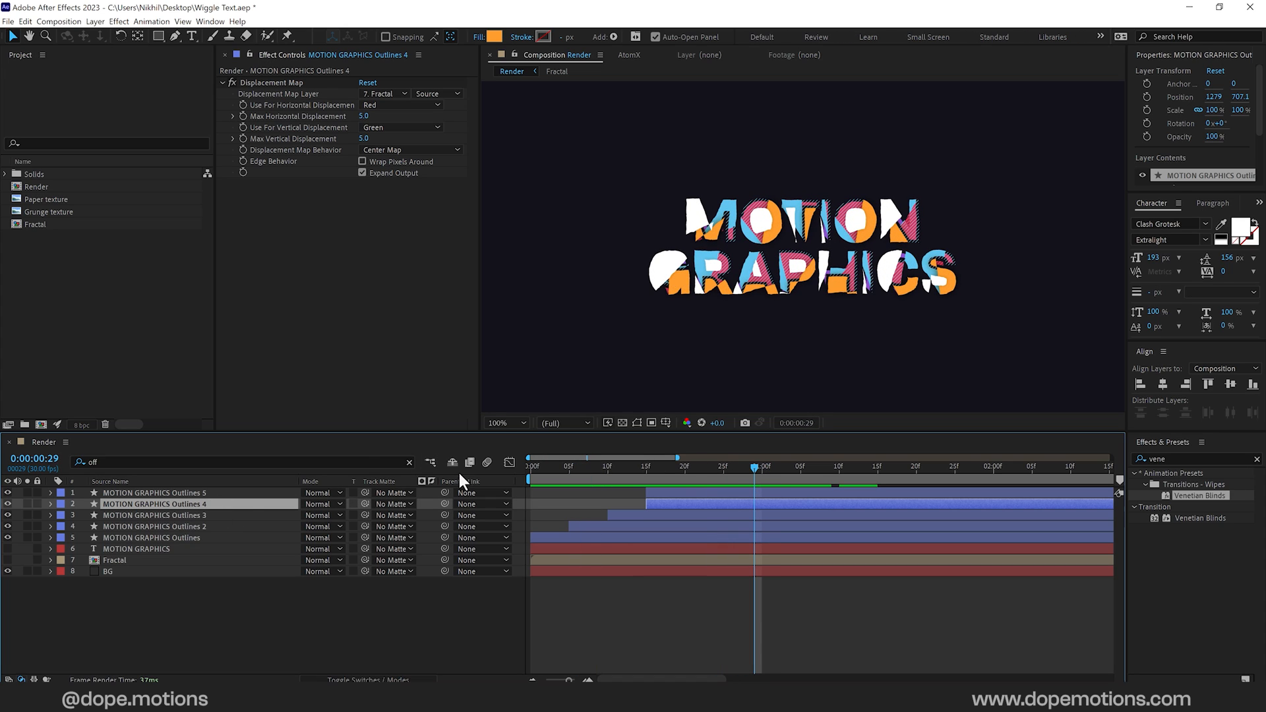
pyautogui.click(1193, 459)
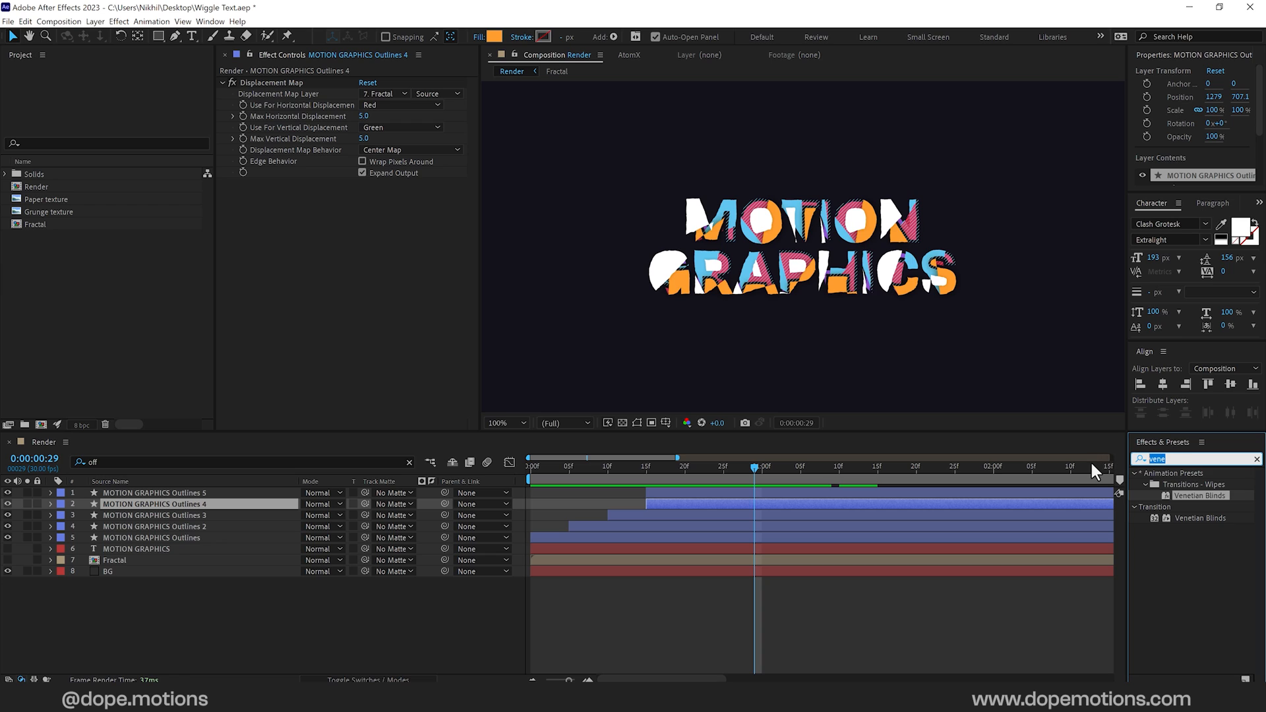
pyautogui.write('rough')
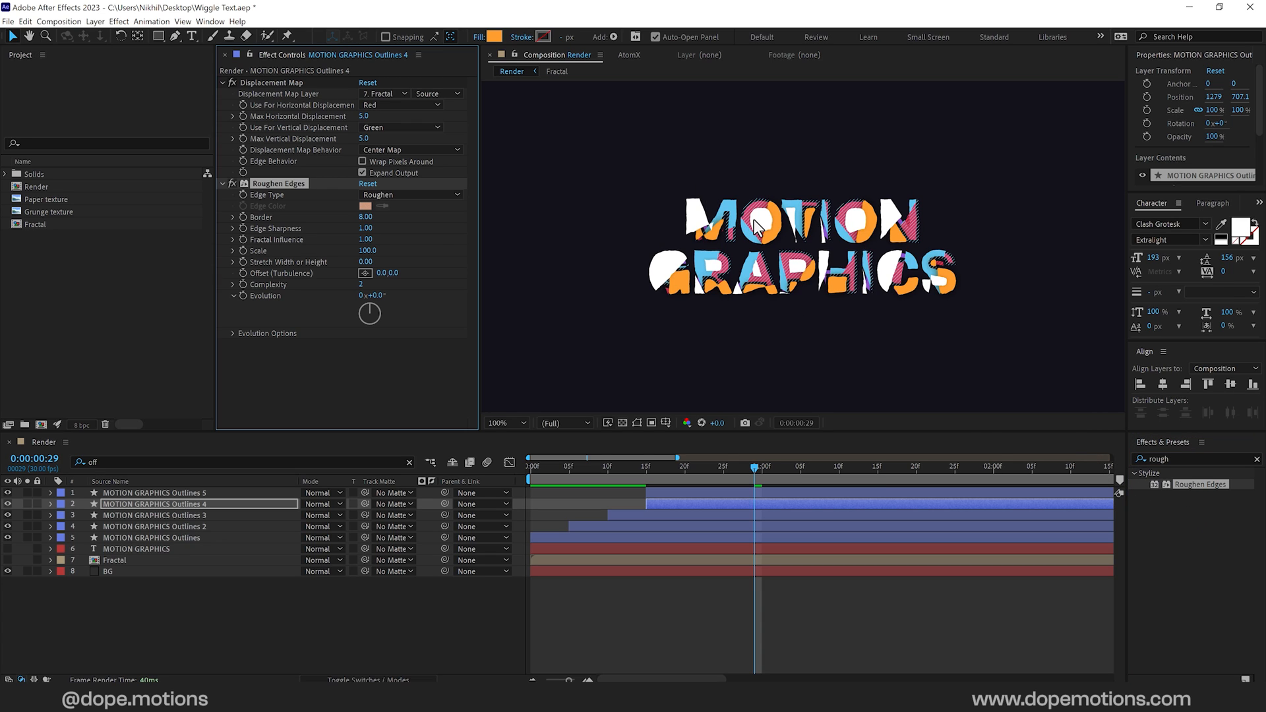
pyautogui.click(502, 422)
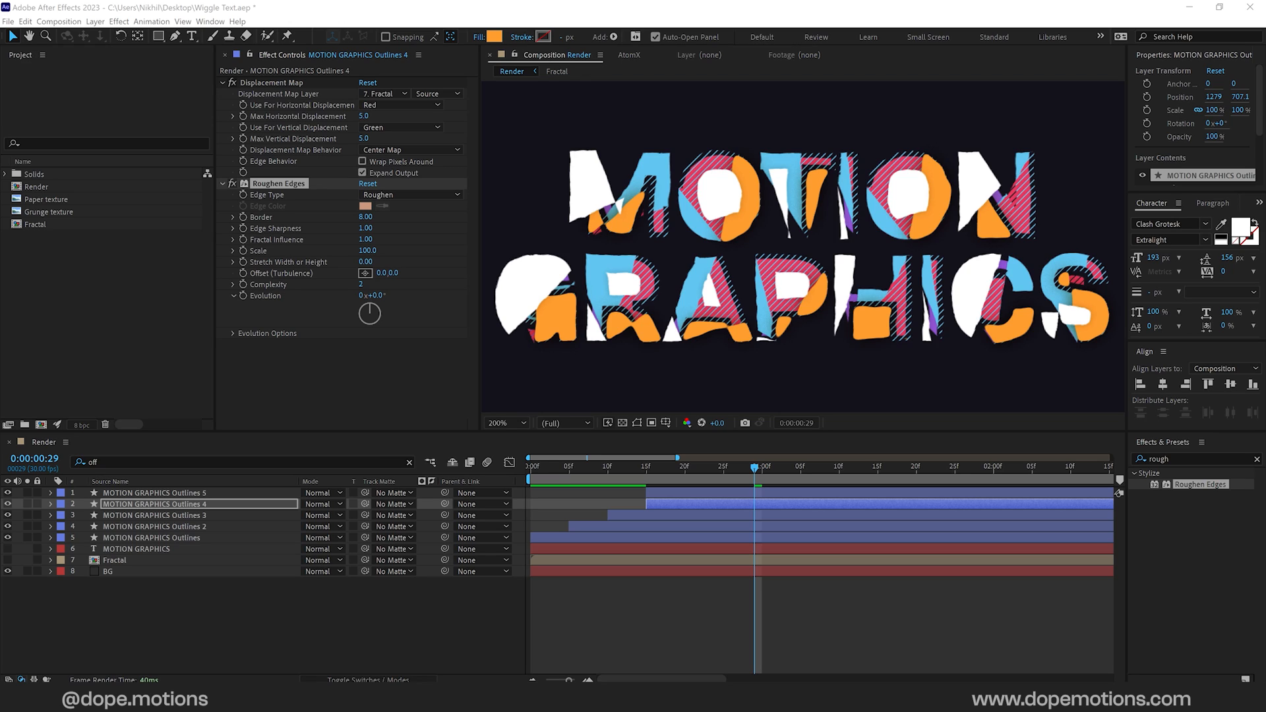
pyautogui.moveTo(462, 269)
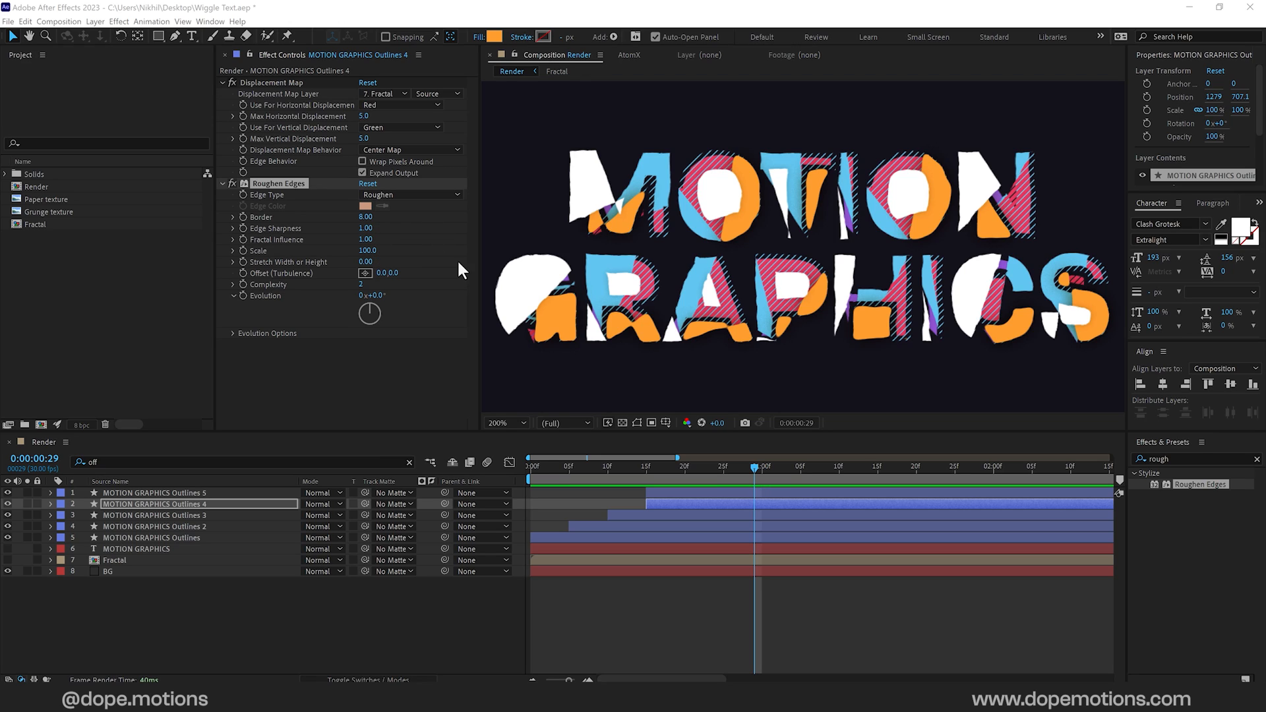
pyautogui.moveTo(363, 288)
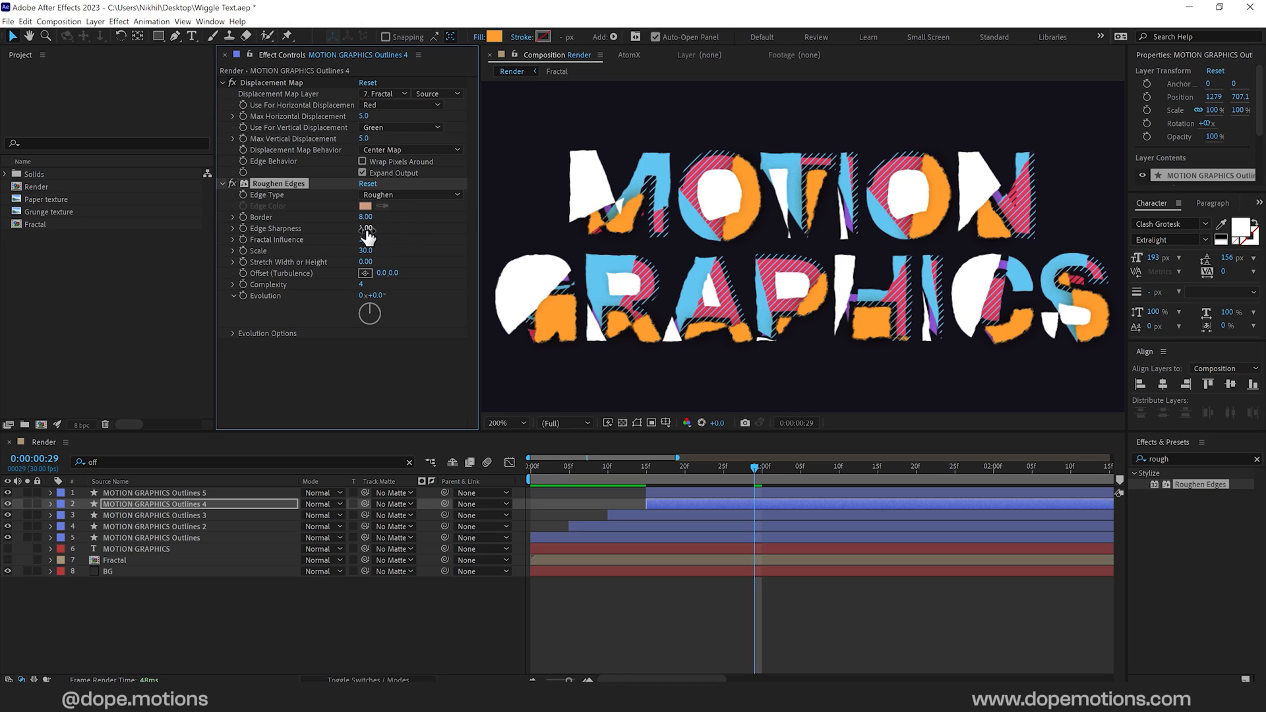
# Step: Set Edge Sharpness 2.27, Scale 50, Complexity 4 and preview the frayed letters
pyautogui.moveTo(367, 229); pyautogui.dragTo(364, 229)
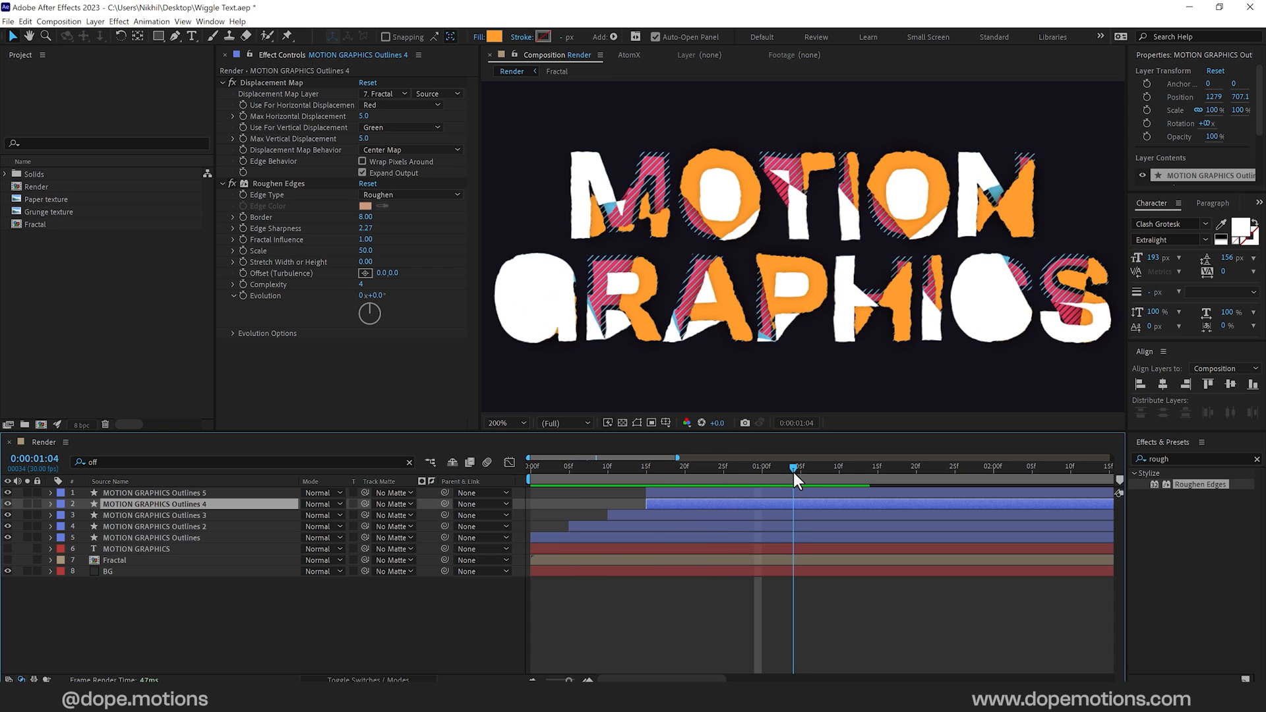
pyautogui.moveTo(794, 467); pyautogui.dragTo(930, 467)
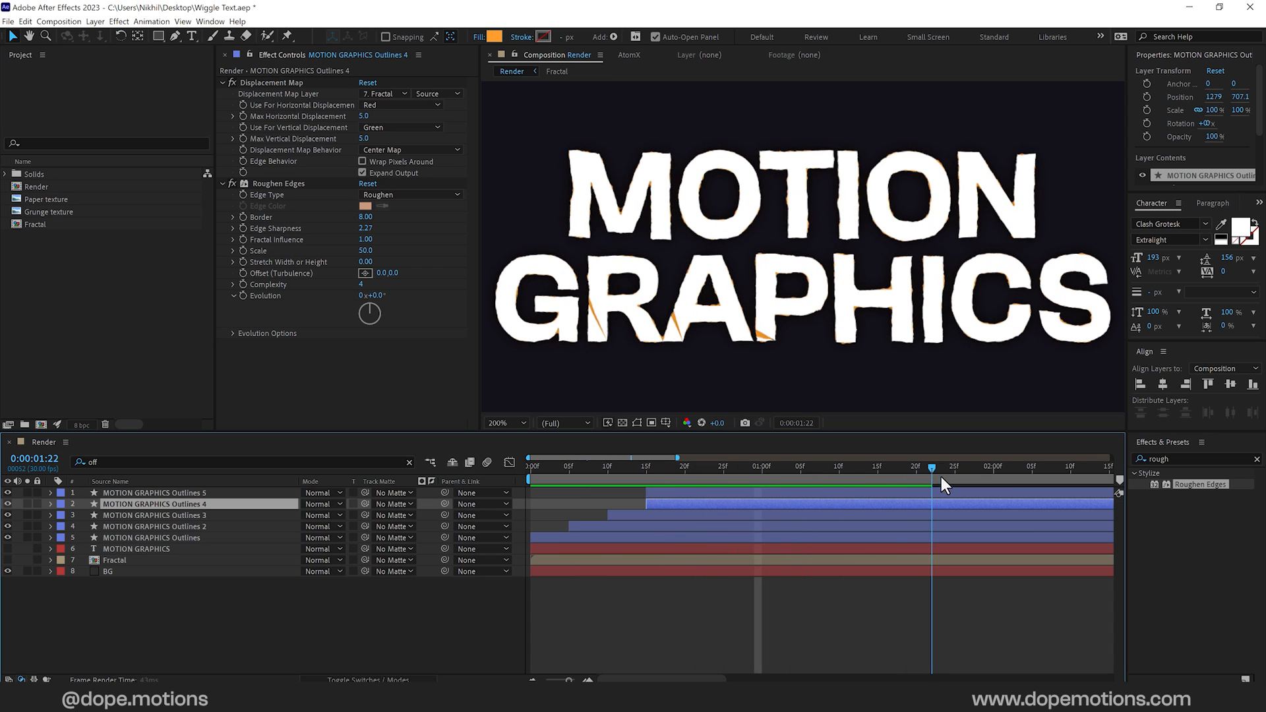
pyautogui.moveTo(931, 468); pyautogui.dragTo(965, 469)
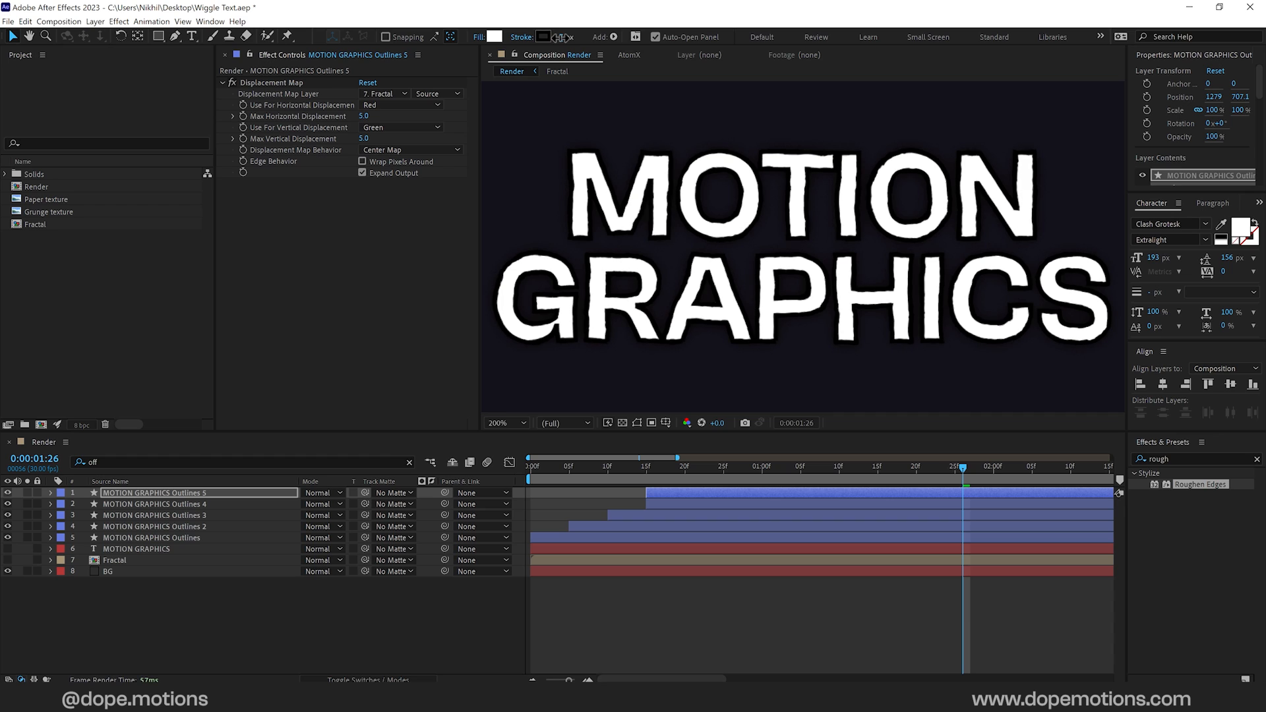
# Step: Give Outlines 5 a 3 px dark purple 131118 stroke and preview the reveal
pyautogui.click(540, 37)
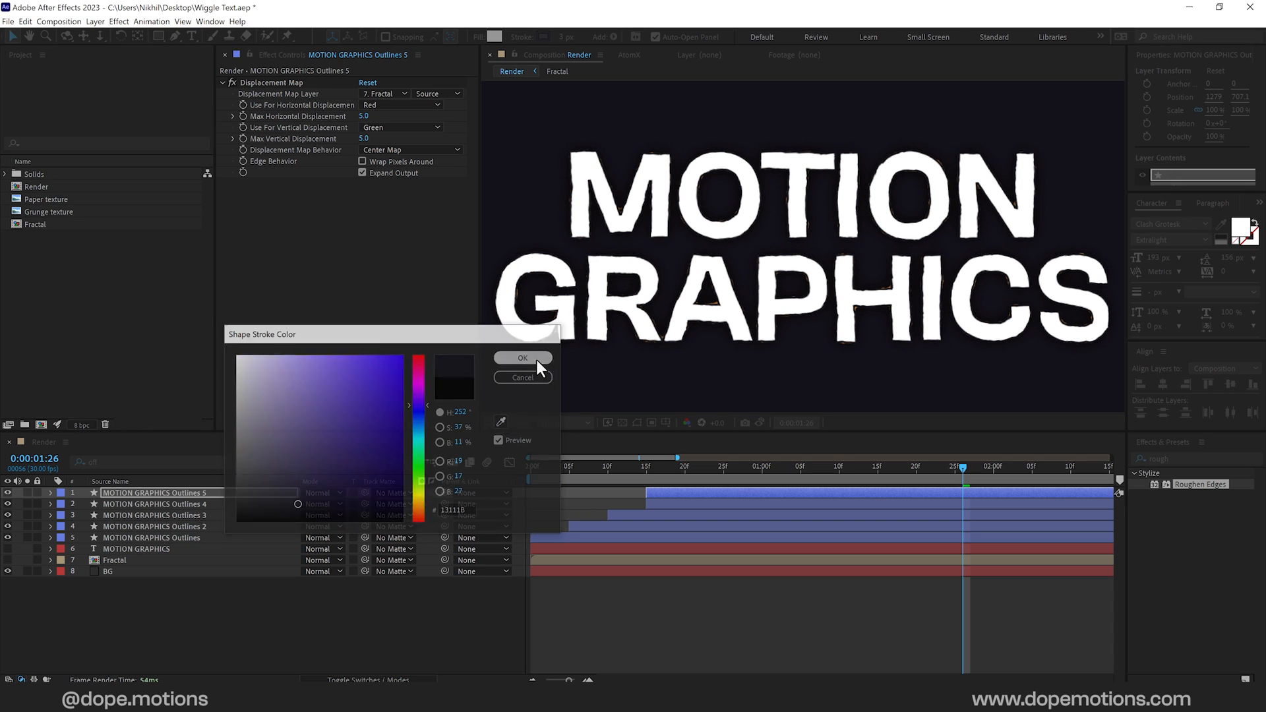
pyautogui.click(522, 358)
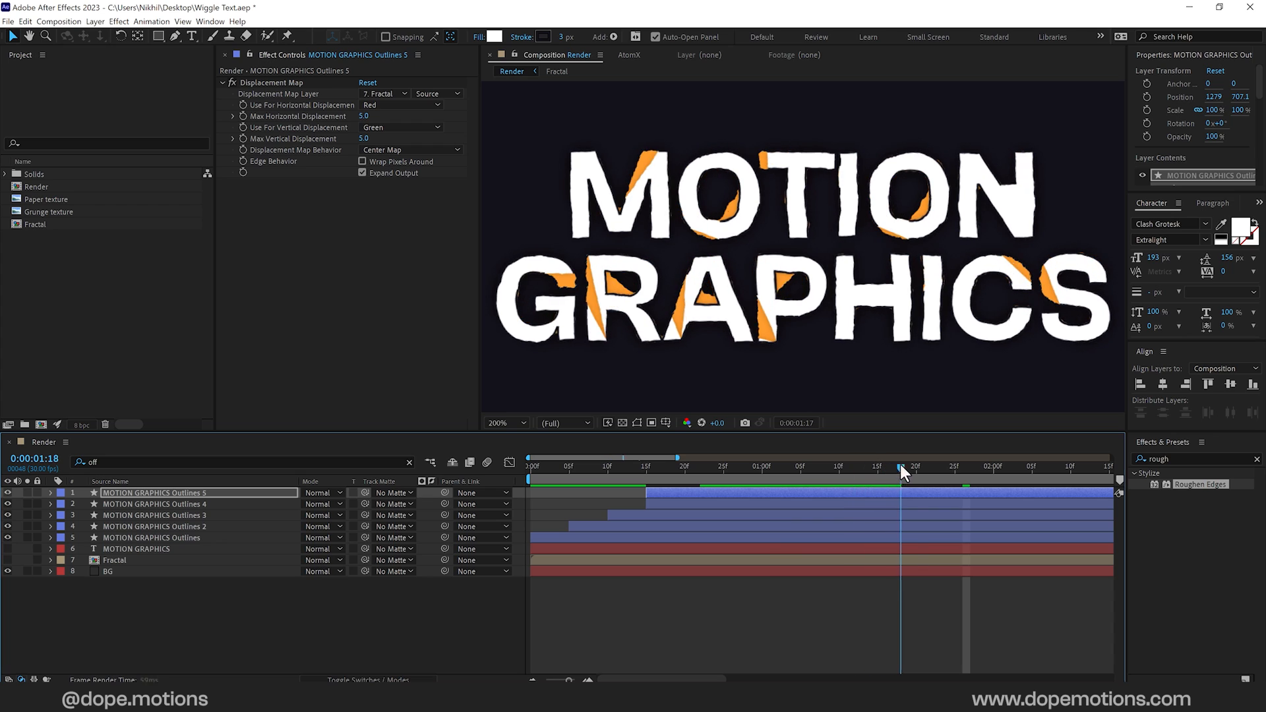
pyautogui.moveTo(902, 475); pyautogui.dragTo(940, 475)
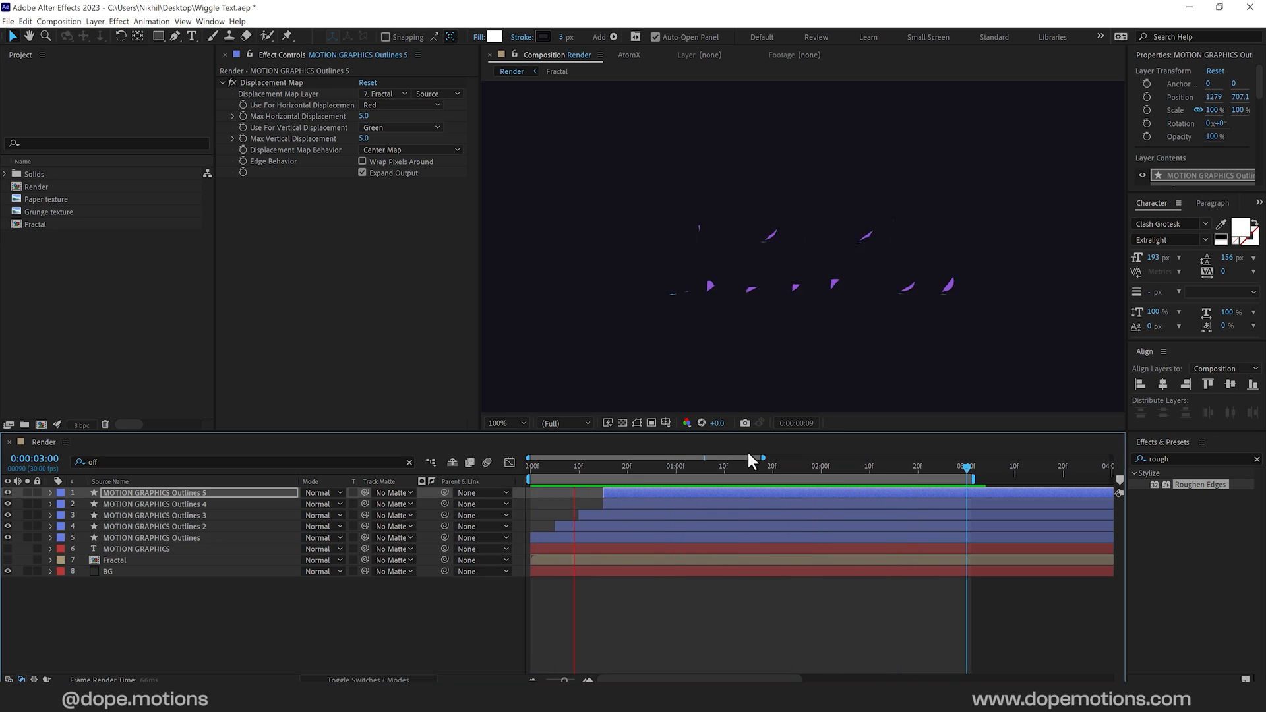
pyautogui.click(578, 479)
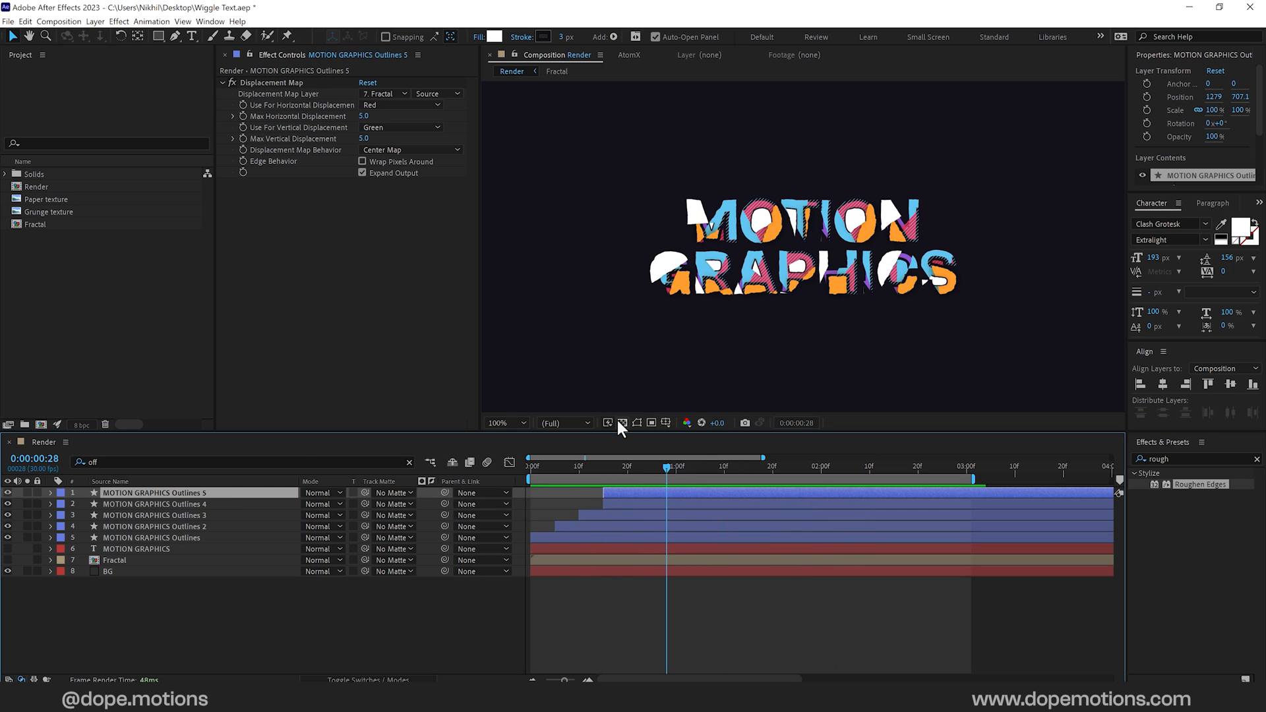
pyautogui.moveTo(200, 504)
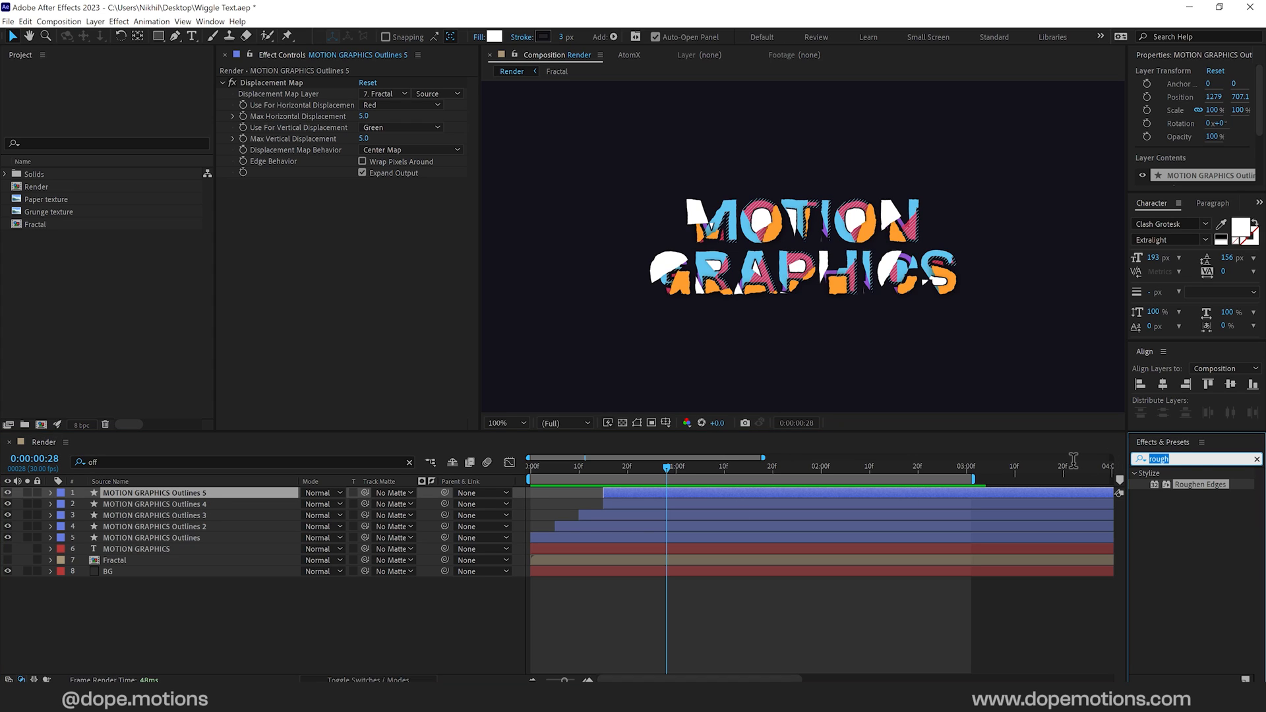
# Step: Search Effects & Presets for Posterize Time to set a 12 fps stop-motion timing
pyautogui.write('sto')
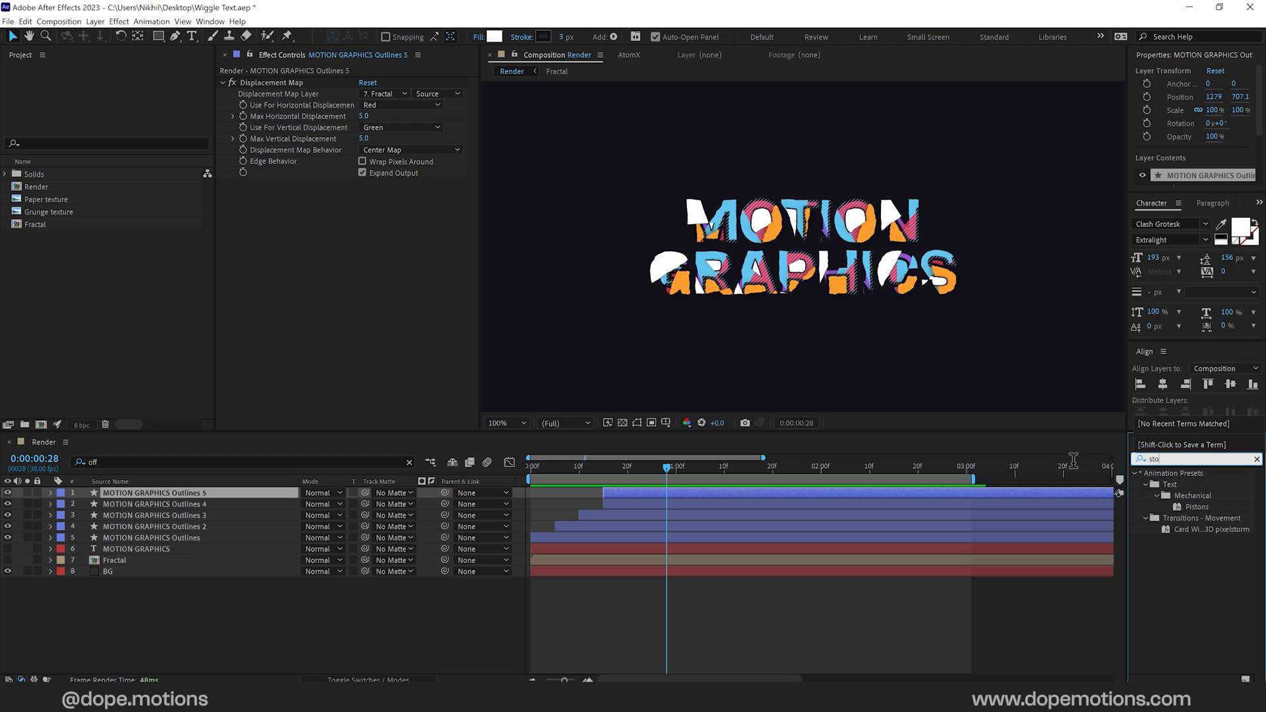
pyautogui.write('post')
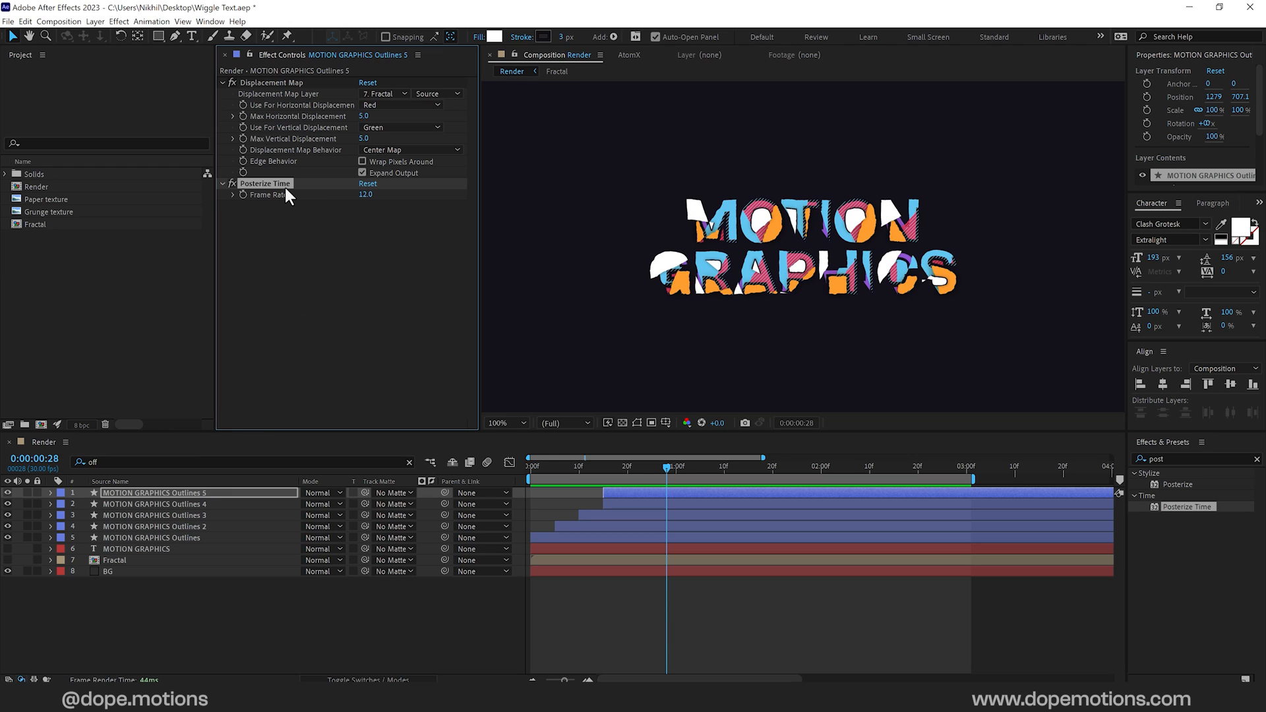
pyautogui.moveTo(174, 493)
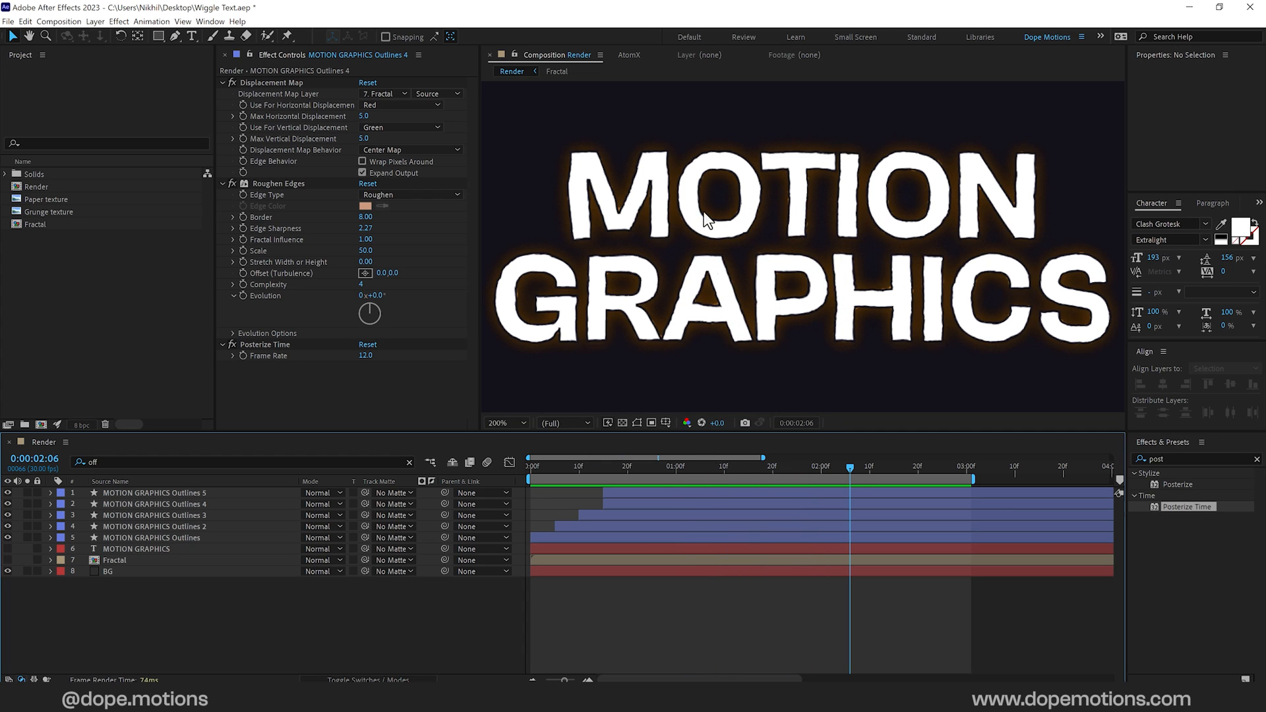
pyautogui.click(151, 504)
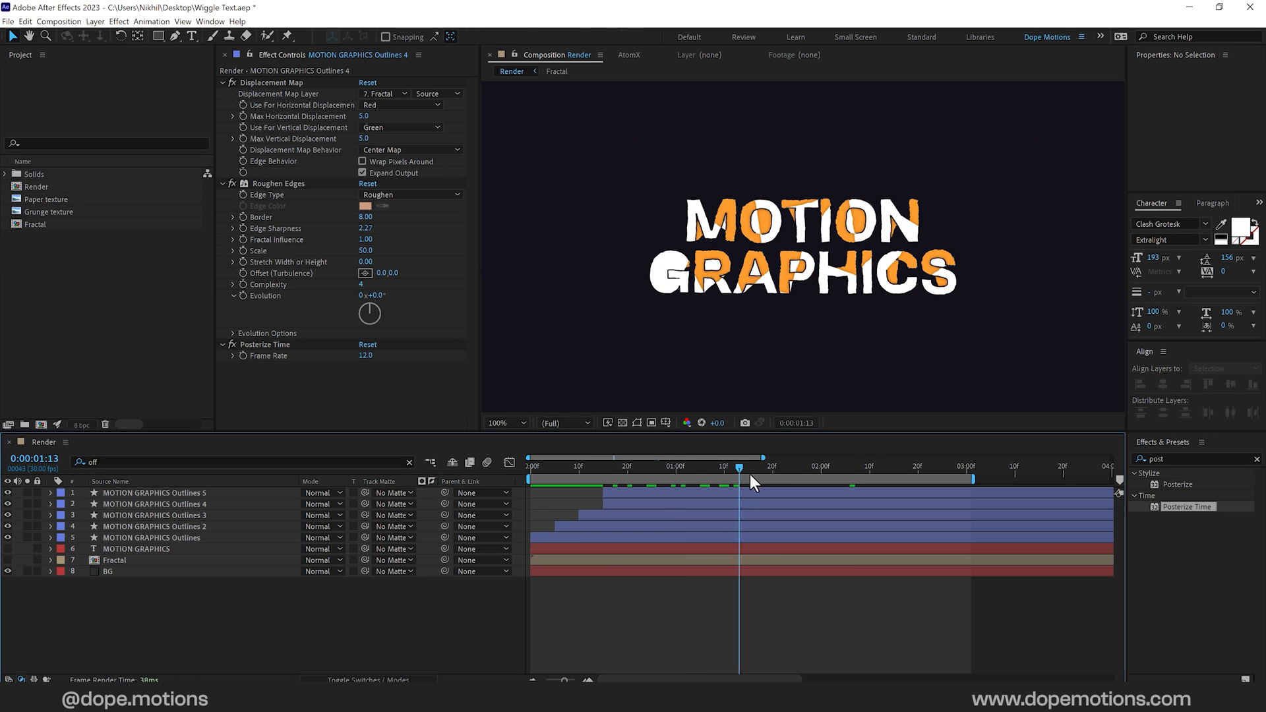
pyautogui.moveTo(736, 467); pyautogui.dragTo(716, 467)
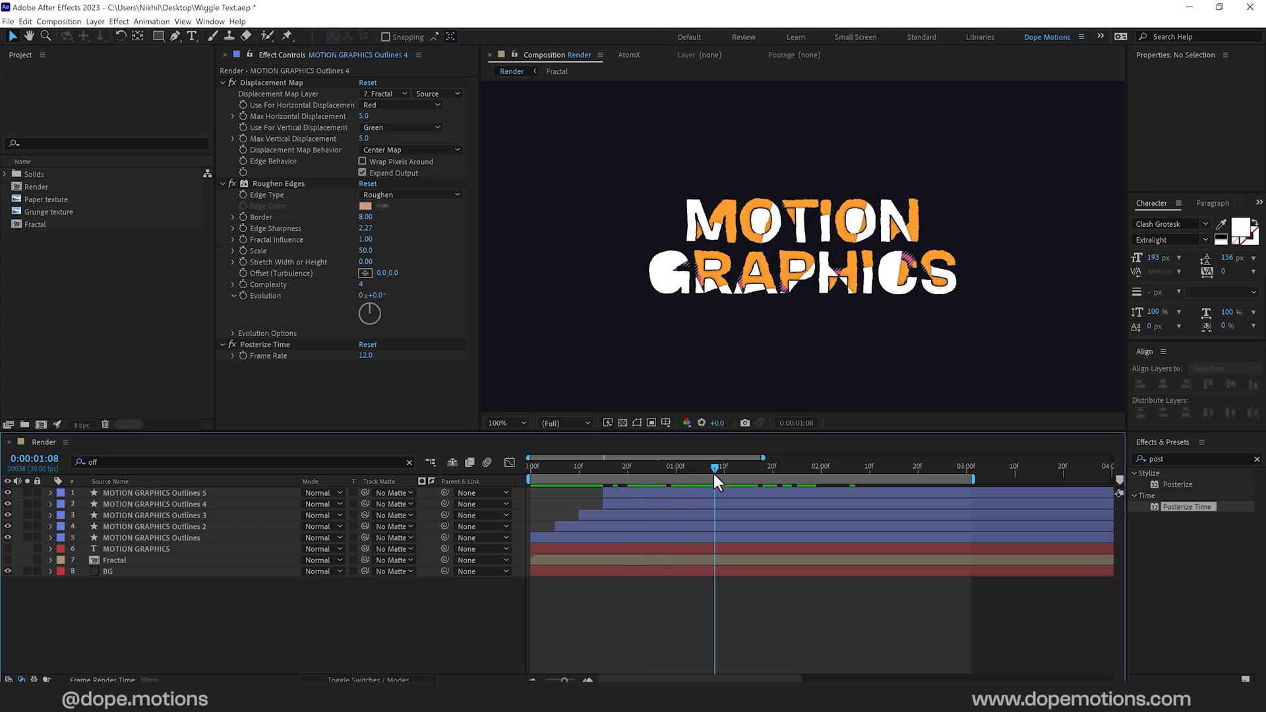
pyautogui.moveTo(717, 467); pyautogui.dragTo(631, 467)
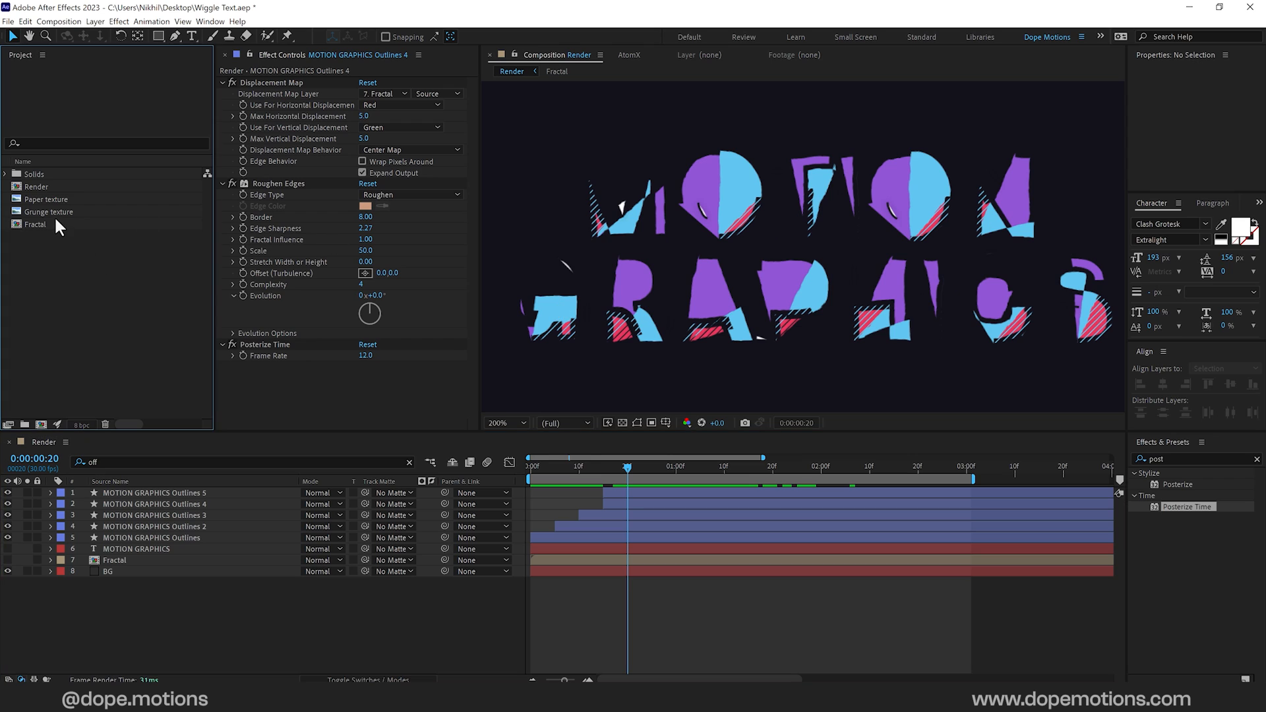
# Step: Add the Grunge texture to the comp at 30% scale above the Outlines layer
pyautogui.click(48, 211)
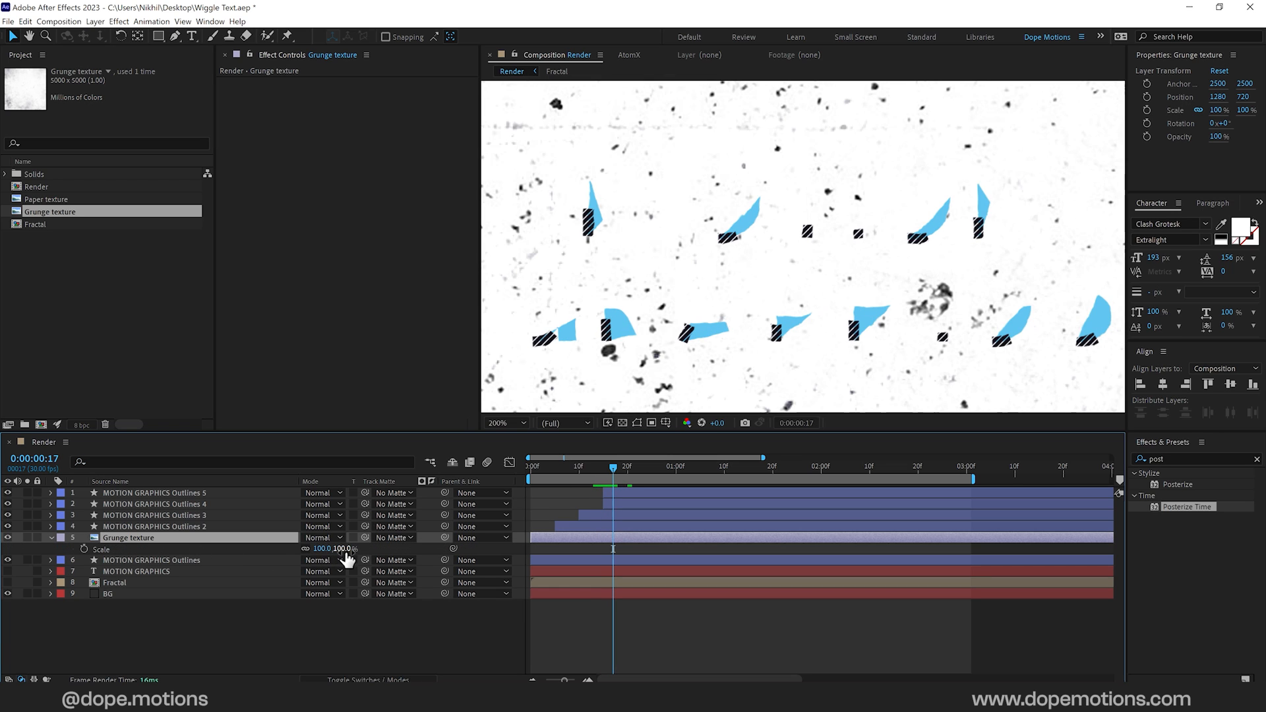
pyautogui.moveTo(327, 548); pyautogui.dragTo(300, 549)
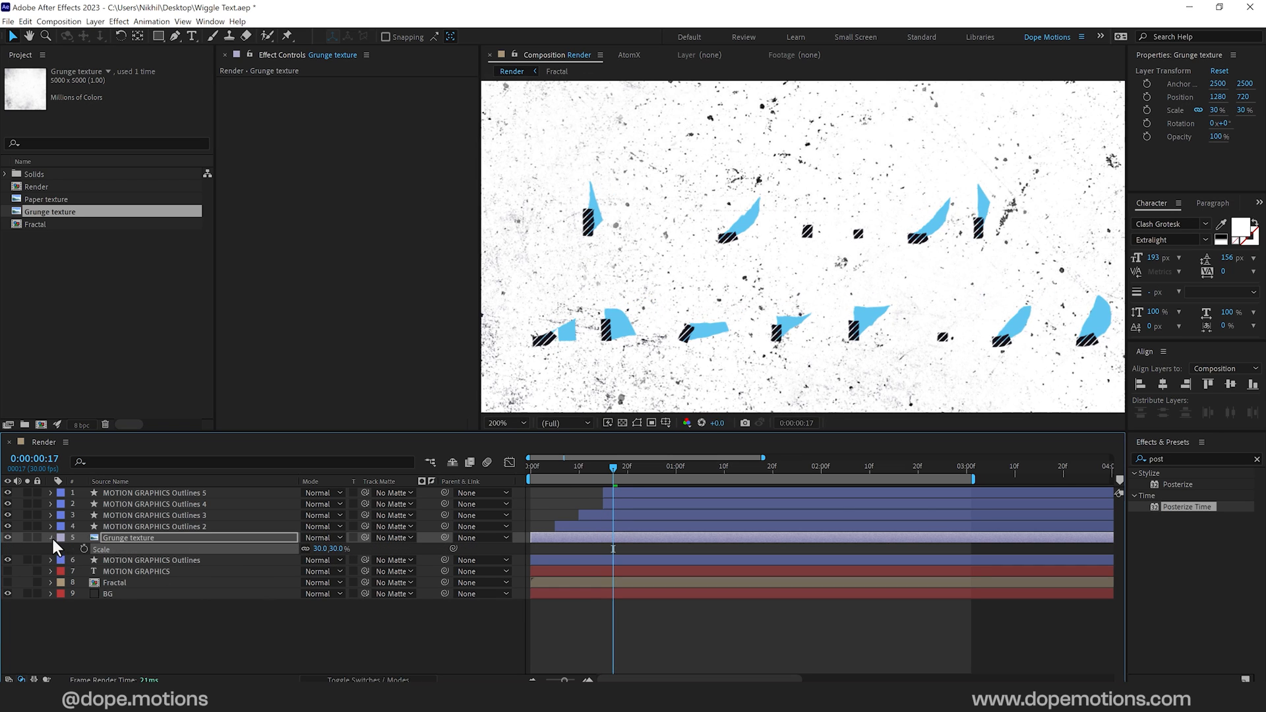
pyautogui.click(150, 548)
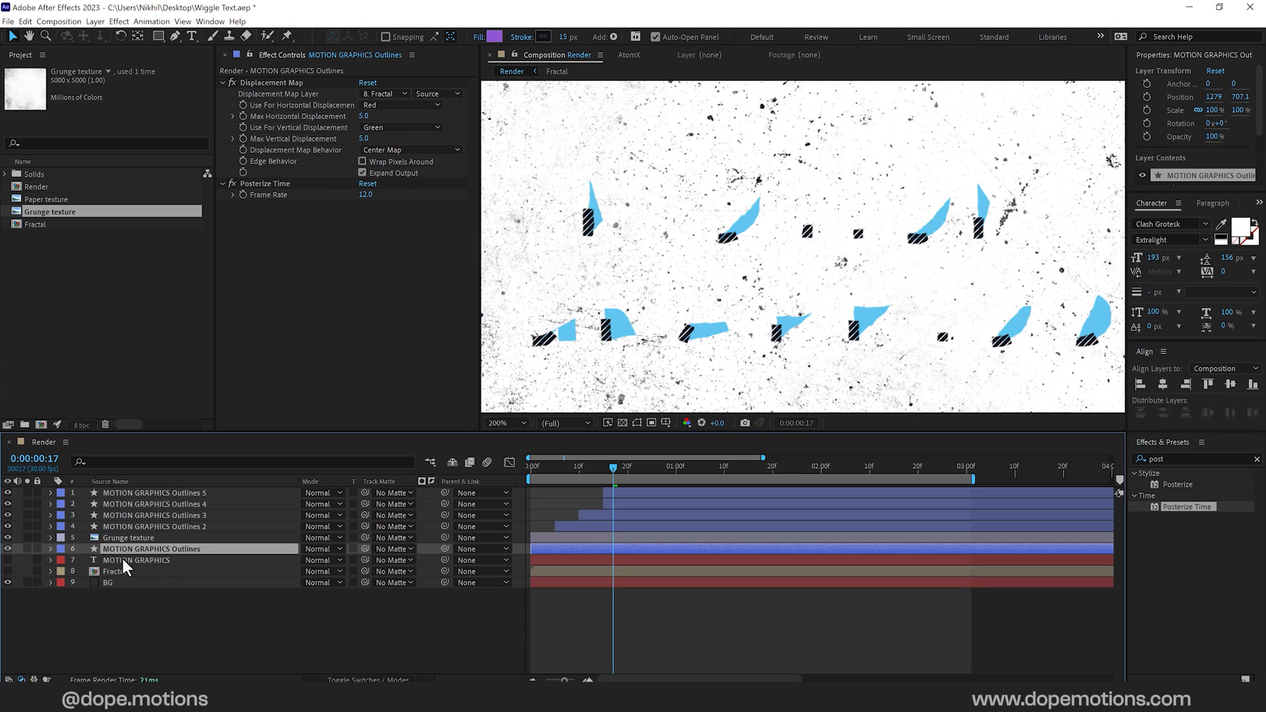
pyautogui.click(129, 538)
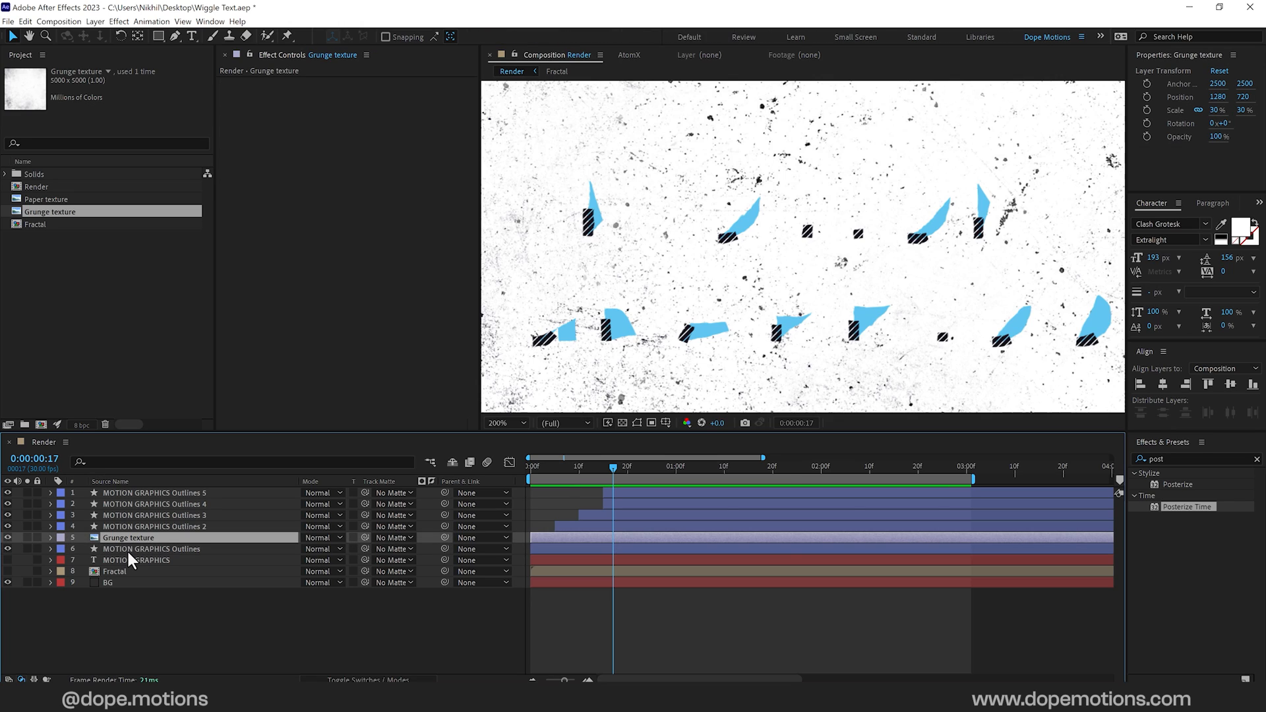
# Step: Set the Outlines layer's Track Matte to Grunge texture and reorder the texture layers
pyautogui.click(151, 549)
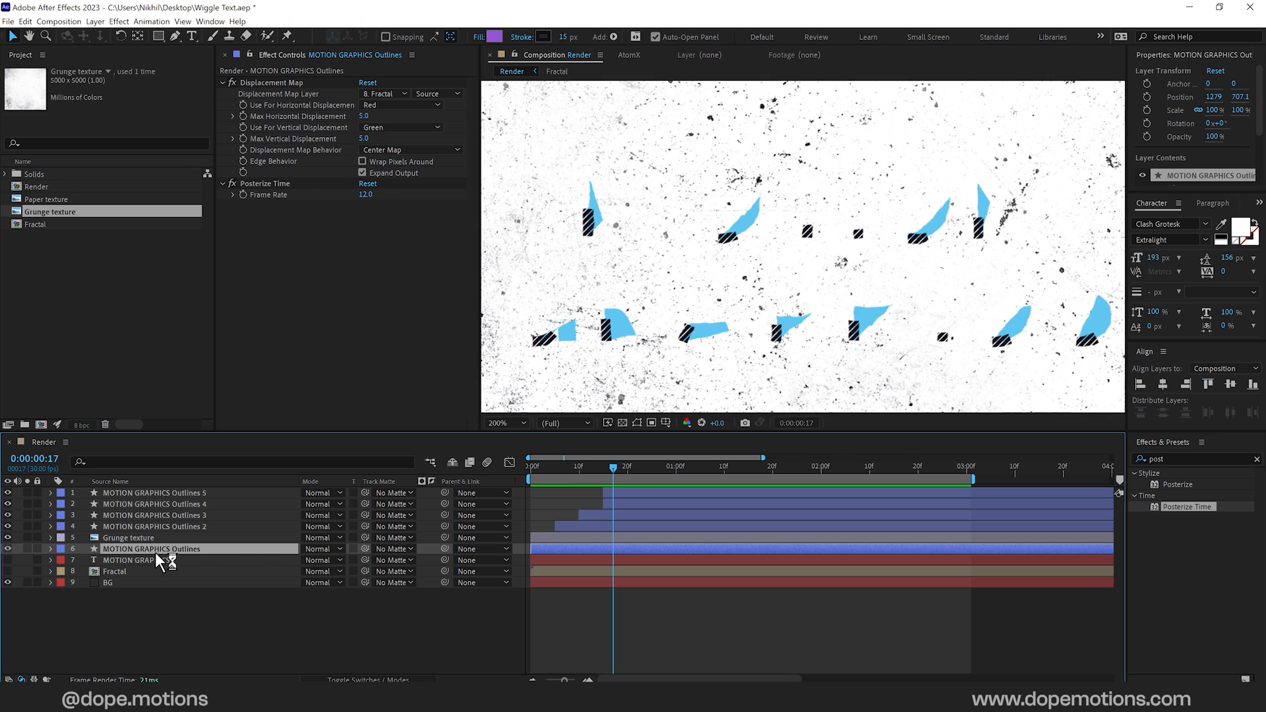
pyautogui.click(394, 549)
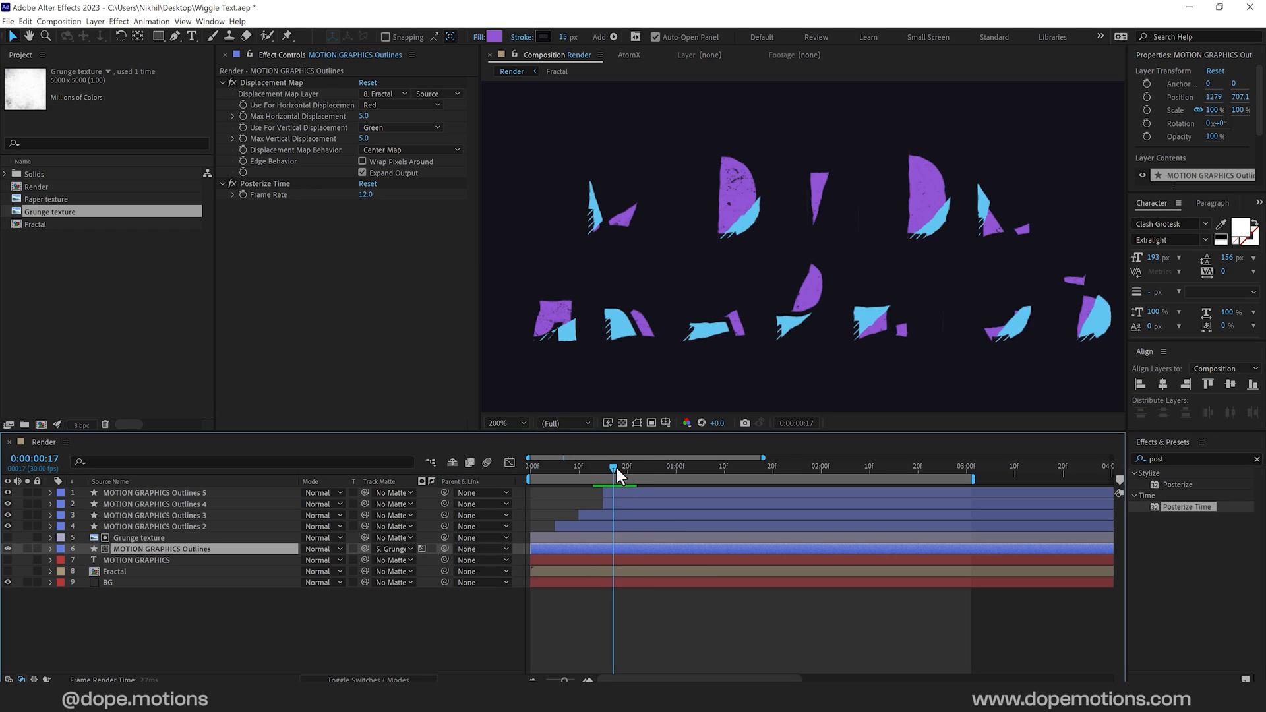
pyautogui.click(615, 470)
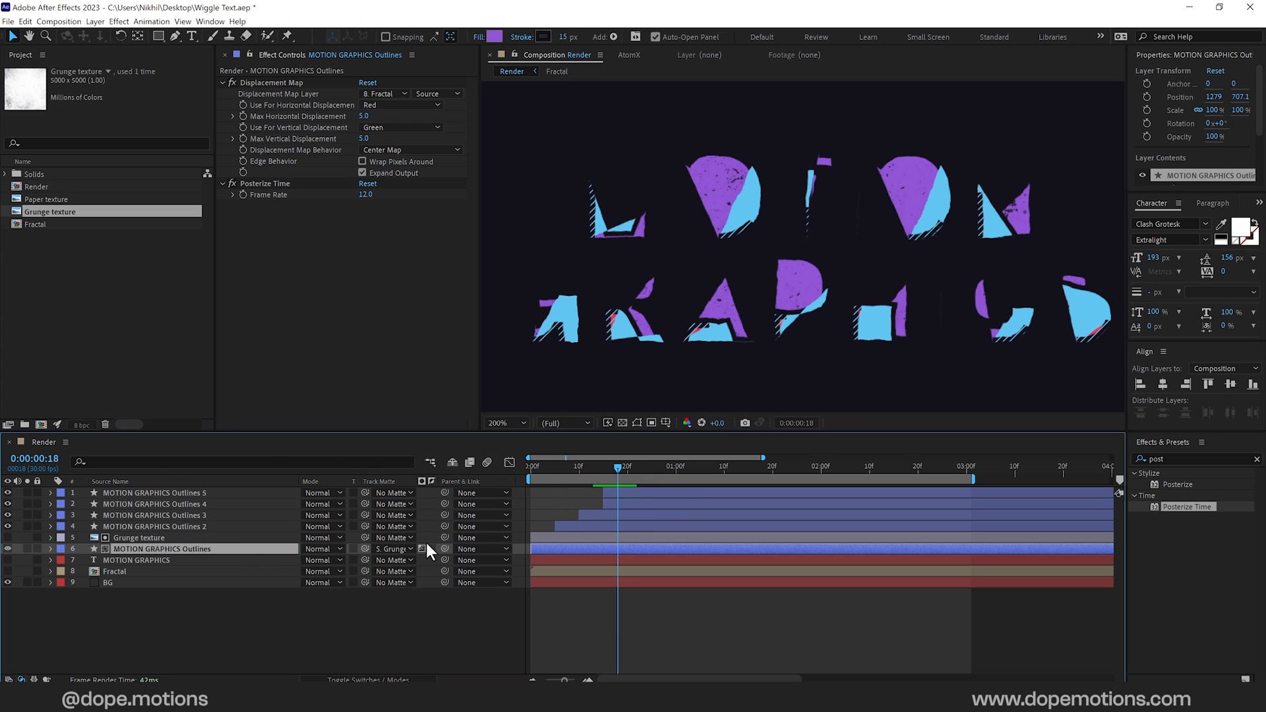
pyautogui.moveTo(149, 589)
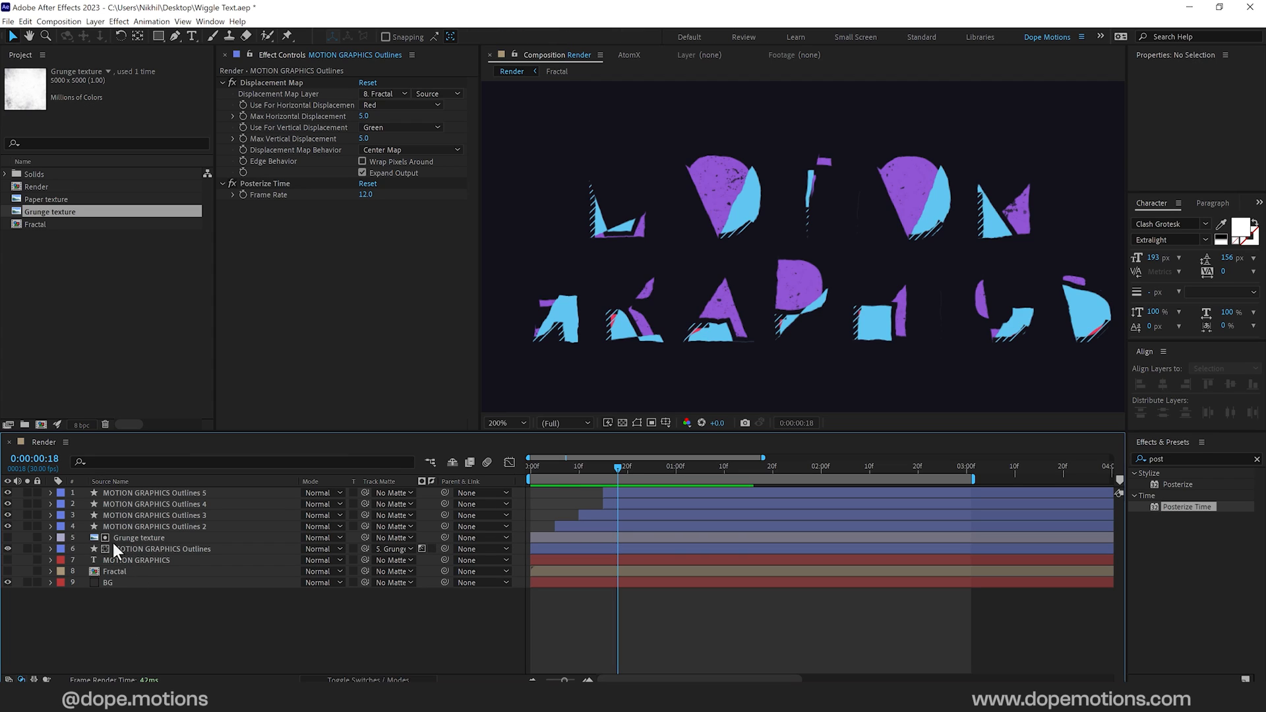
pyautogui.click(138, 539)
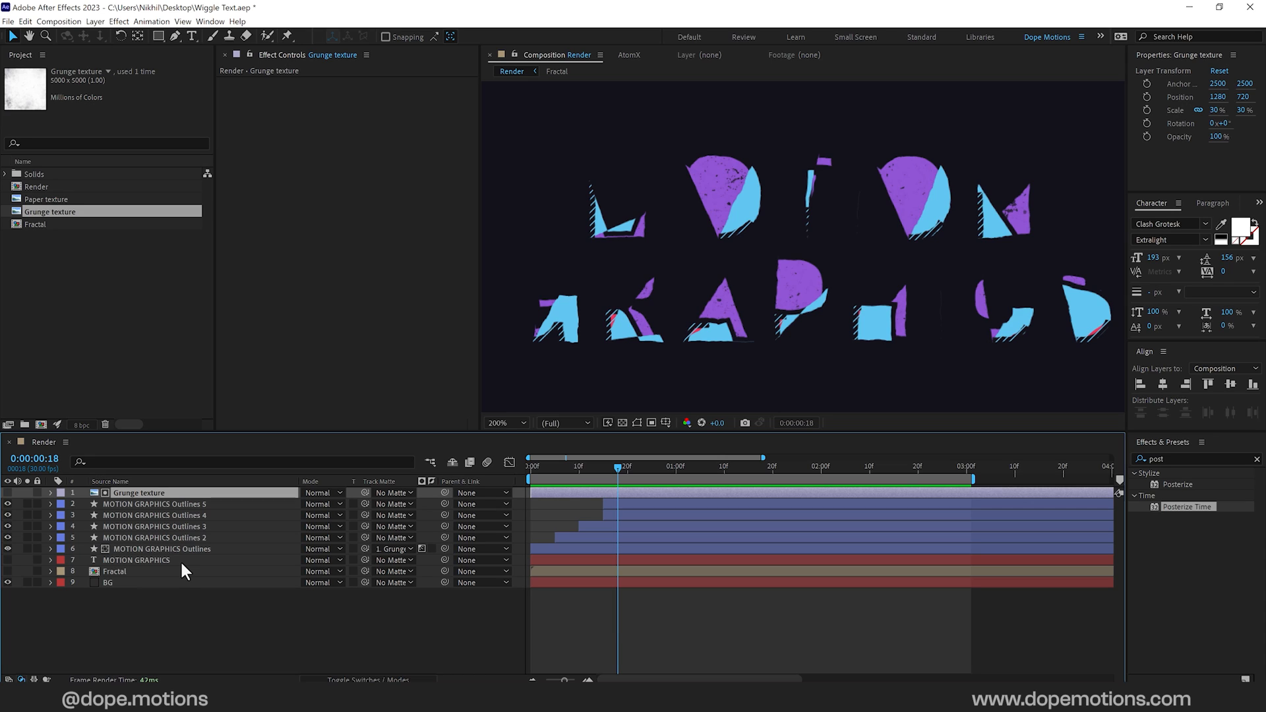
pyautogui.moveTo(173, 565)
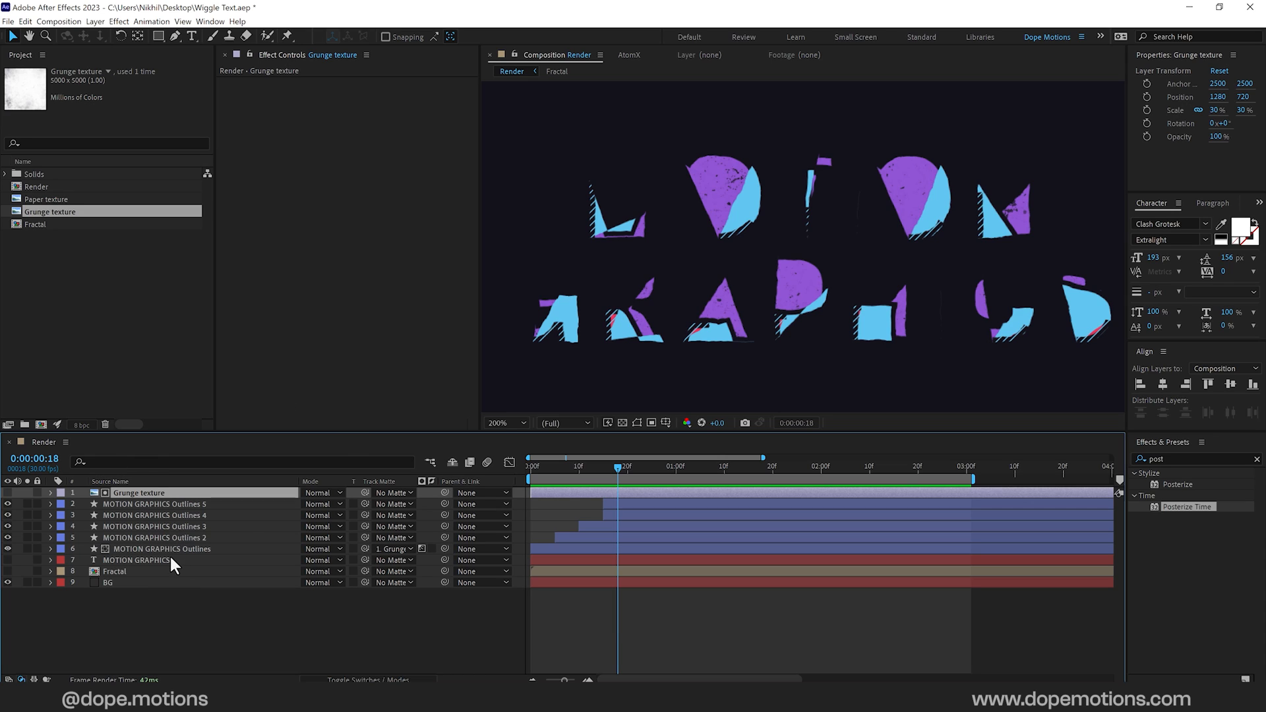
pyautogui.click(162, 549)
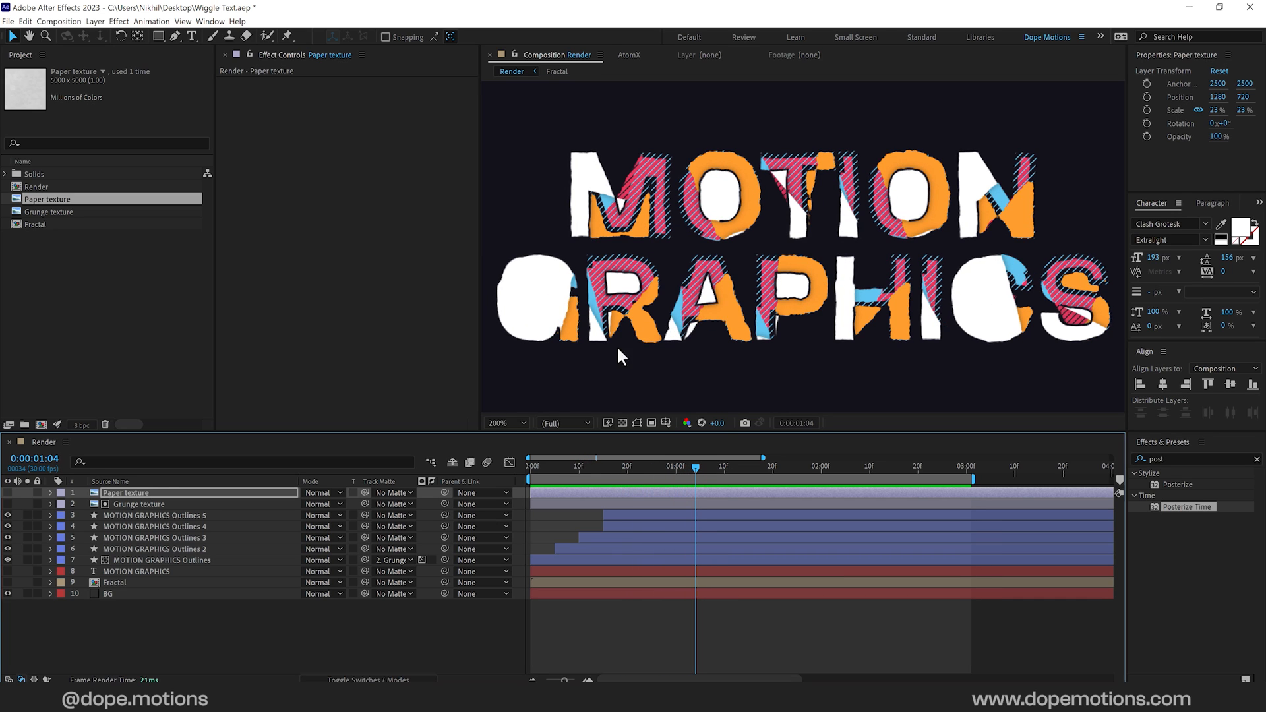
# Step: Matte MOTION GRAPHICS Outlines 4 with the Grunge texture and scrub to check the eroded text
pyautogui.click(153, 526)
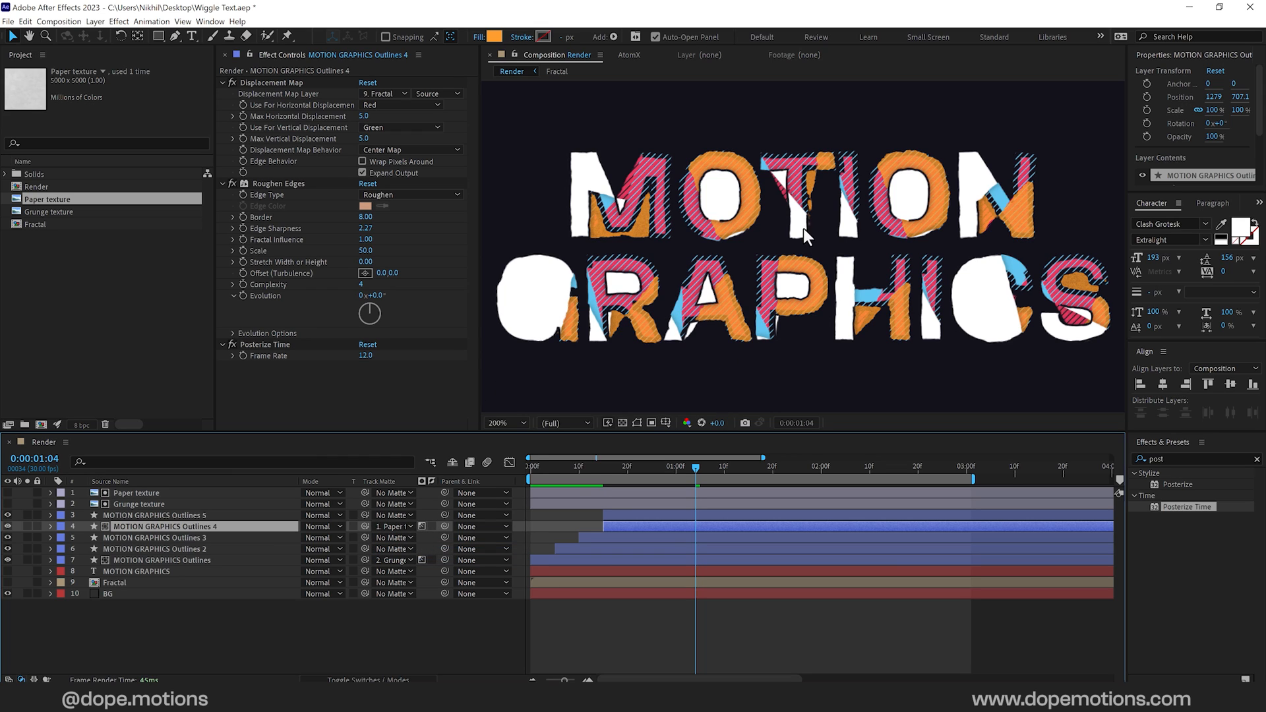
pyautogui.click(695, 469)
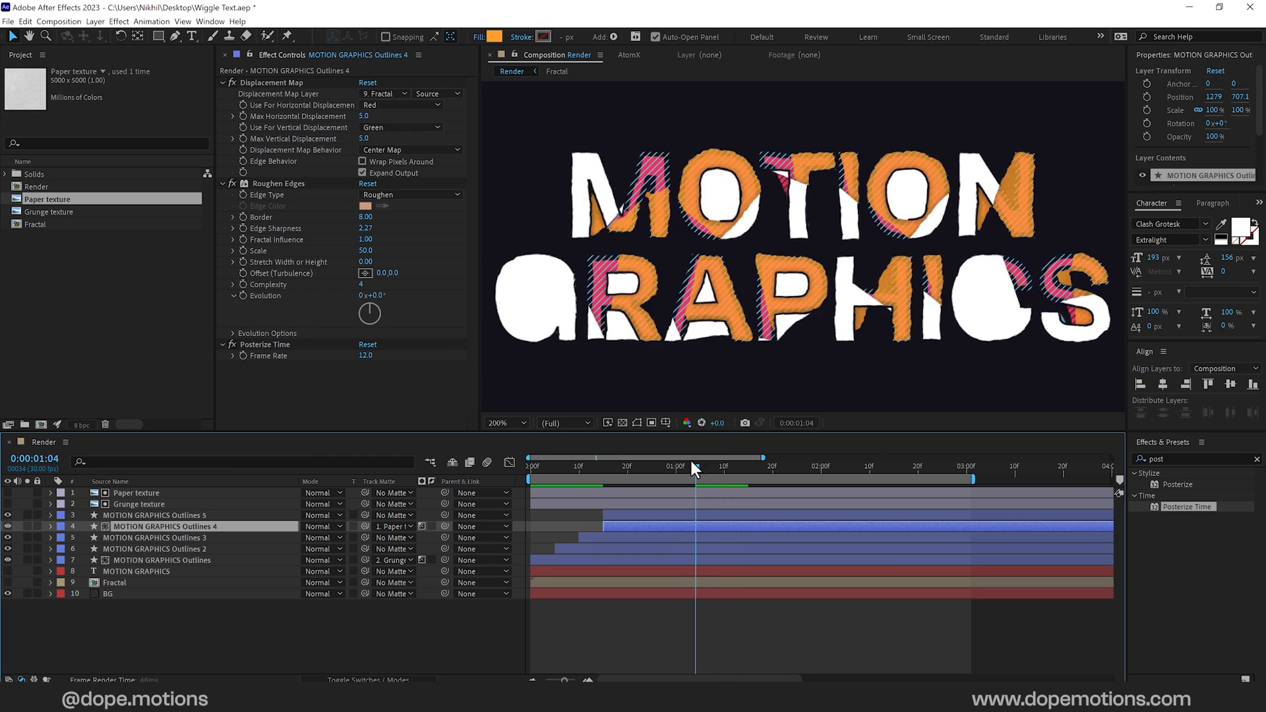
pyautogui.moveTo(696, 466); pyautogui.dragTo(708, 466)
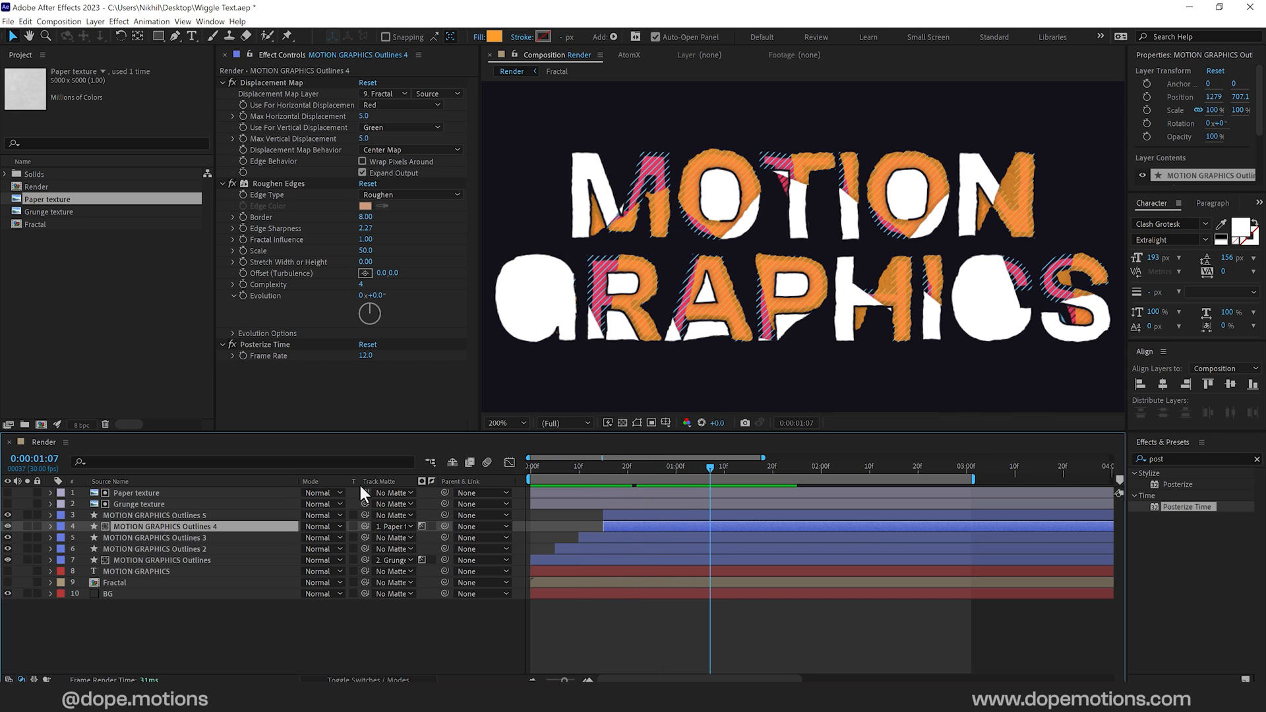
pyautogui.click(393, 526)
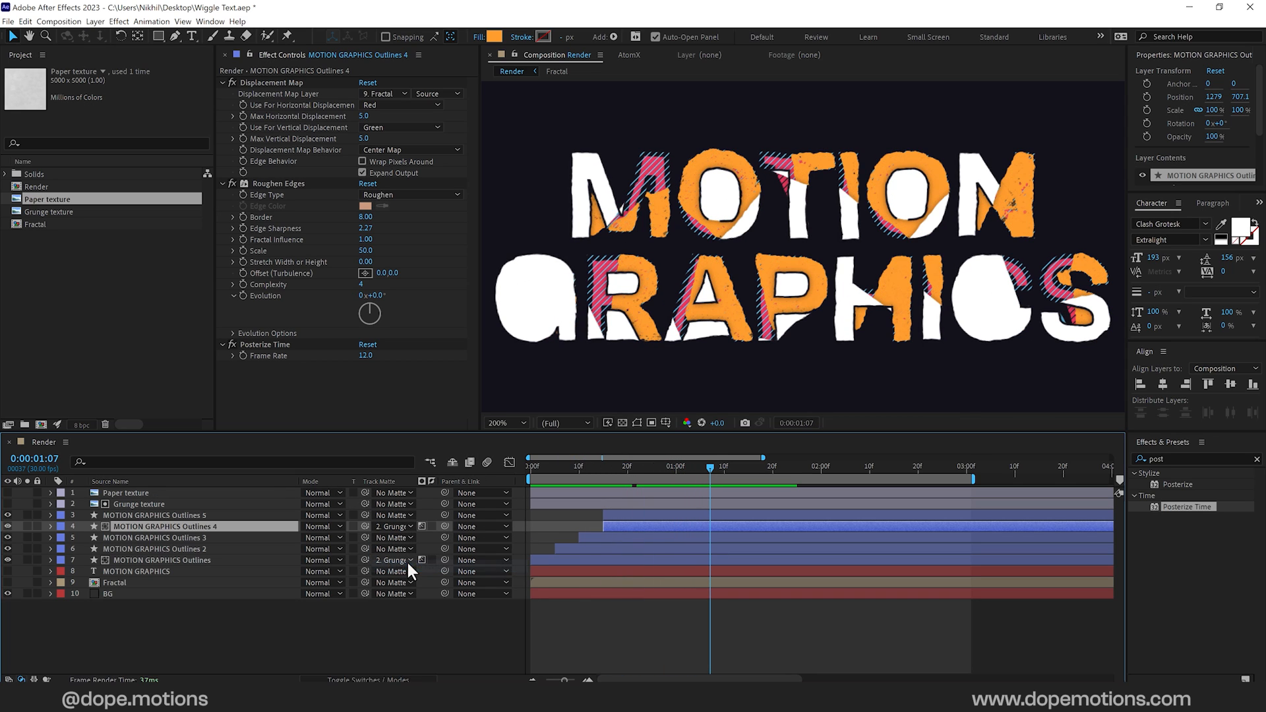
pyautogui.click(646, 467)
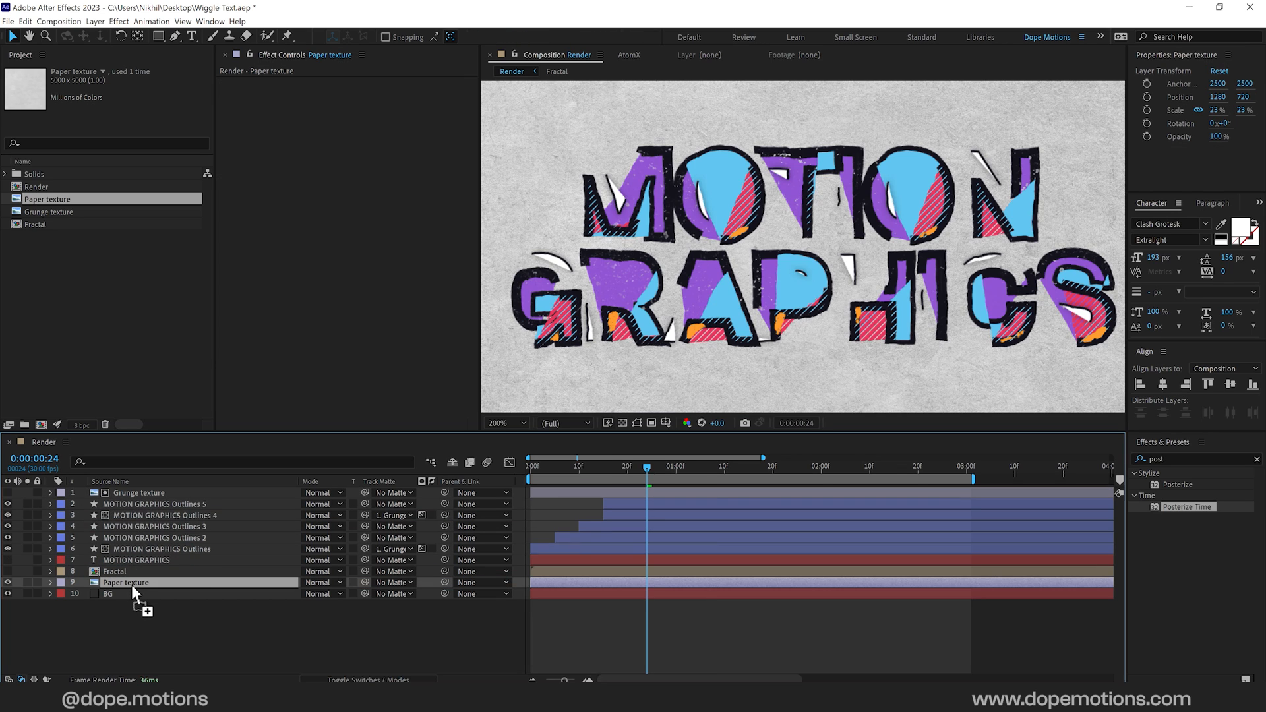
# Step: Blend the Paper texture over BG as Overlay for a grainy dark purple backdrop
pyautogui.click(321, 583)
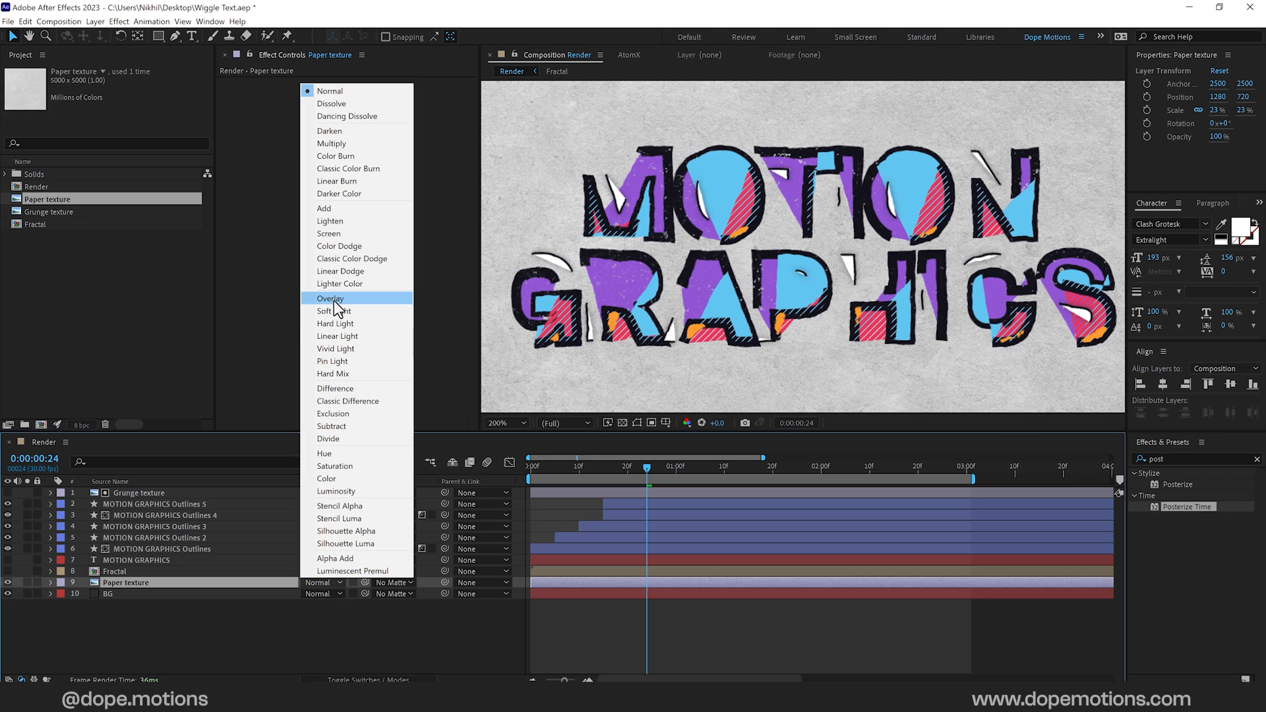
pyautogui.click(330, 298)
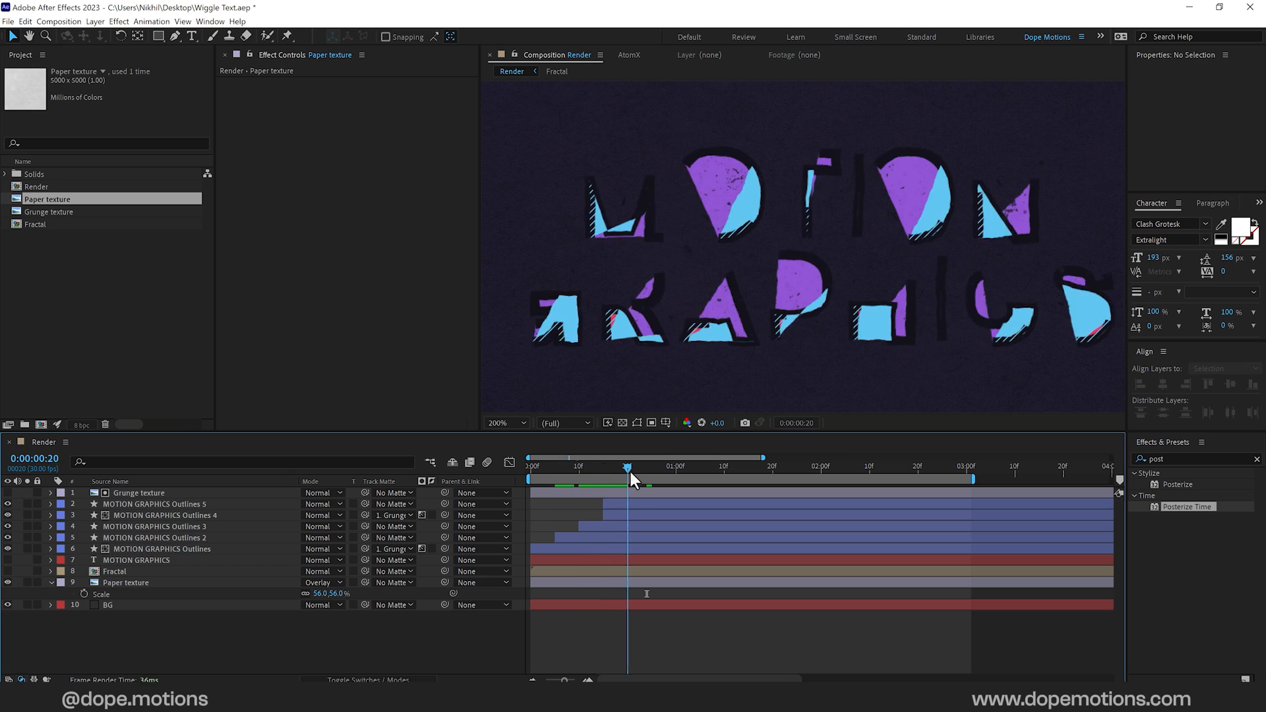
pyautogui.moveTo(628, 467); pyautogui.dragTo(677, 467)
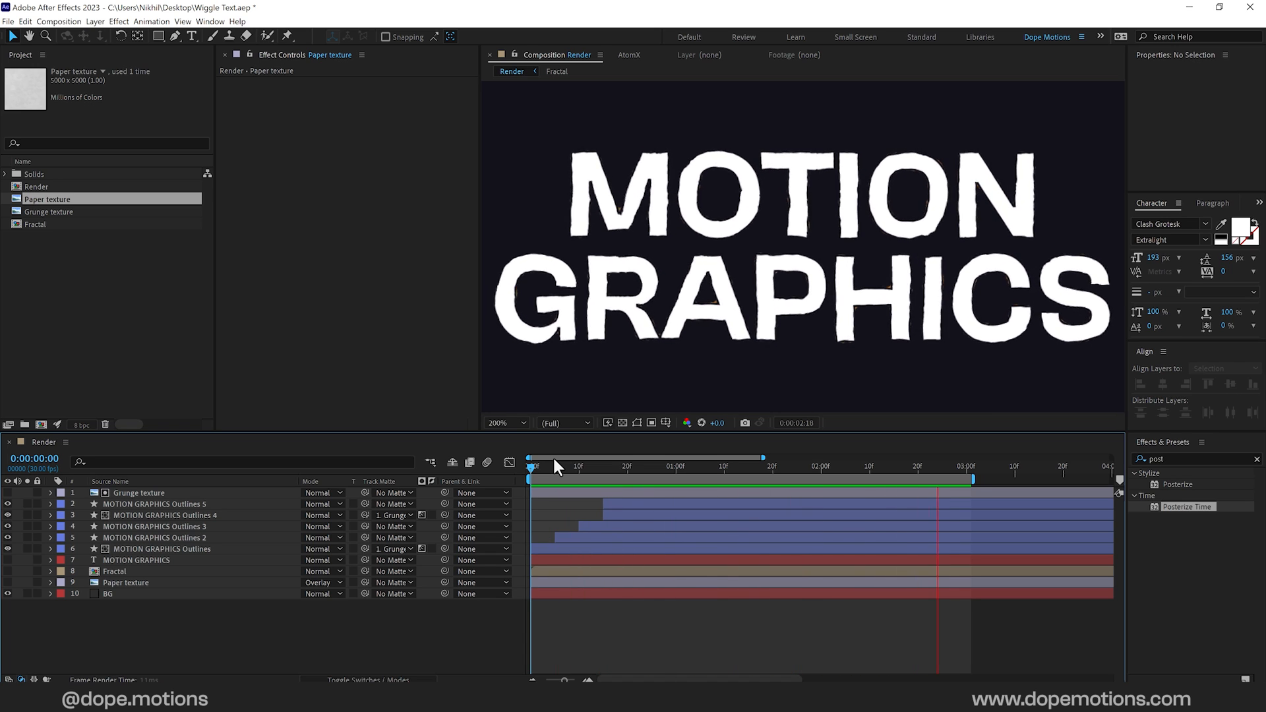
pyautogui.moveTo(940, 457); pyautogui.dragTo(785, 457)
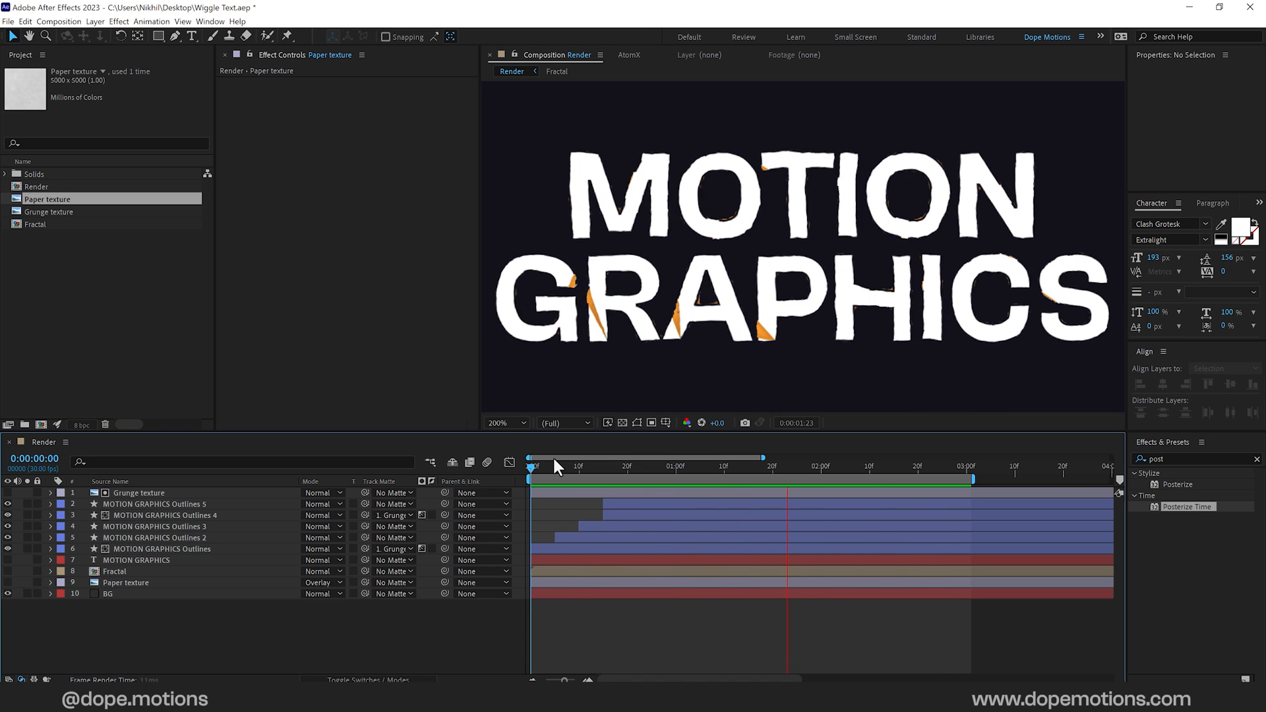